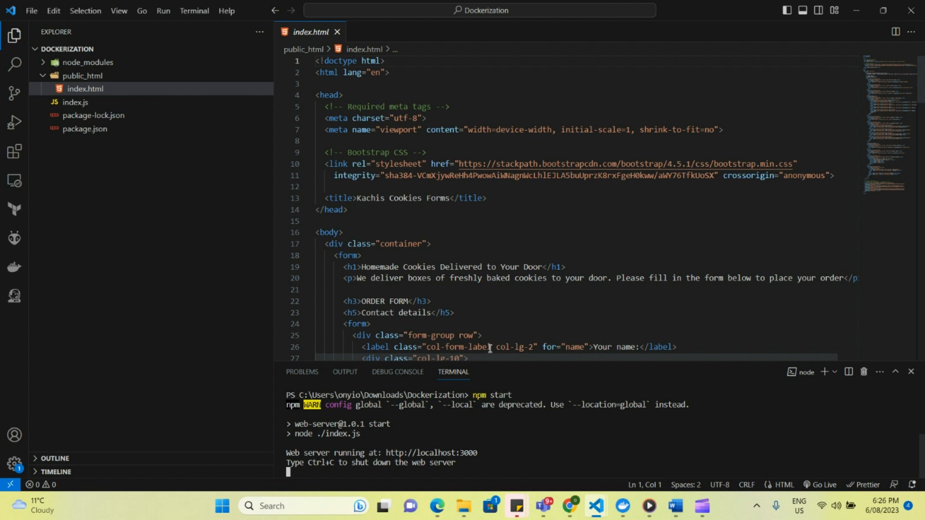
pyautogui.moveTo(135, 263)
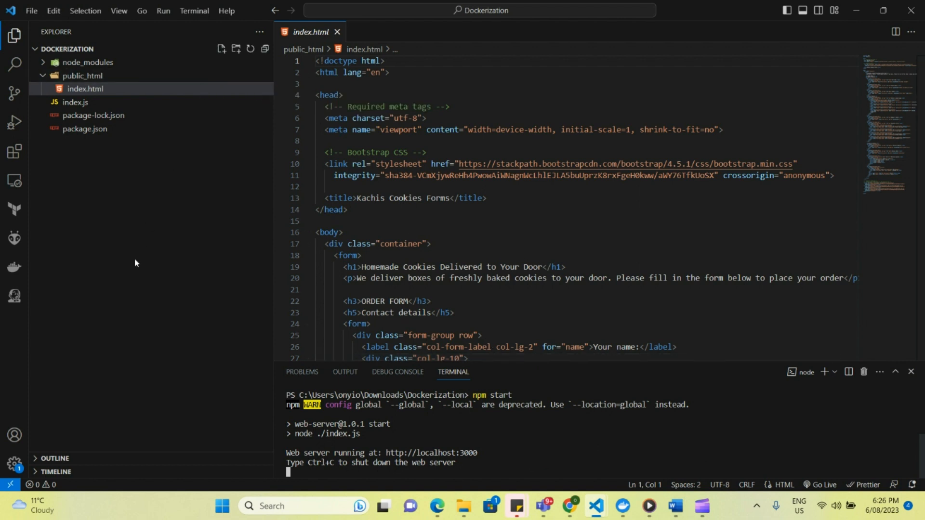
pyautogui.moveTo(119, 10)
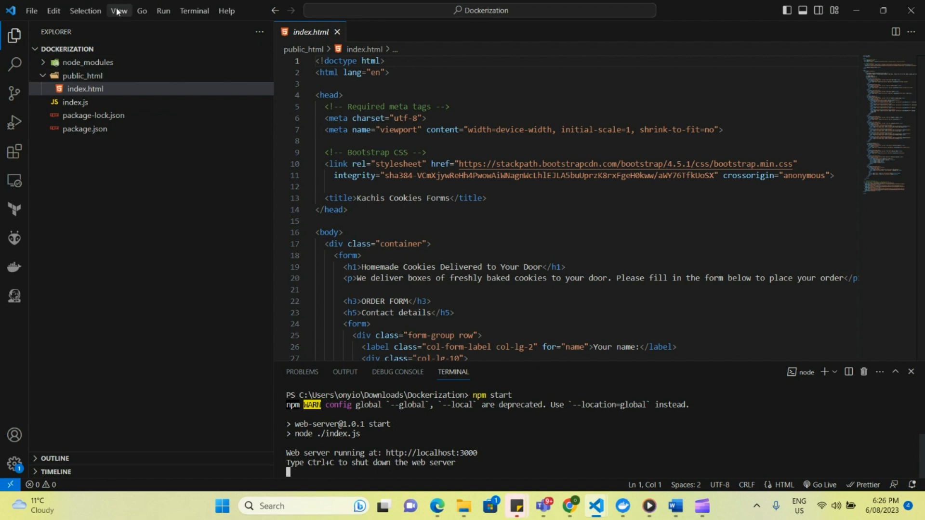
# Add Node.js Docker files for the root package.json to the workspace, including Docker Compose files
pyautogui.click(119, 10)
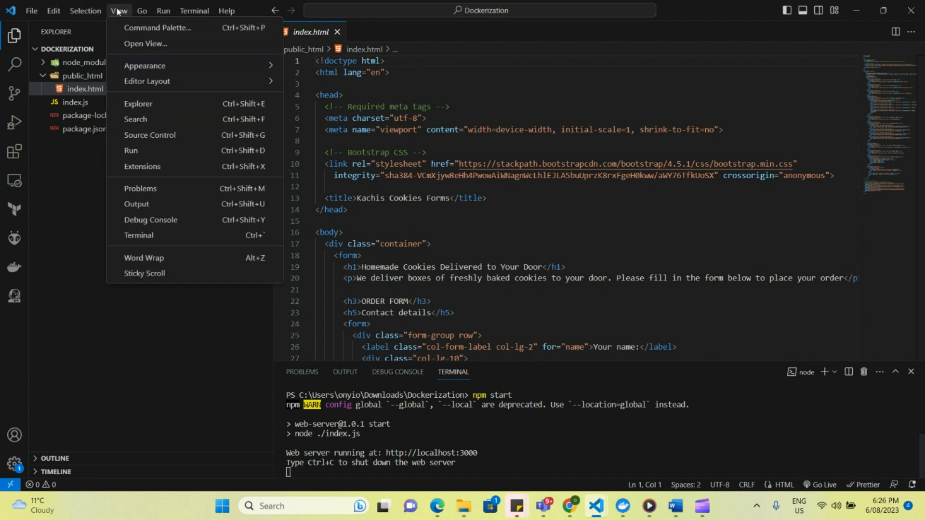
pyautogui.click(158, 28)
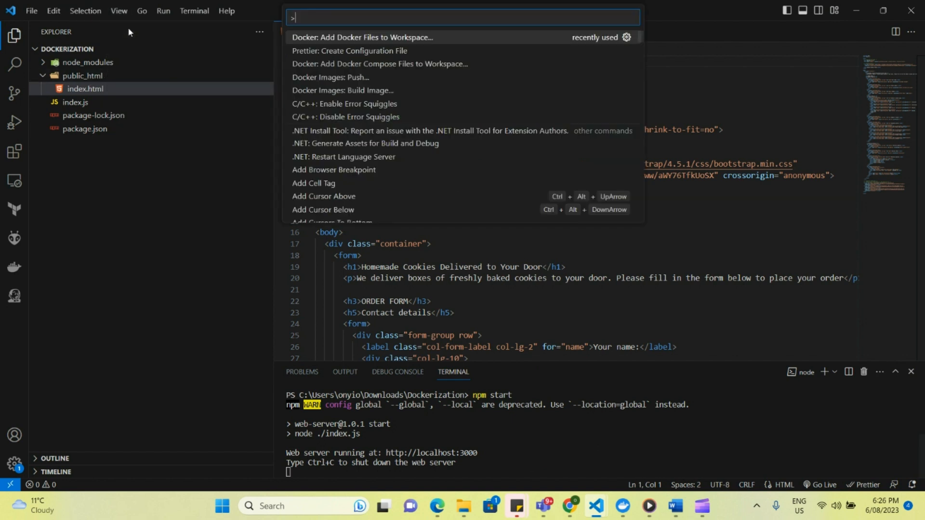
pyautogui.moveTo(360, 38)
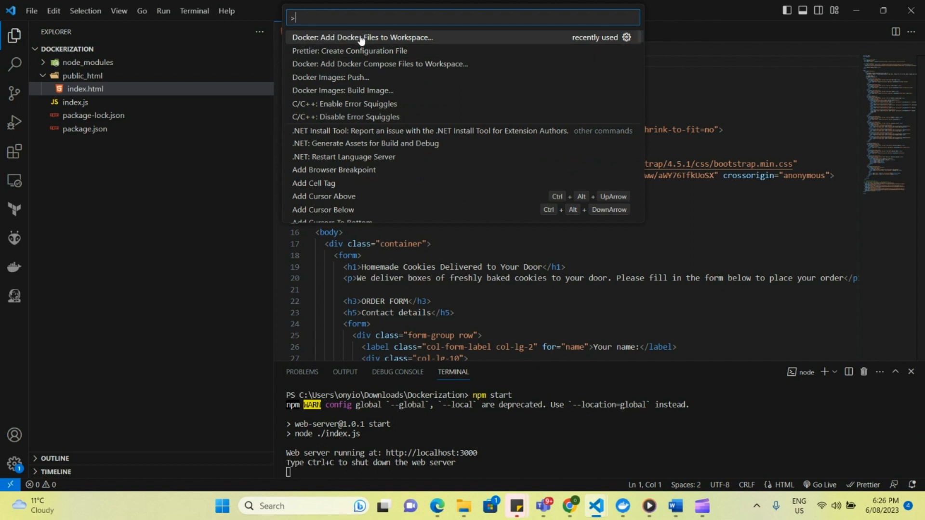
pyautogui.write('dock')
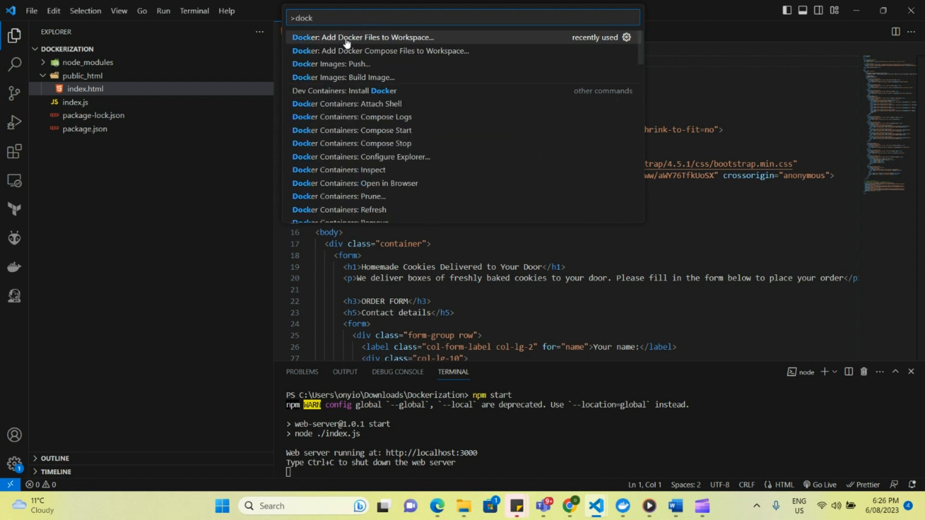
pyautogui.click(364, 37)
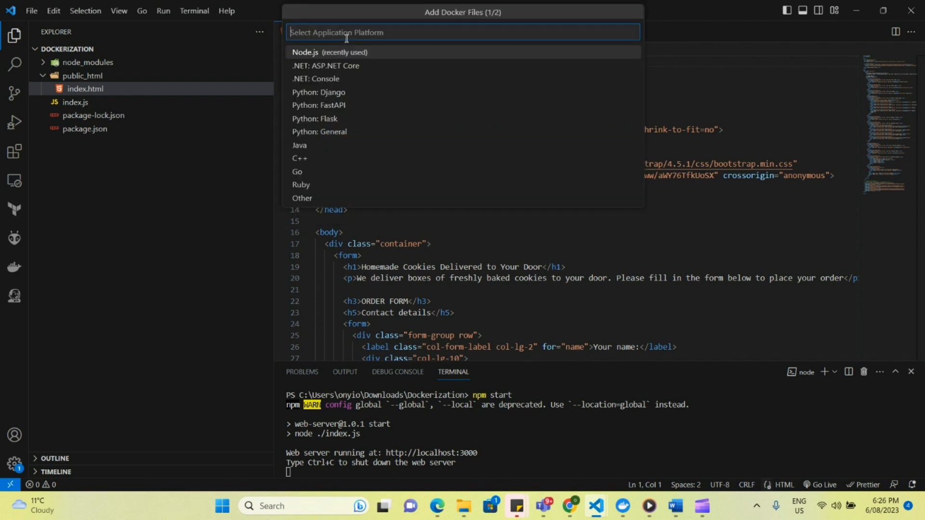
pyautogui.moveTo(333, 55)
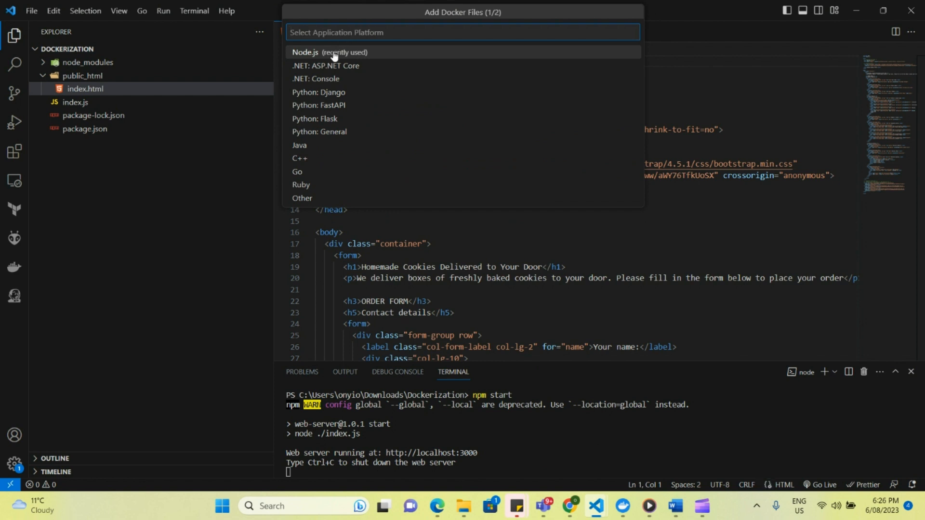
pyautogui.click(305, 52)
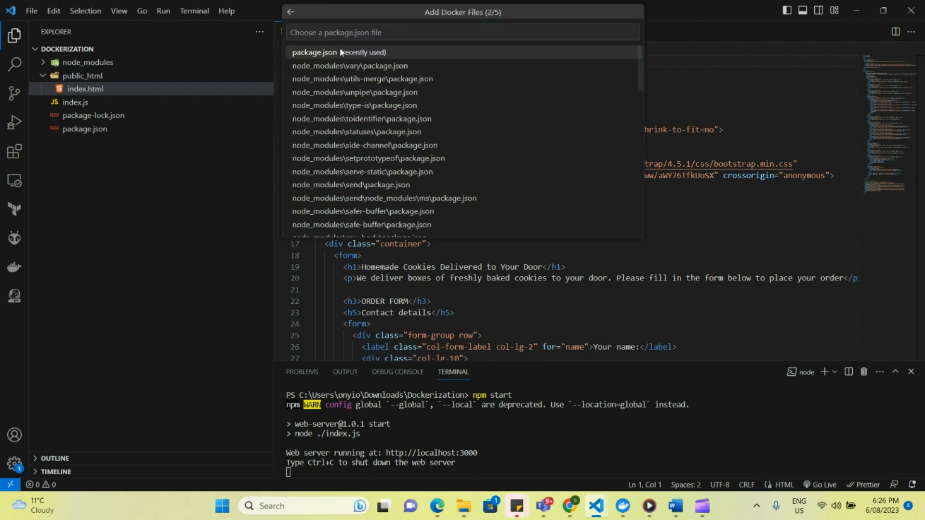
pyautogui.click(338, 52)
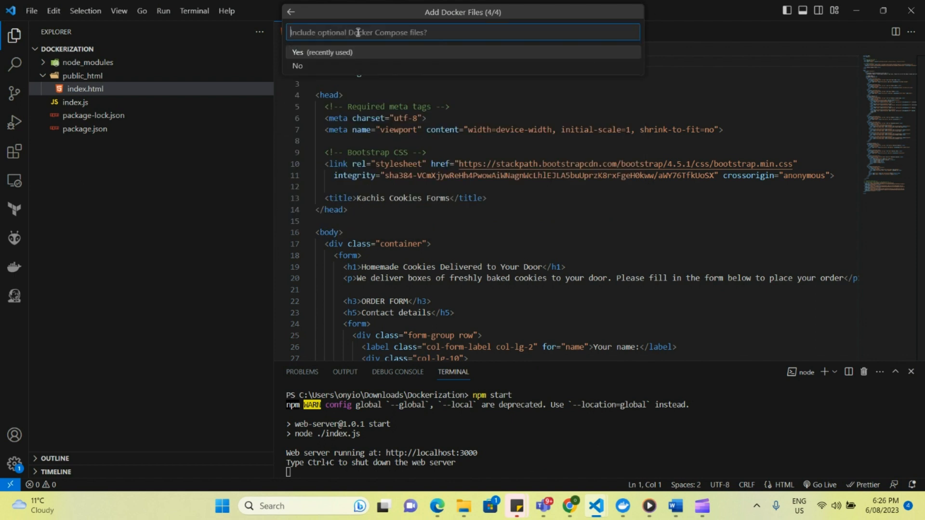
pyautogui.moveTo(341, 55)
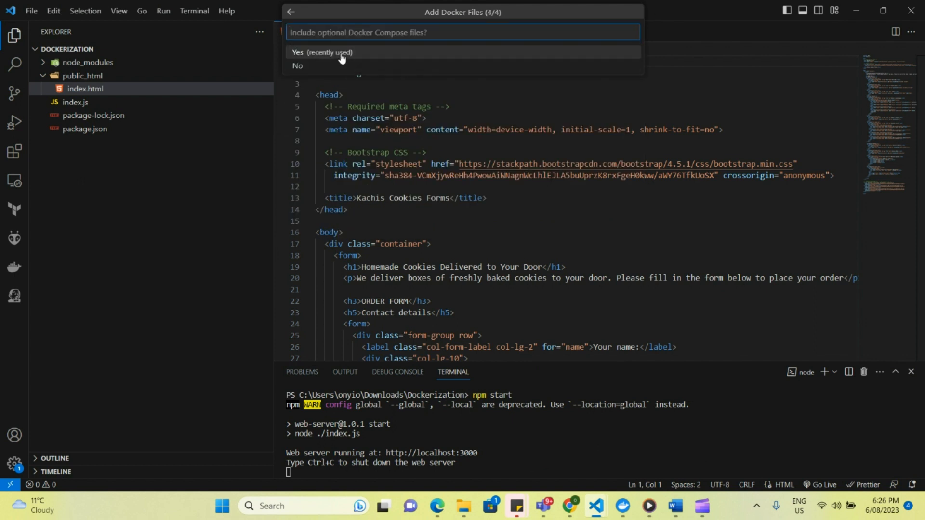
pyautogui.click(322, 53)
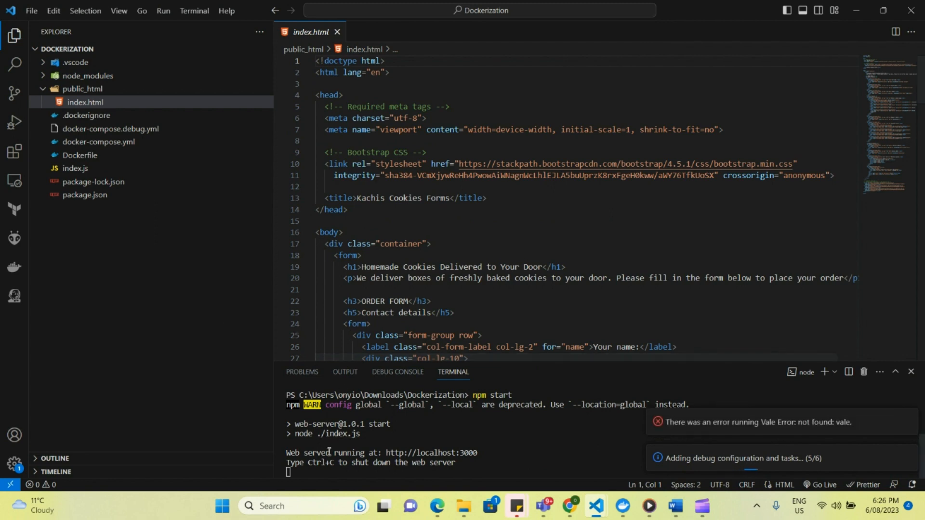
# Open the generated Dockerfile, stop the running npm server, and dismiss the Vale error notification
pyautogui.click(80, 155)
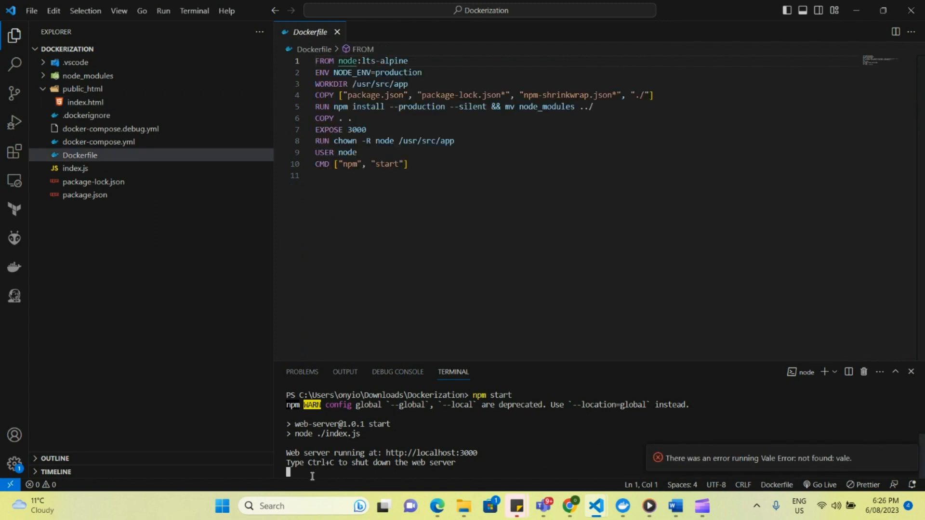
pyautogui.press('ctrl+c')
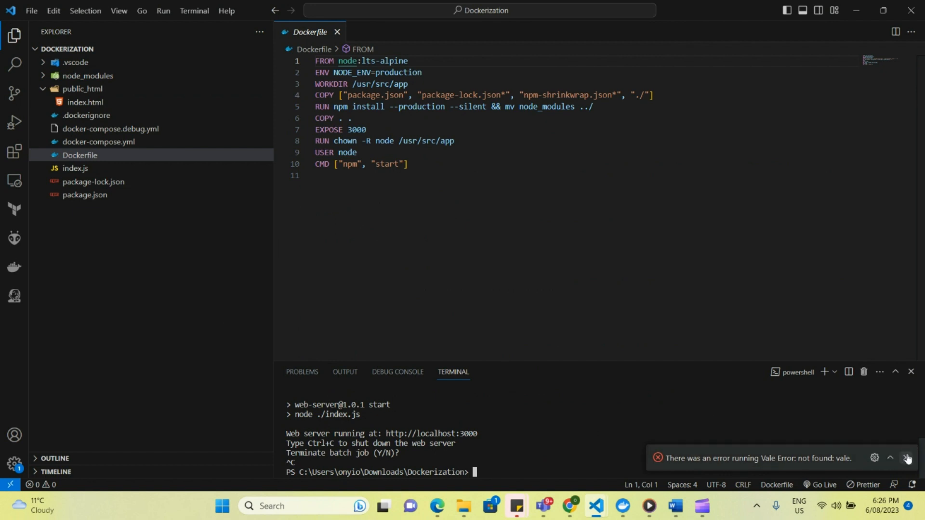
pyautogui.click(908, 458)
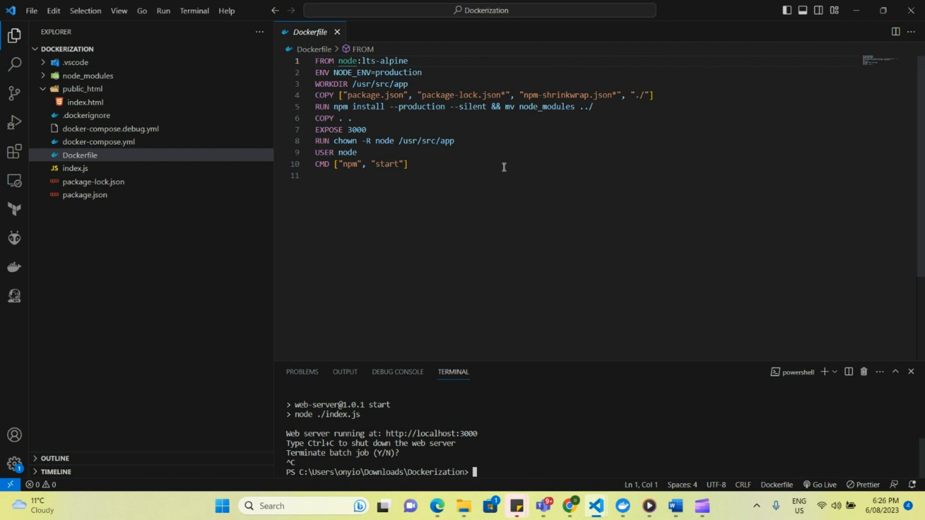
pyautogui.moveTo(503, 167)
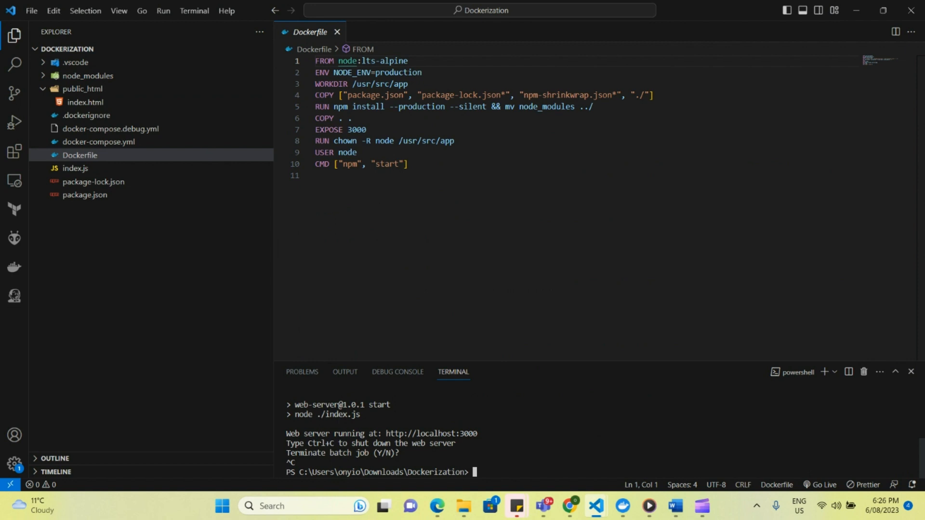
pyautogui.moveTo(574, 257)
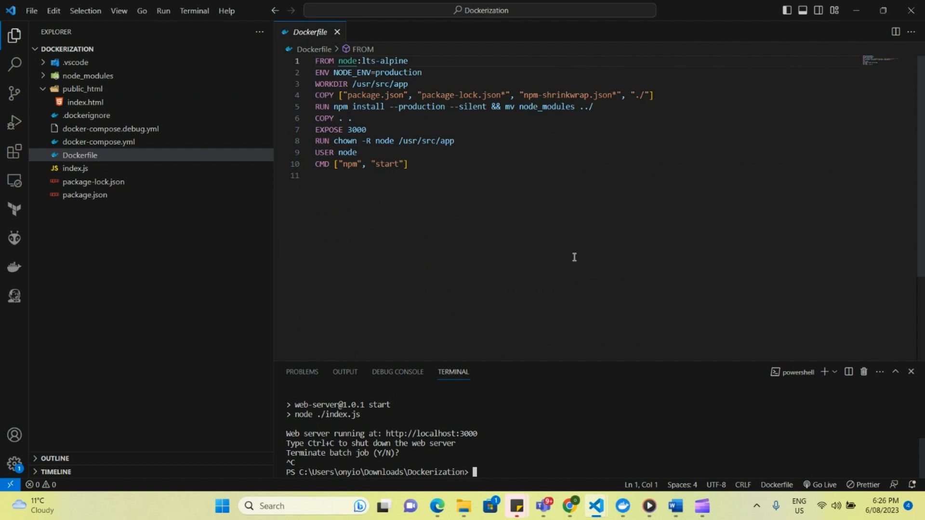
pyautogui.moveTo(505, 210)
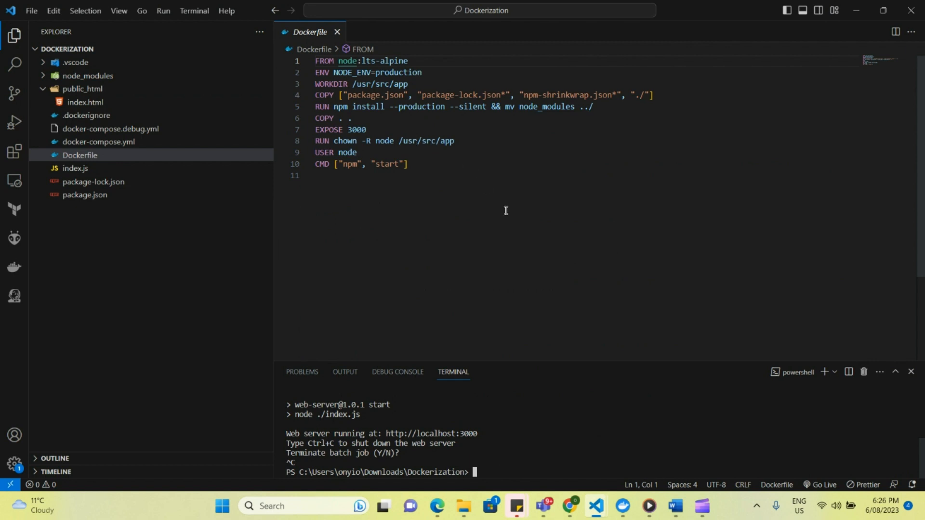
pyautogui.moveTo(451, 113)
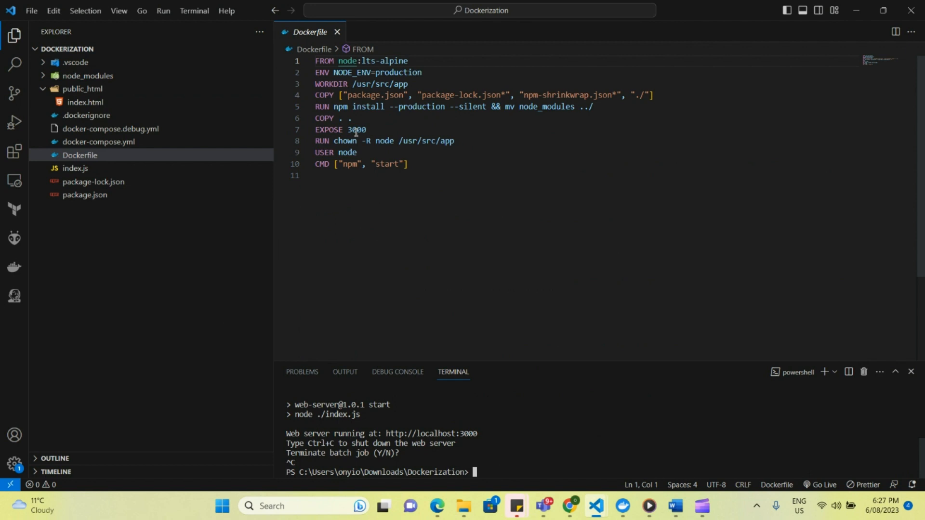
pyautogui.moveTo(328, 130)
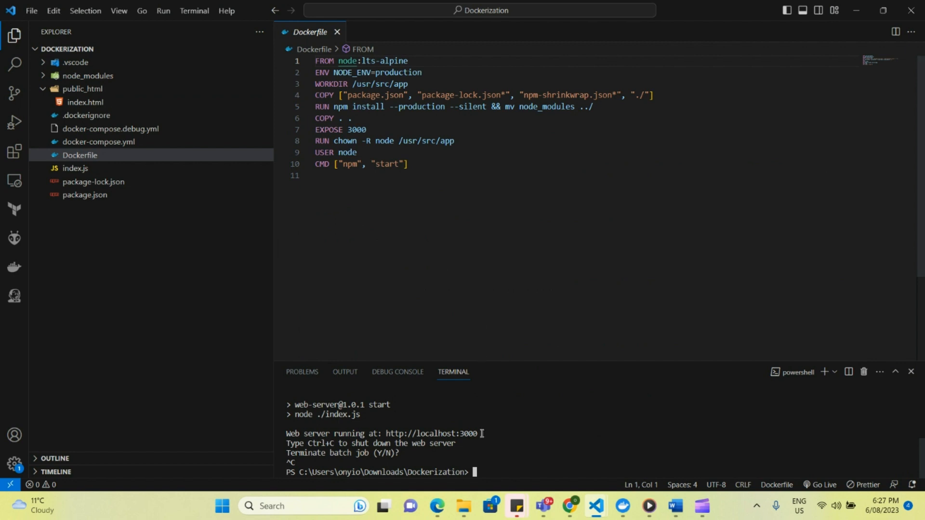
pyautogui.moveTo(486, 452)
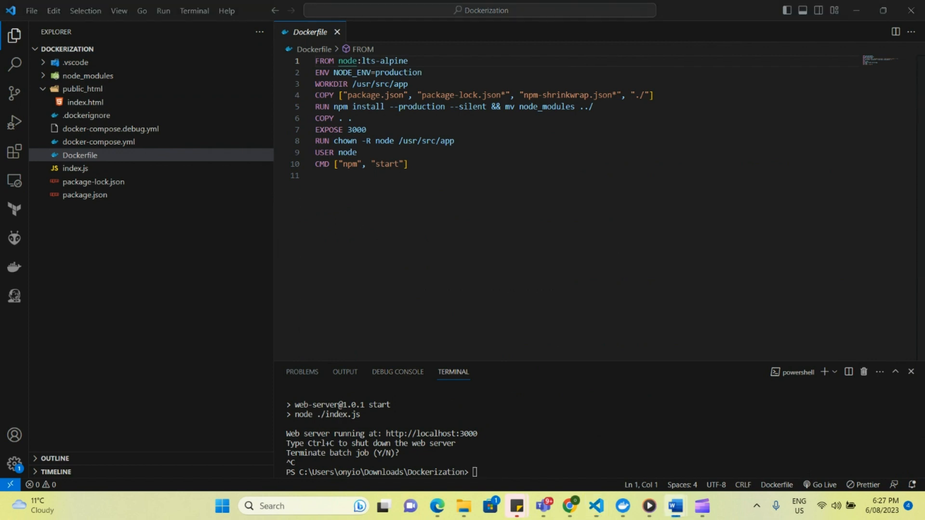
pyautogui.moveTo(533, 354)
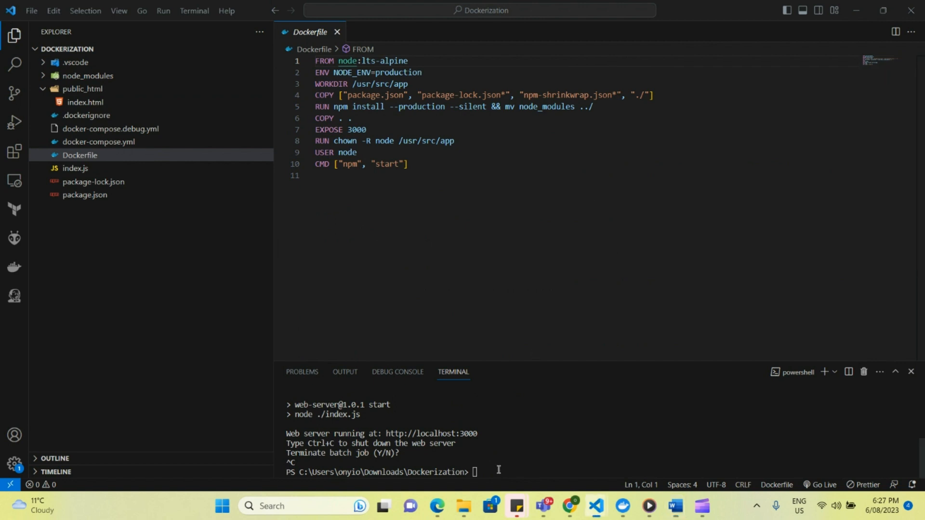
# Run docker build -t cookies-form --file Dockerfile . in the terminal
pyautogui.write('dock')
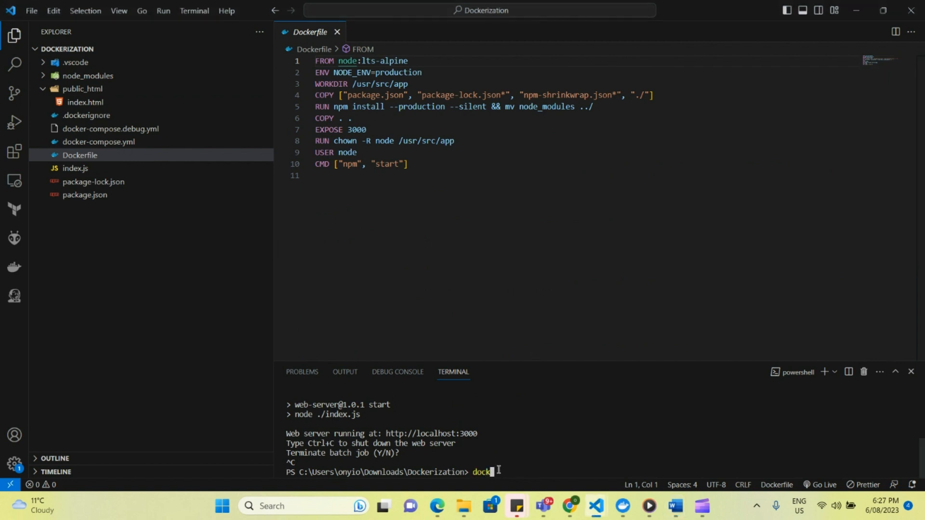
pyautogui.write('er')
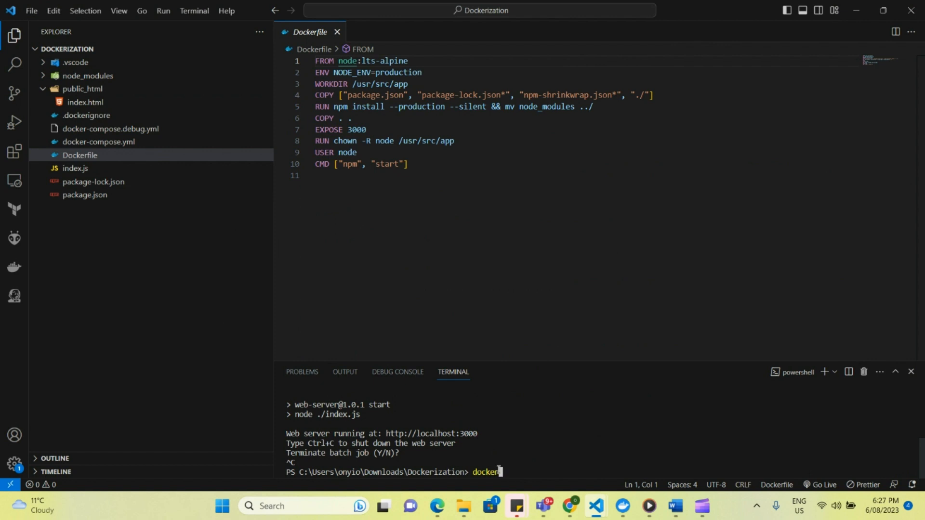
pyautogui.write('build')
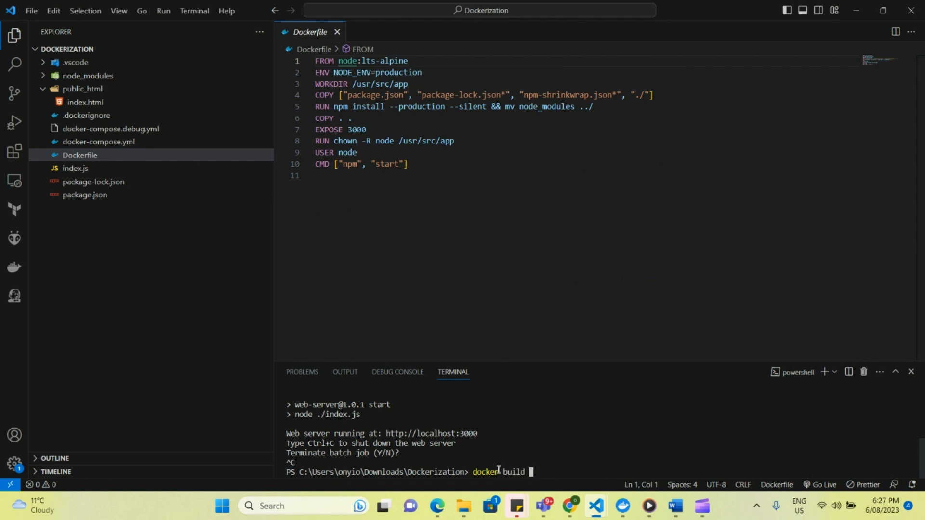
pyautogui.write('-t')
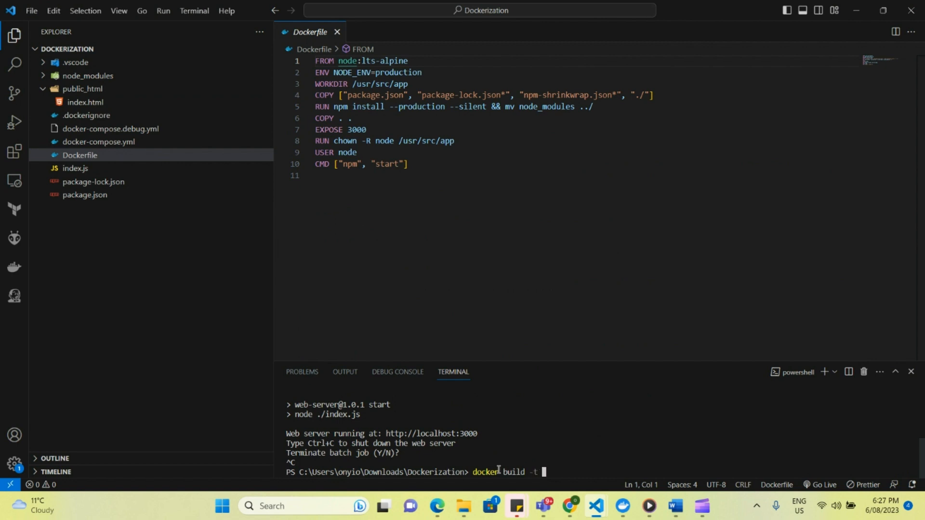
pyautogui.write('cookie')
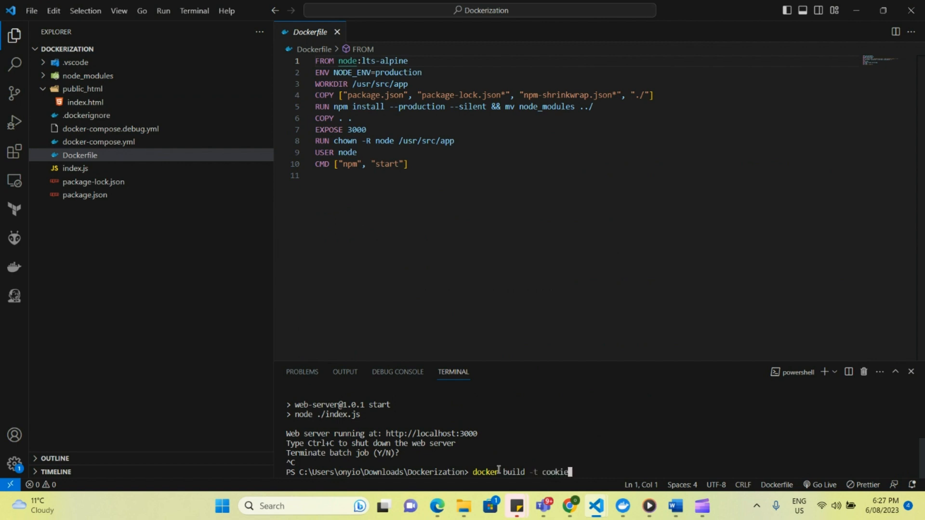
pyautogui.write('s-form --f')
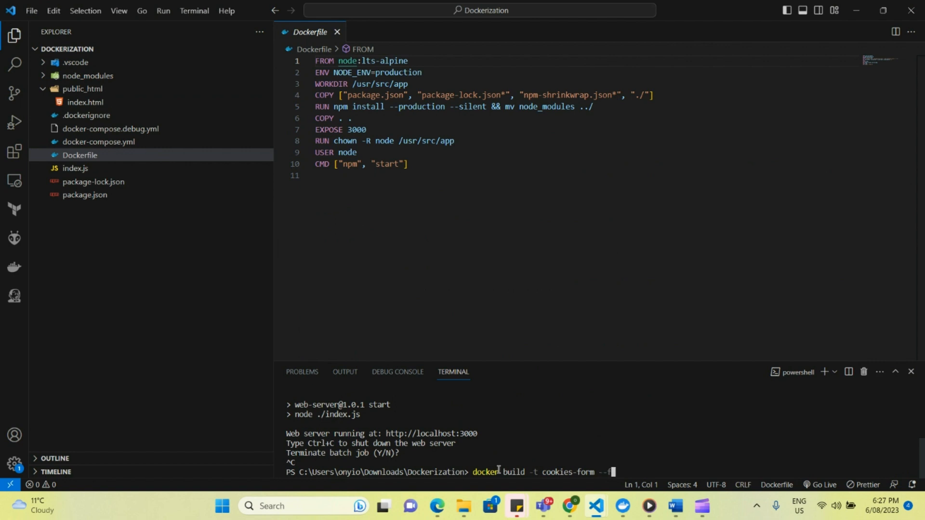
pyautogui.write('ile Dockerfi')
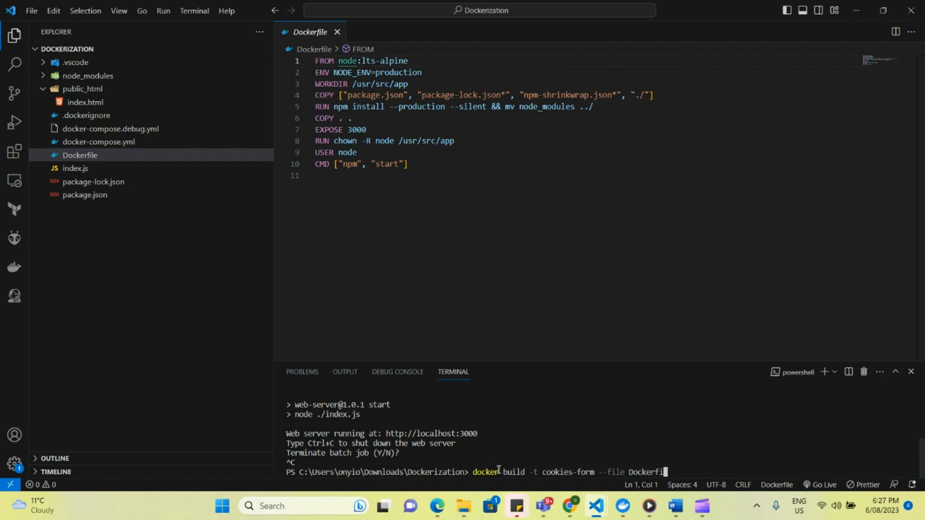
pyautogui.write('le')
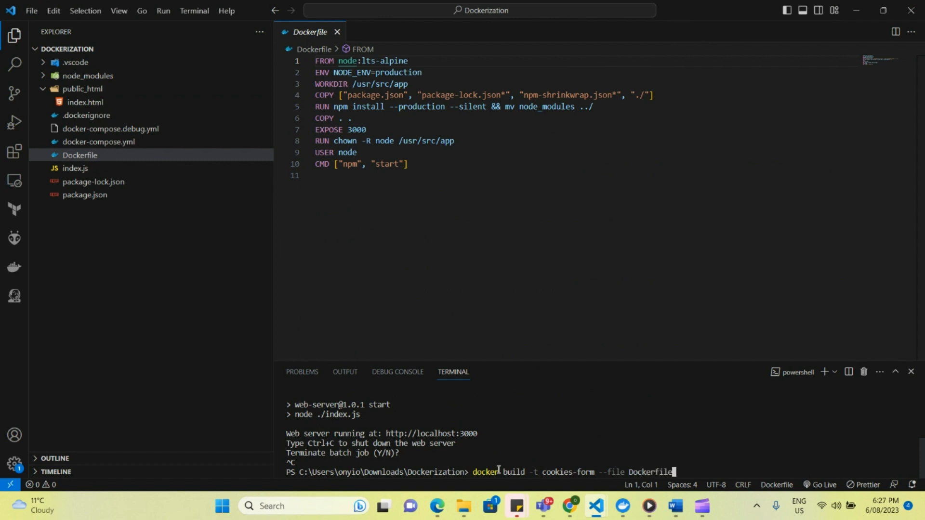
pyautogui.write('.')
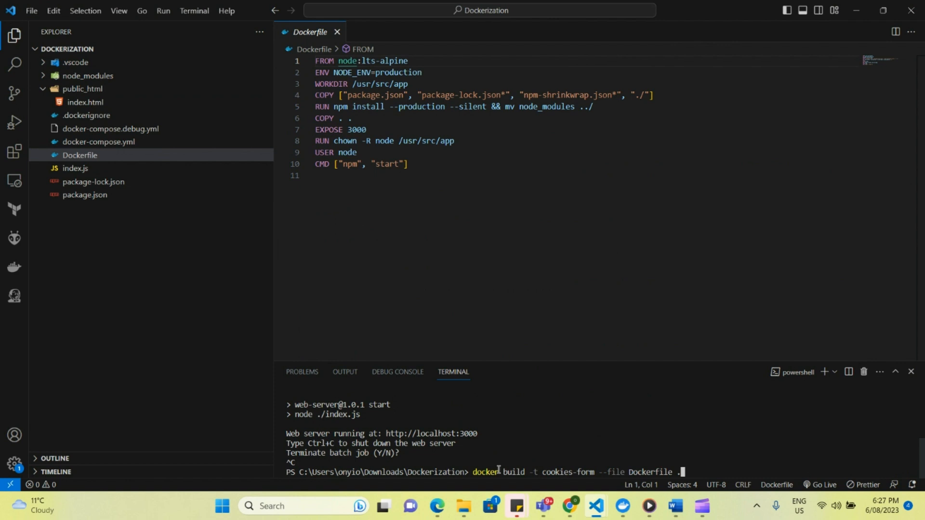
pyautogui.press('Return')
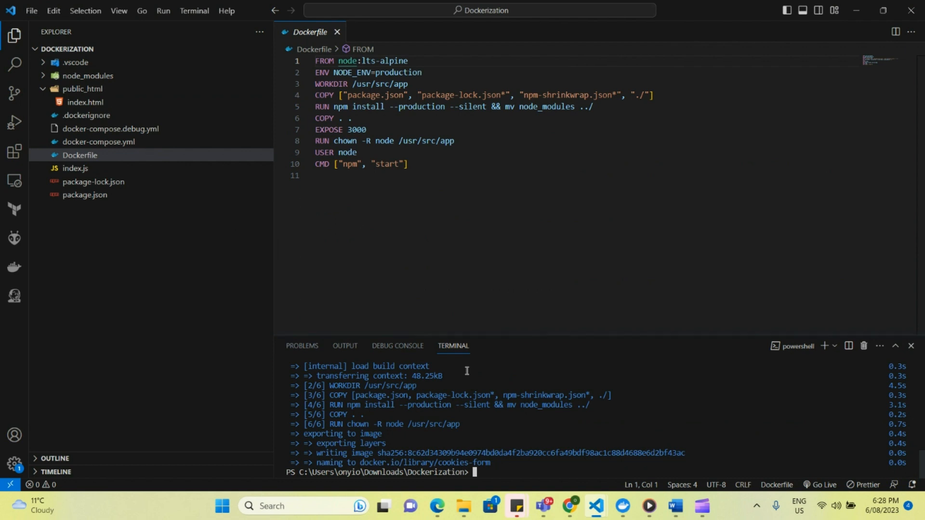
pyautogui.moveTo(487, 471)
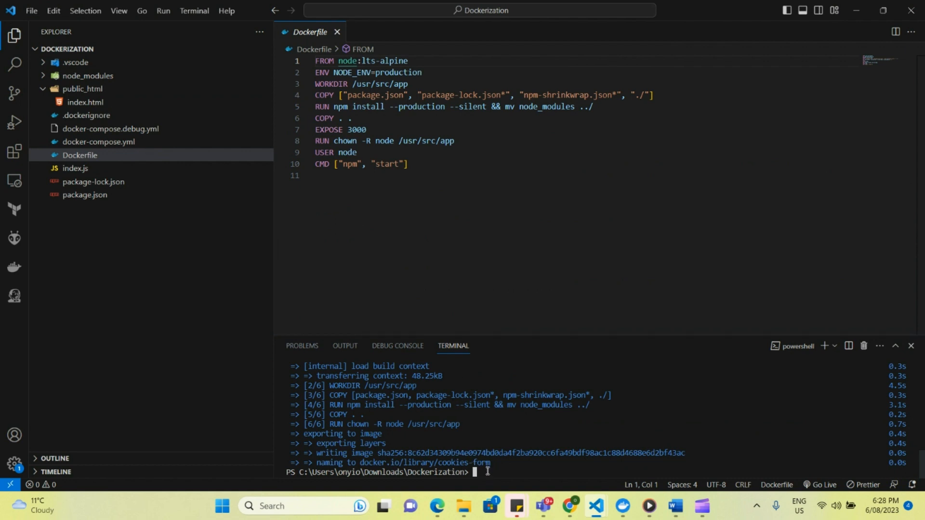
# Run docker image list and scroll the output to find the 179MB cookies-form image
pyautogui.write('docker image list')
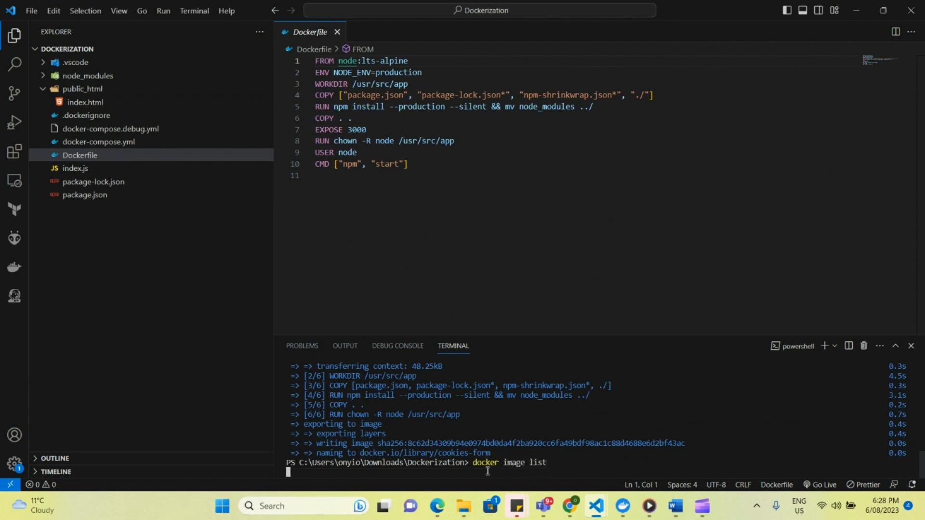
pyautogui.press('Return')
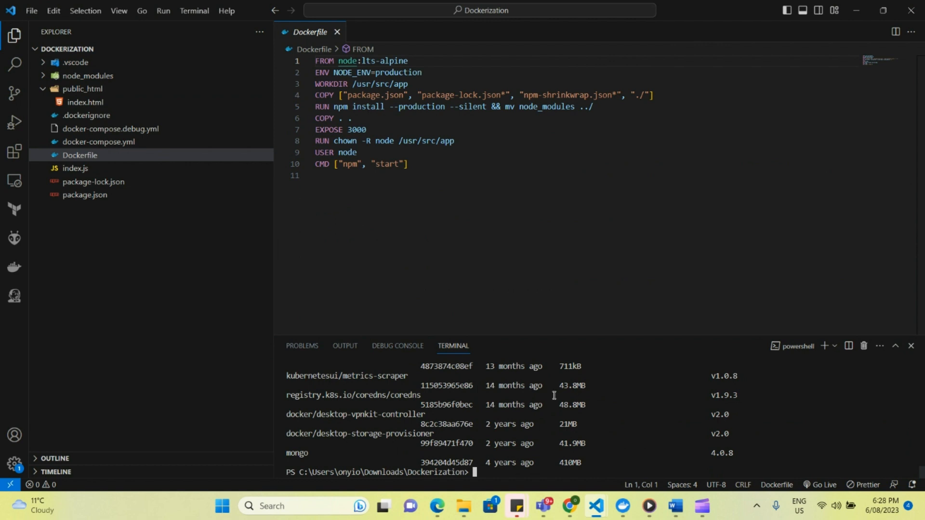
pyautogui.scroll(3)
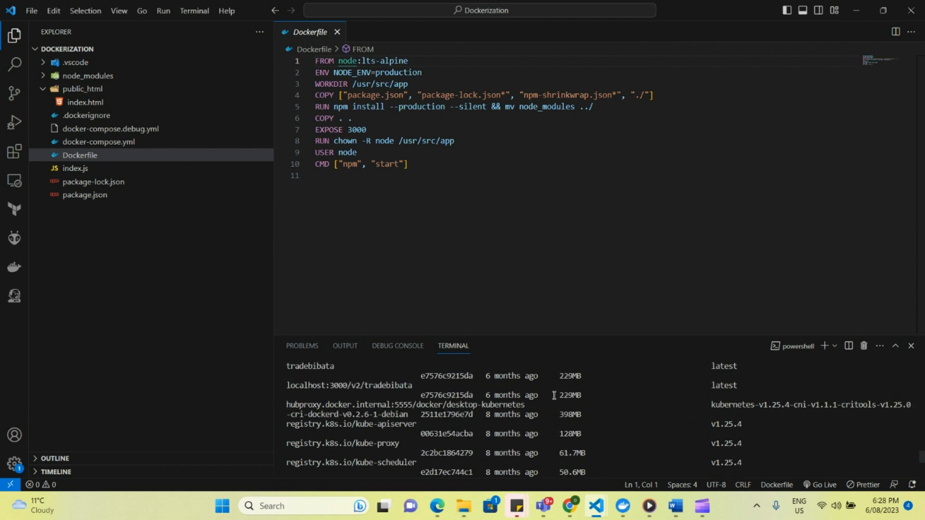
pyautogui.scroll(-3)
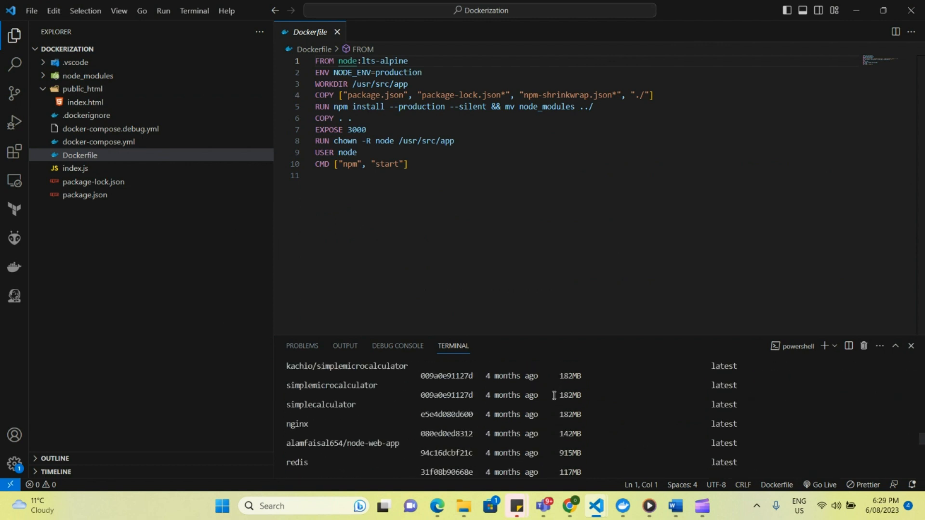
pyautogui.scroll(-3)
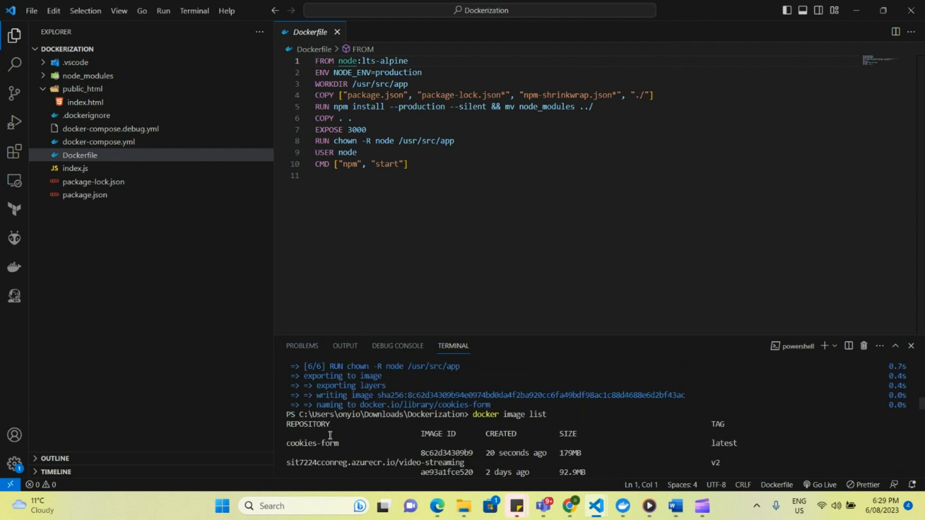
pyautogui.scroll(3)
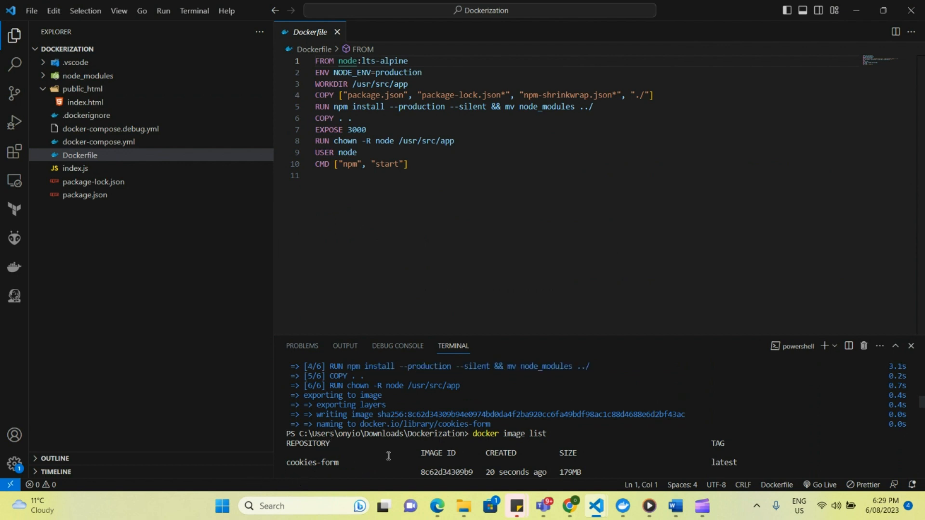
pyautogui.moveTo(599, 404)
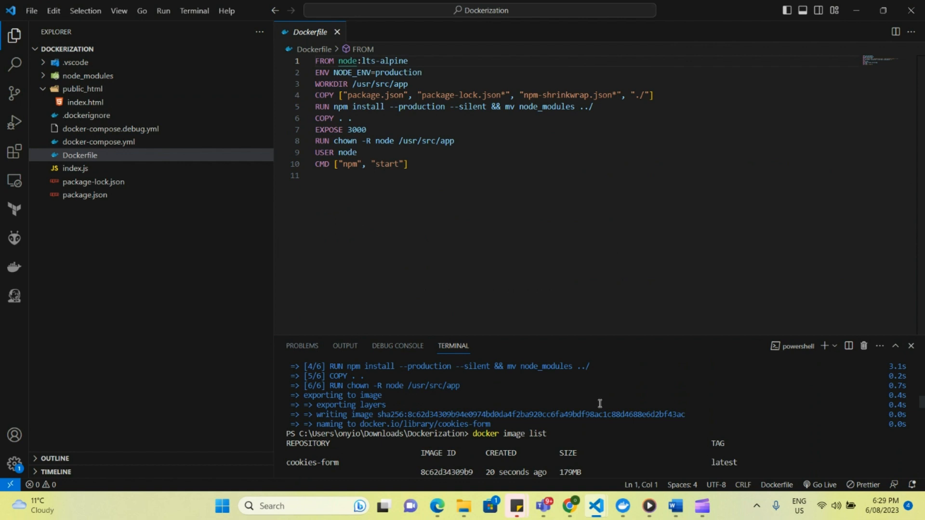
pyautogui.scroll(-3)
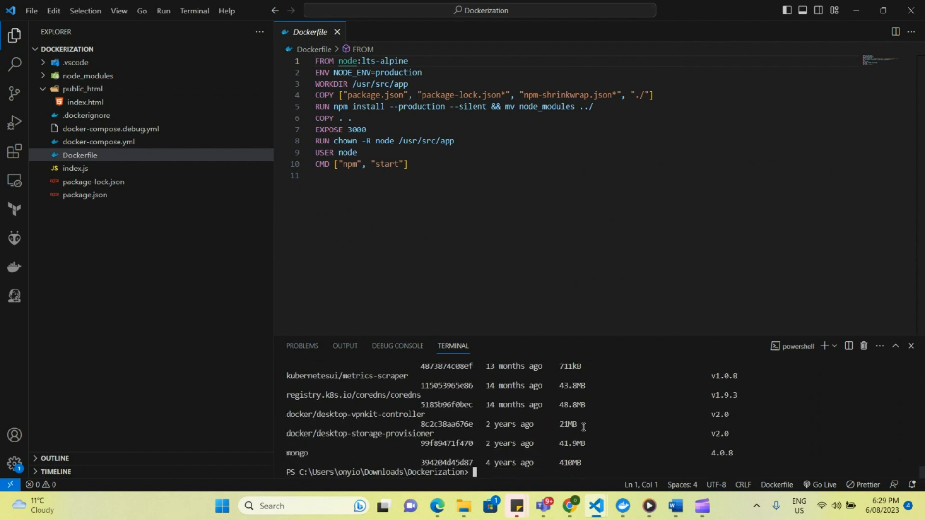
pyautogui.moveTo(484, 472)
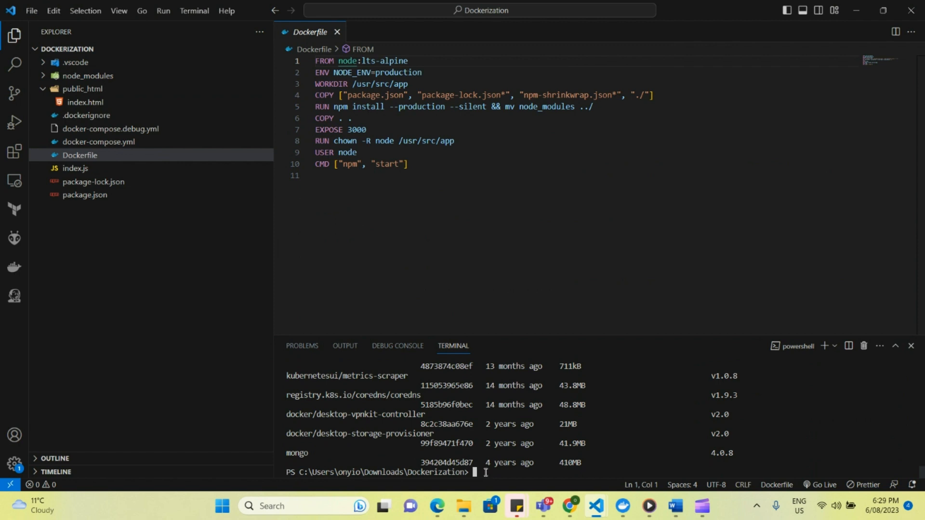
# Run docker run -d -p 3000:3000 cookies-form to launch the container in the background
pyautogui.write('docker')
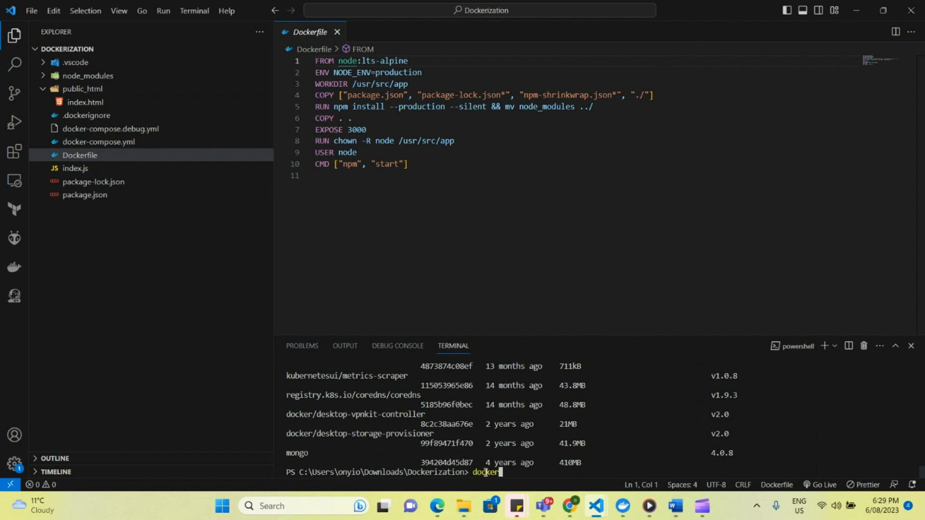
pyautogui.write('run')
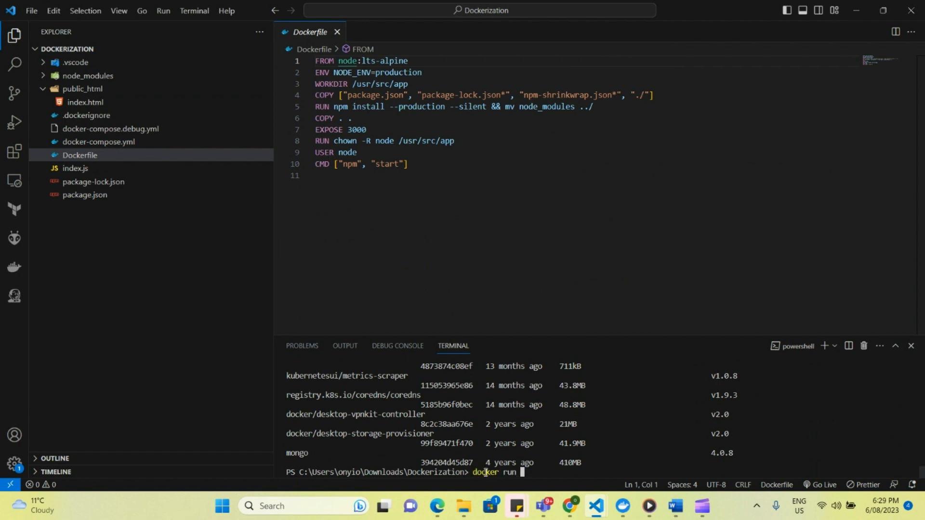
pyautogui.write('-d -p')
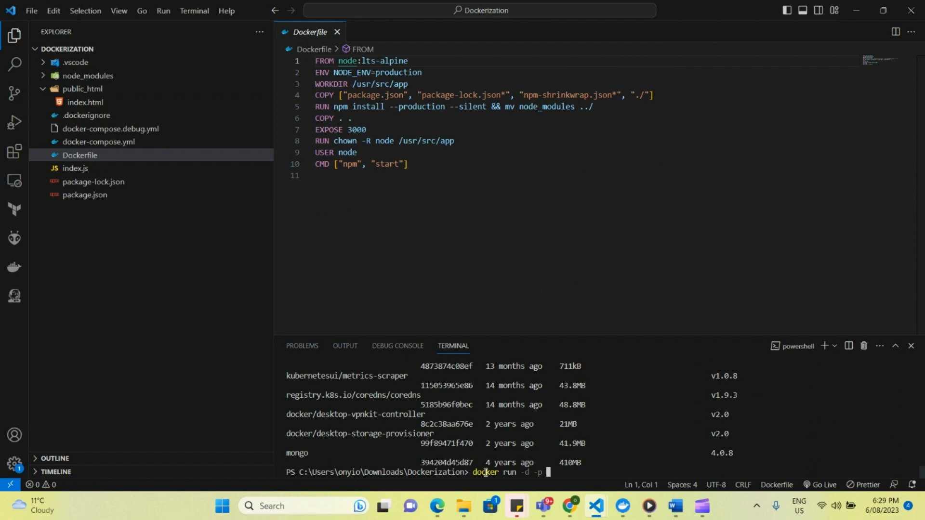
pyautogui.write('3000:30')
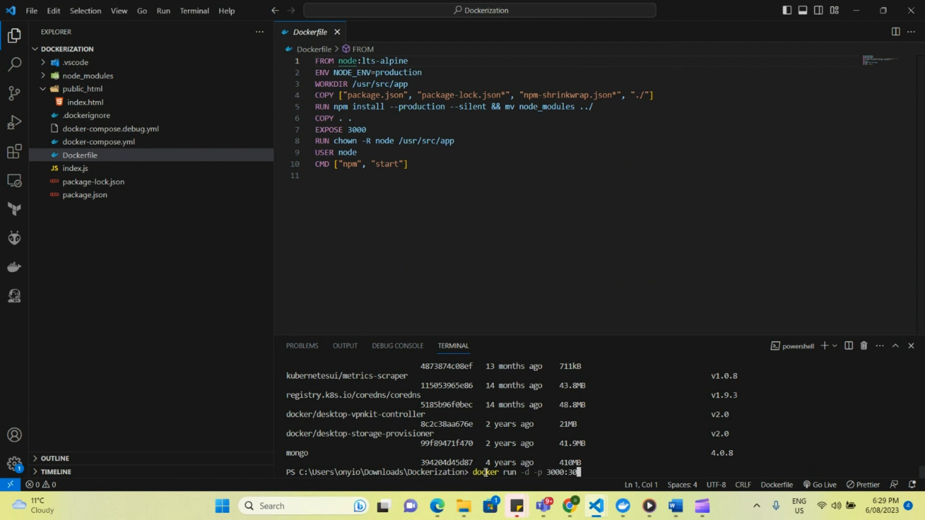
pyautogui.write('00')
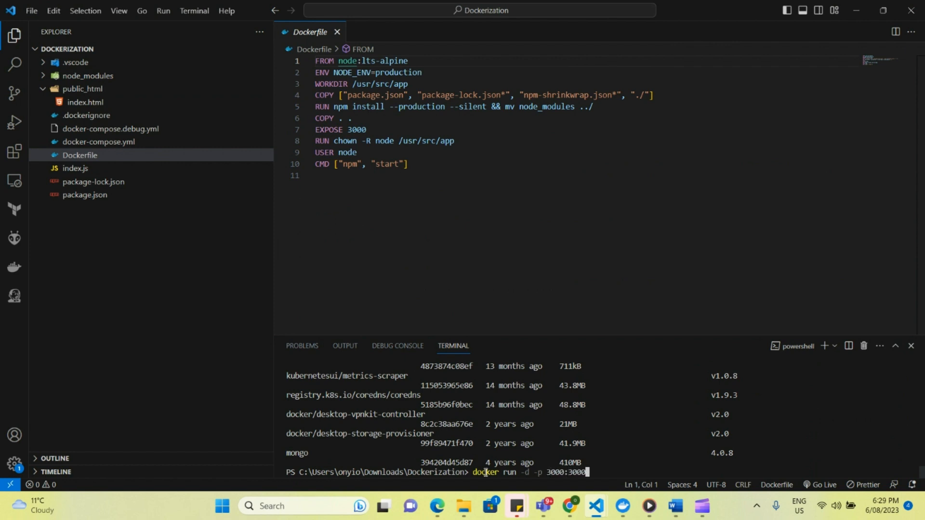
pyautogui.write('cookies-fo')
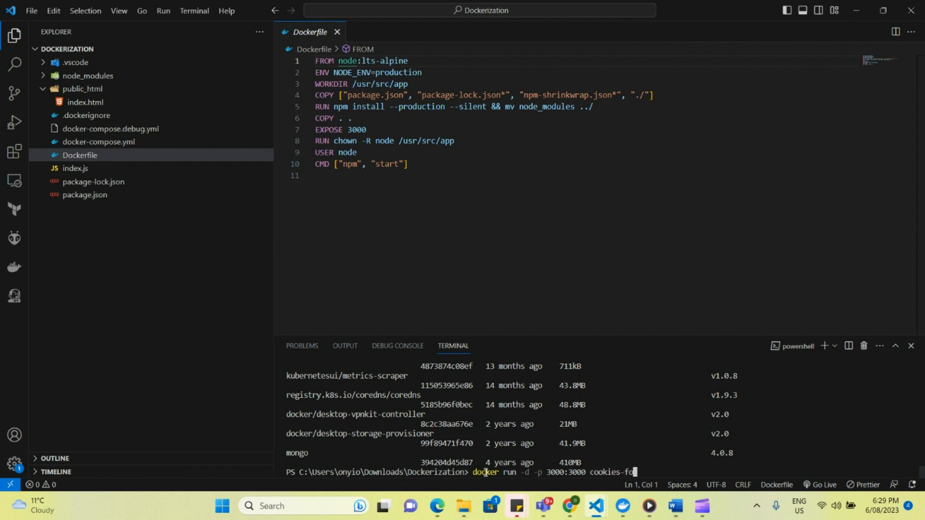
pyautogui.write('rm')
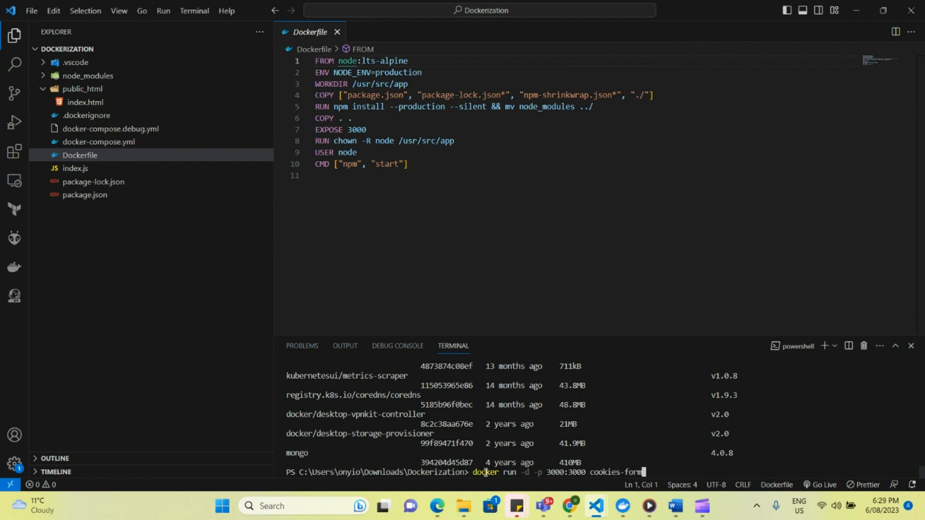
pyautogui.press('Return')
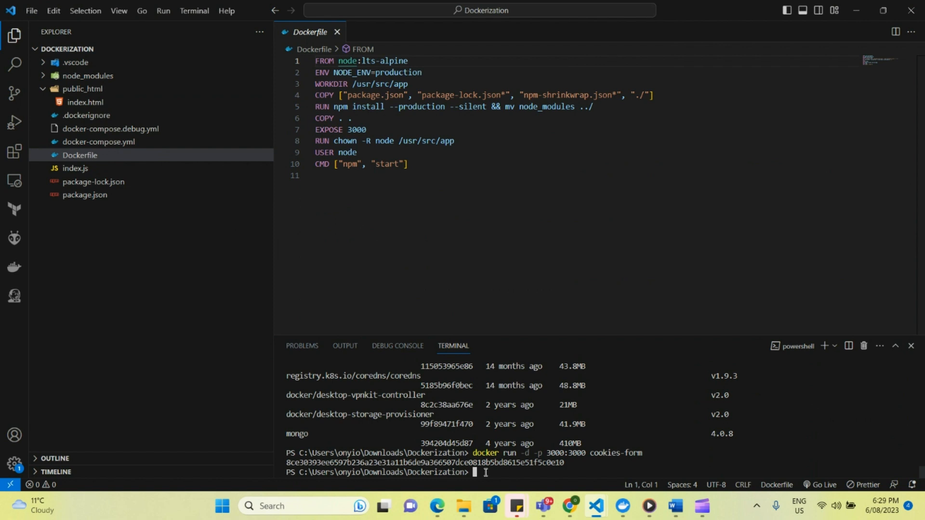
# Run docker ps and review the cookies-form container running with port 3000 mapped
pyautogui.write('dc')
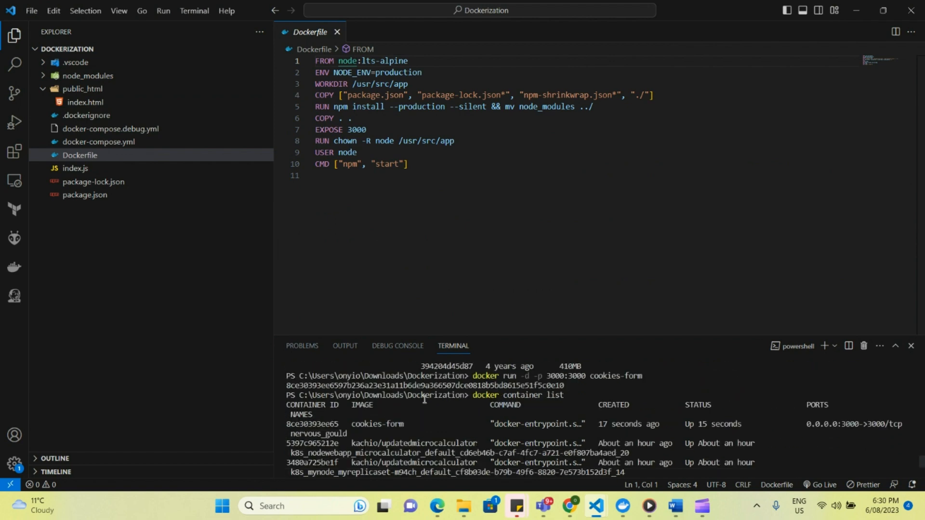
pyautogui.moveTo(351, 422)
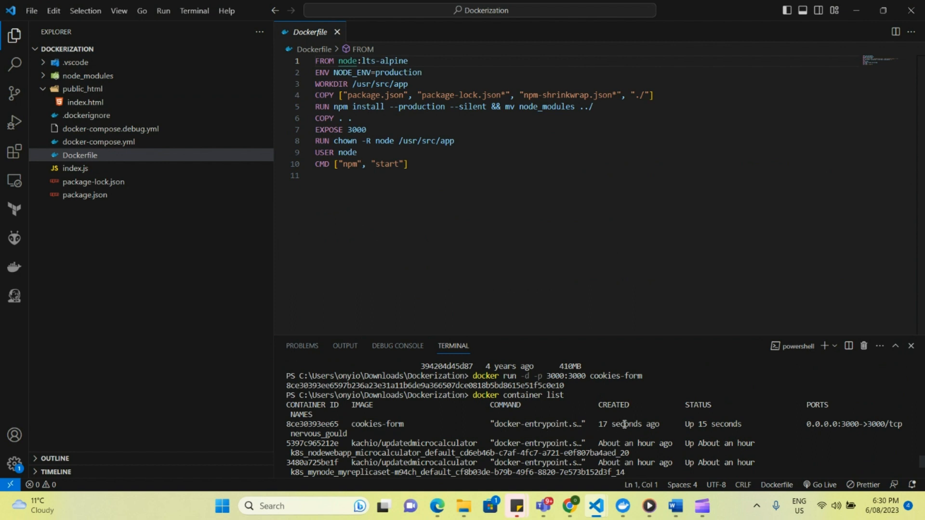
pyautogui.moveTo(702, 420)
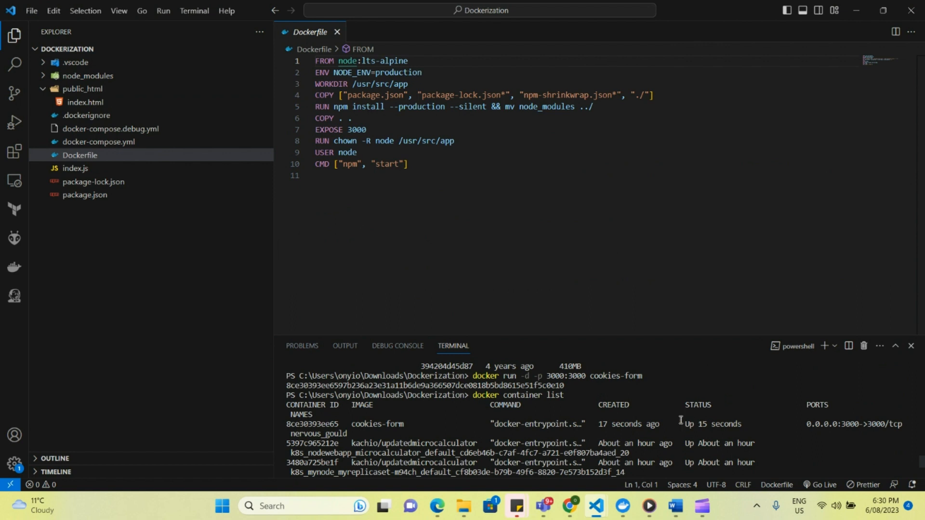
pyautogui.scroll(-3)
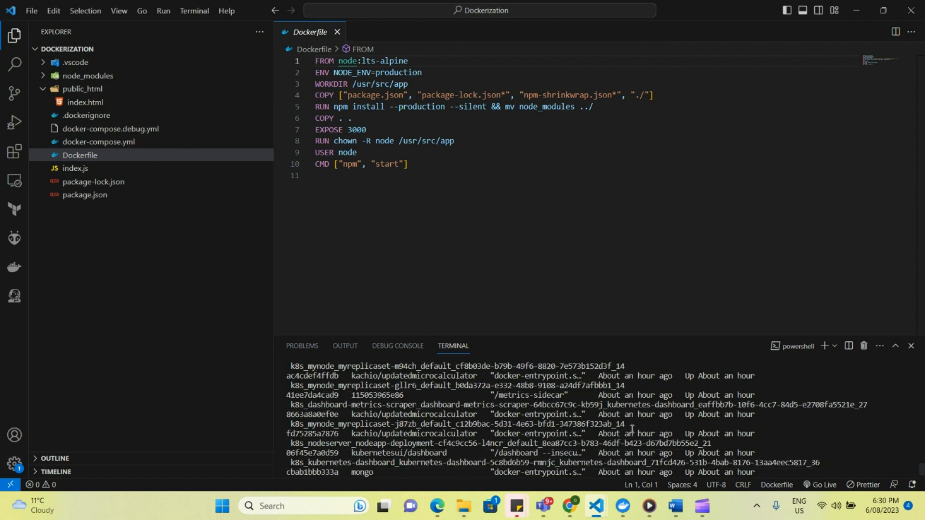
pyautogui.moveTo(568, 505)
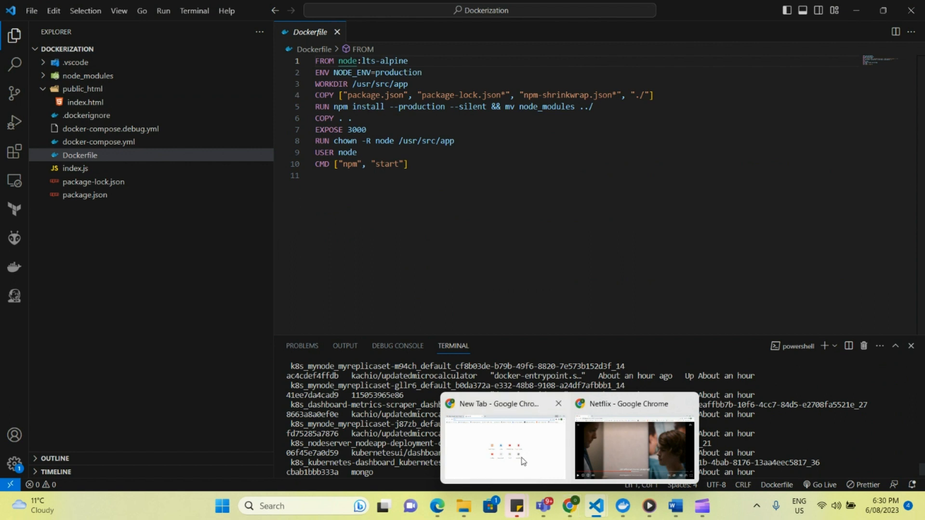
# In Chrome, scroll the localhost:3000 Homemade Cookies order form down to its Submit button
pyautogui.click(503, 445)
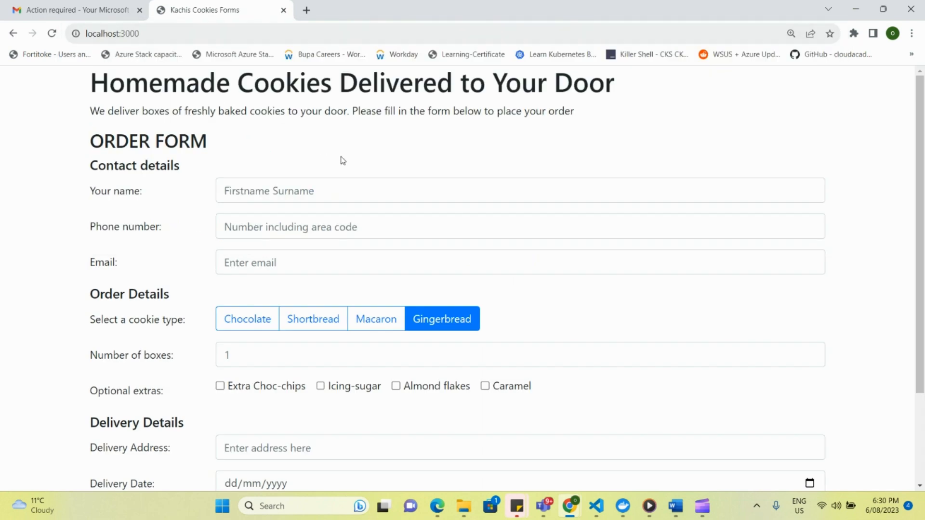
pyautogui.moveTo(472, 145)
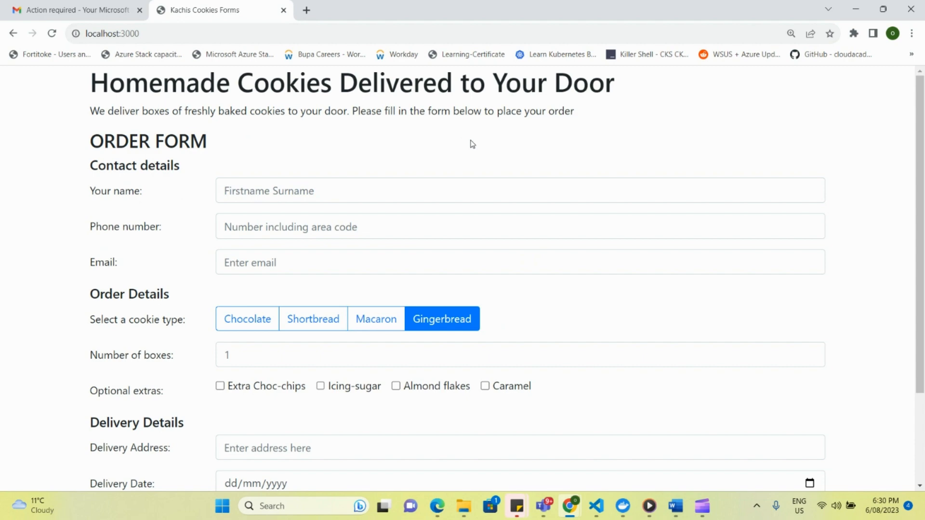
pyautogui.moveTo(520, 178)
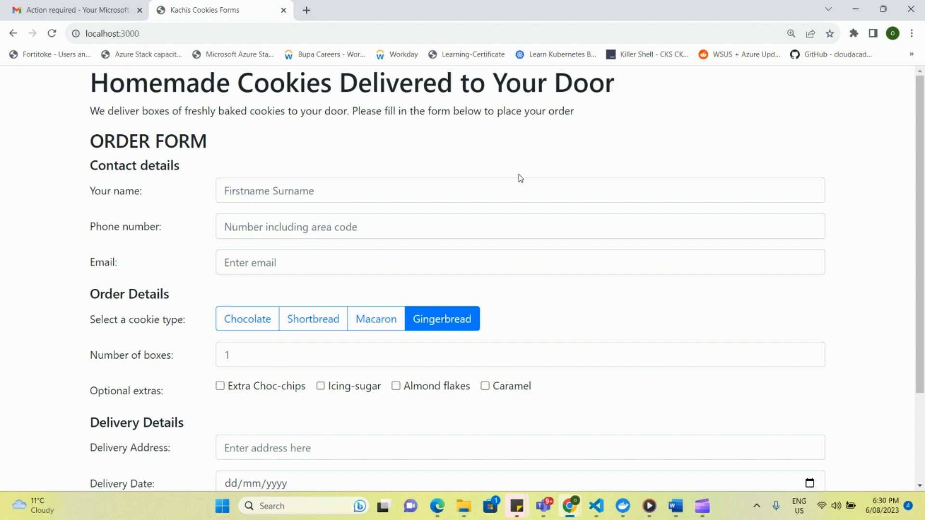
pyautogui.moveTo(526, 179)
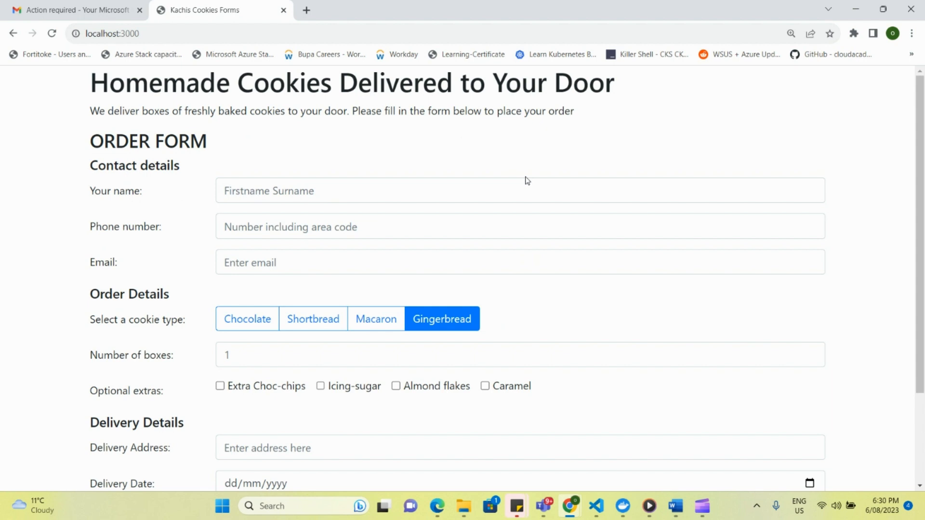
pyautogui.scroll(-3)
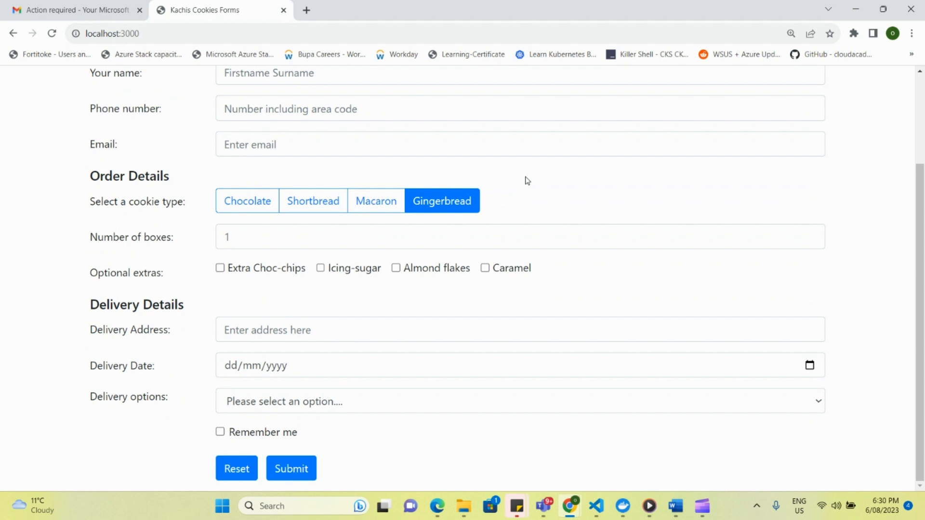
pyautogui.moveTo(538, 240)
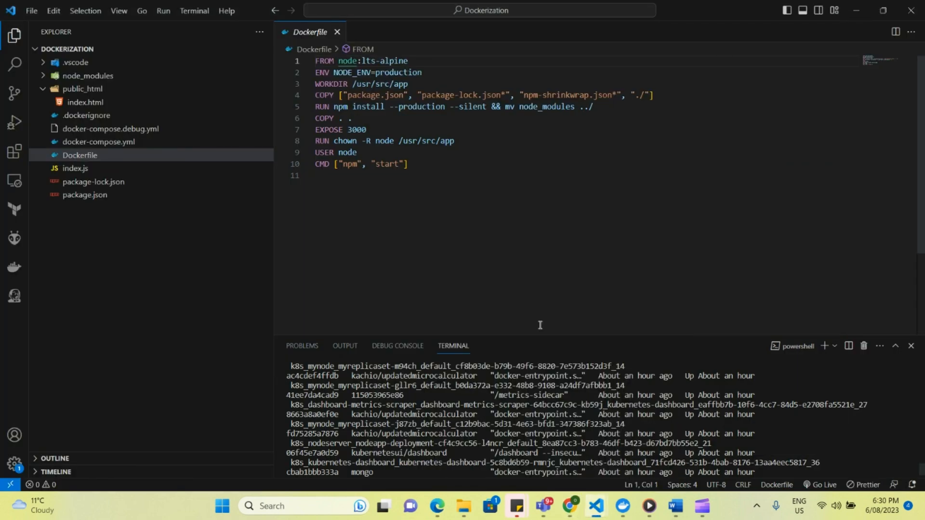
pyautogui.moveTo(512, 381)
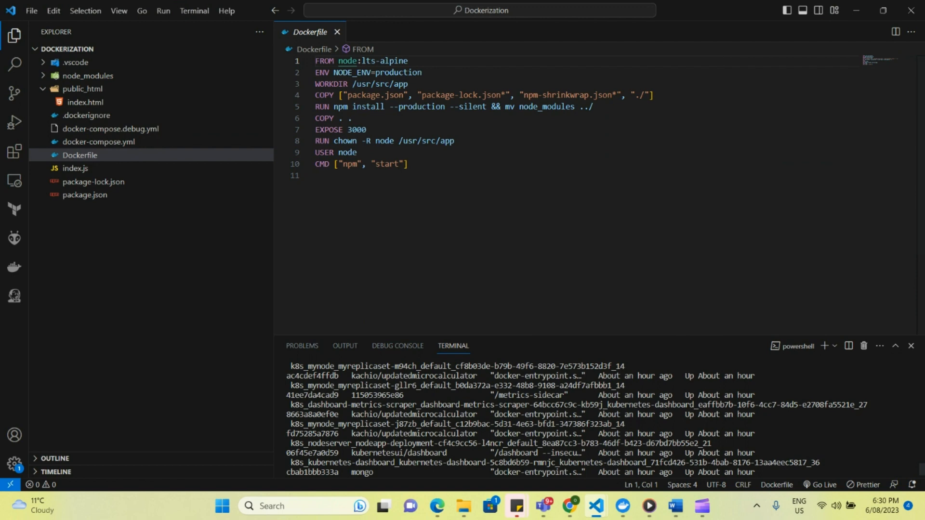
pyautogui.click(856, 11)
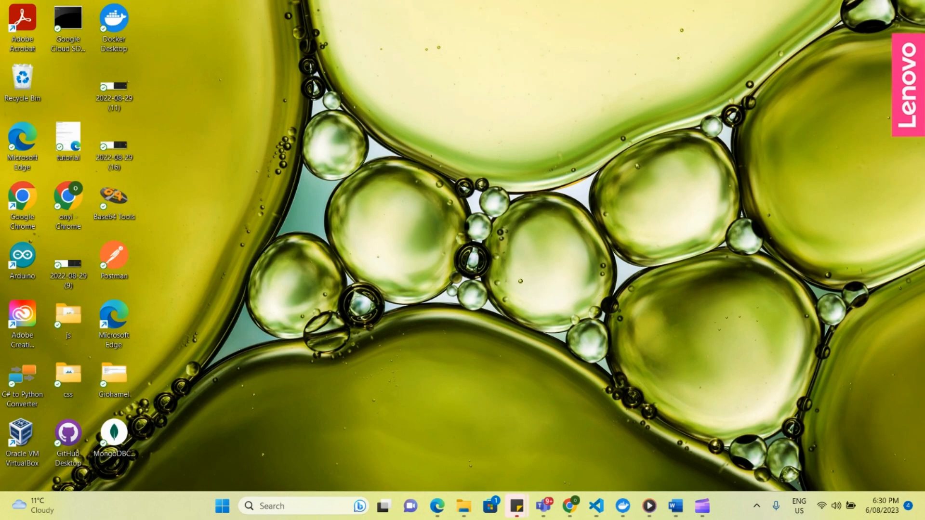
pyautogui.click(596, 505)
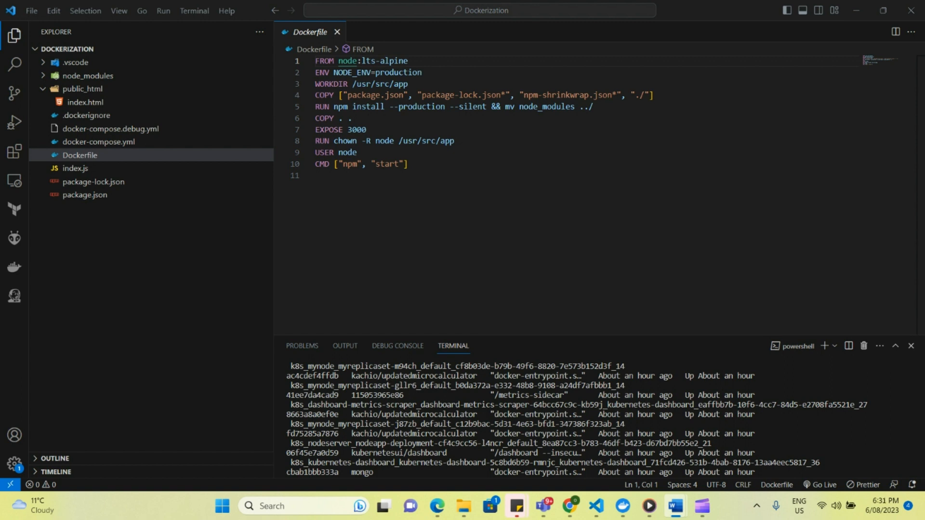
pyautogui.moveTo(447, 492)
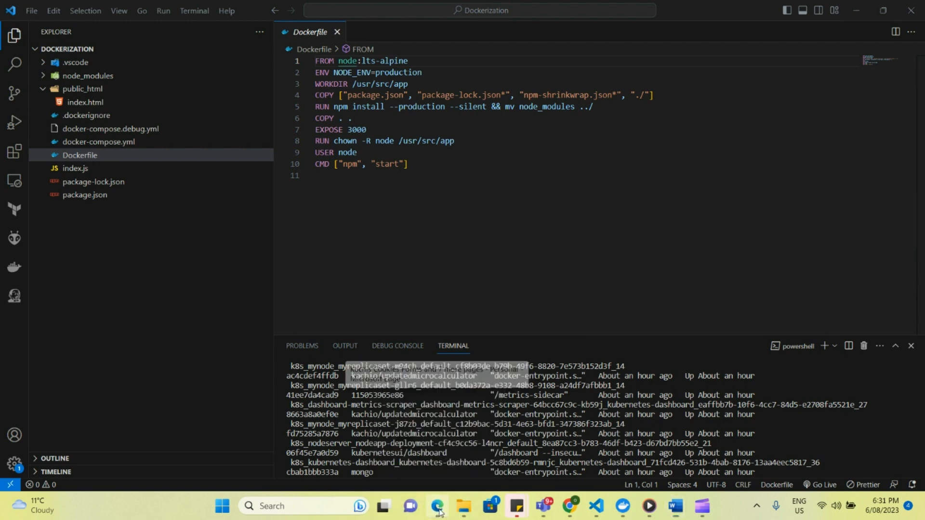
# In Edge, enable Admin user on hcsconregistry's Access keys and copy the login server
pyautogui.click(436, 506)
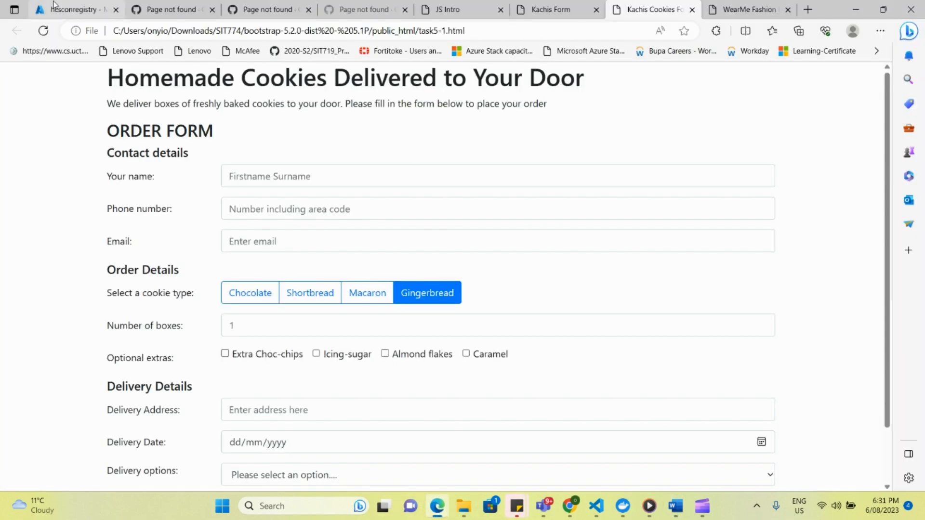
pyautogui.click(74, 10)
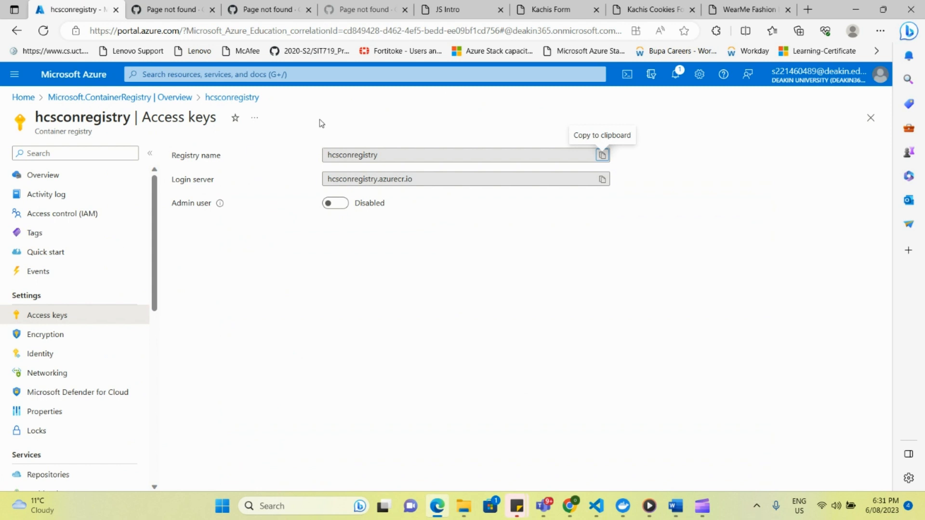
pyautogui.moveTo(174, 111)
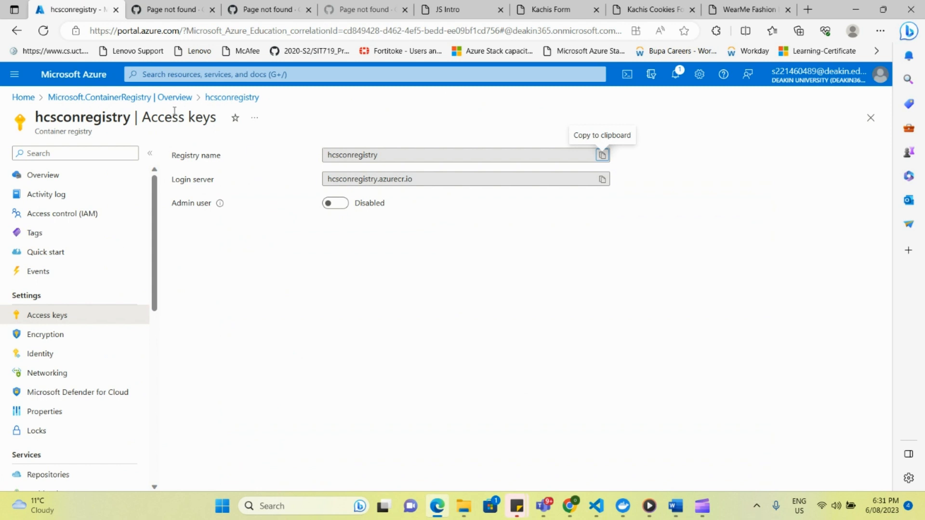
pyautogui.moveTo(284, 150)
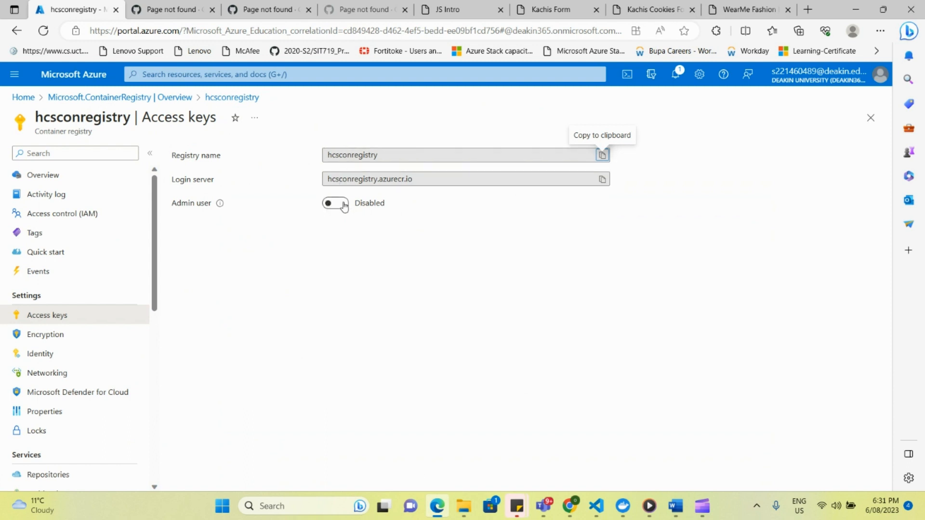
pyautogui.moveTo(344, 208)
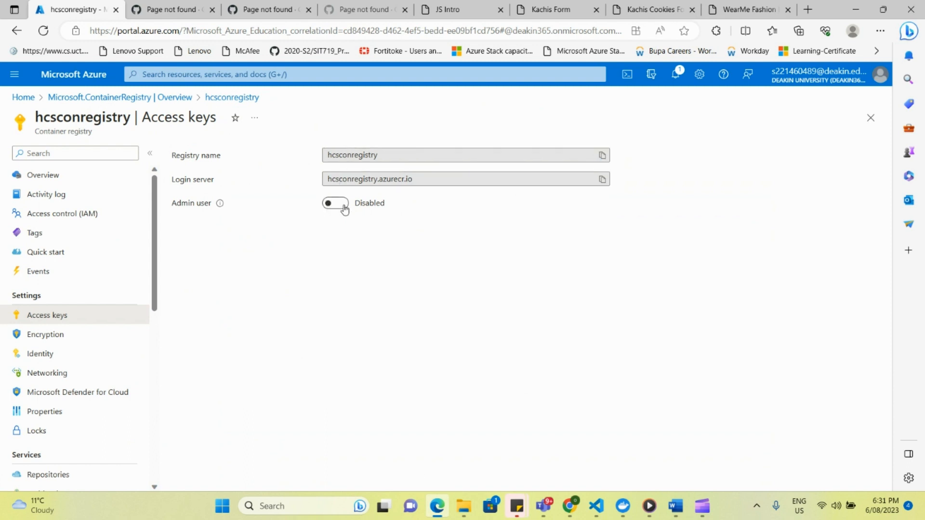
pyautogui.click(334, 203)
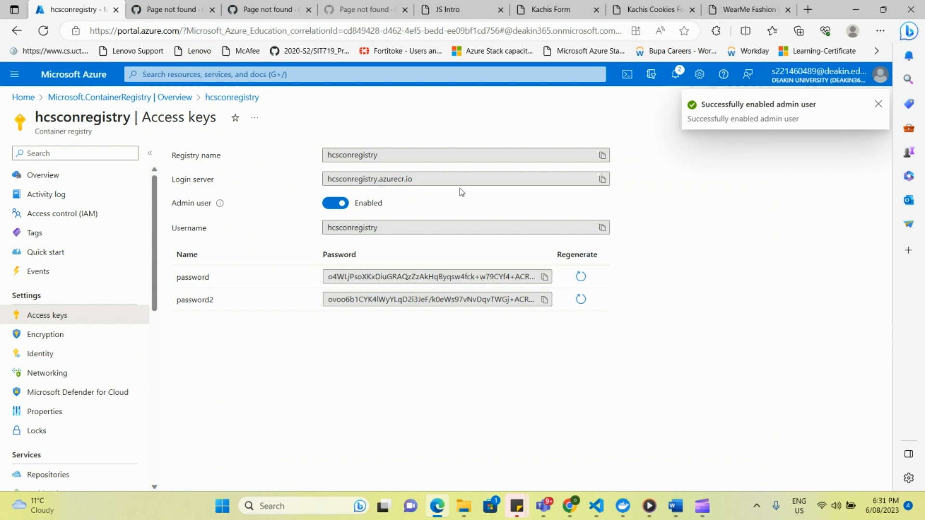
pyautogui.moveTo(470, 227)
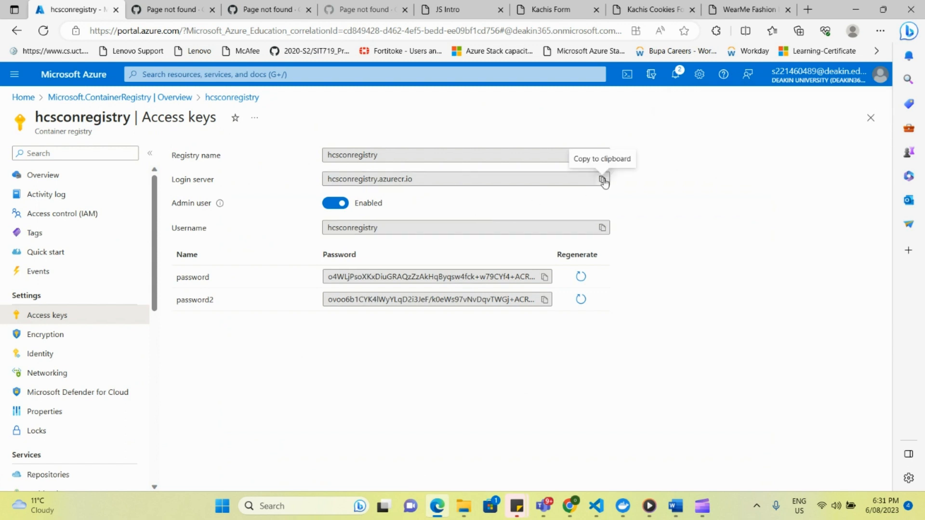
pyautogui.click(602, 179)
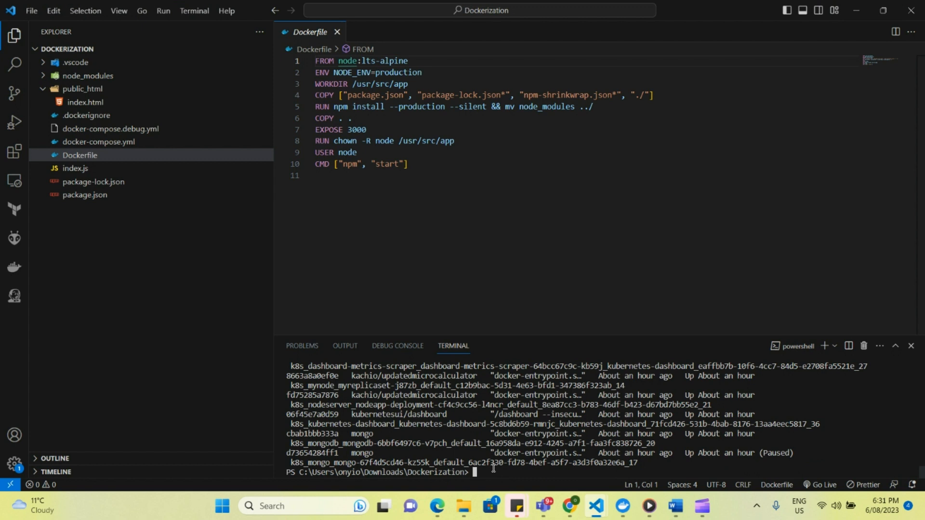
# Run docker login hcsconregistry.azurecr.io with username hcsconregistry and the copied admin password
pyautogui.write('docker logi')
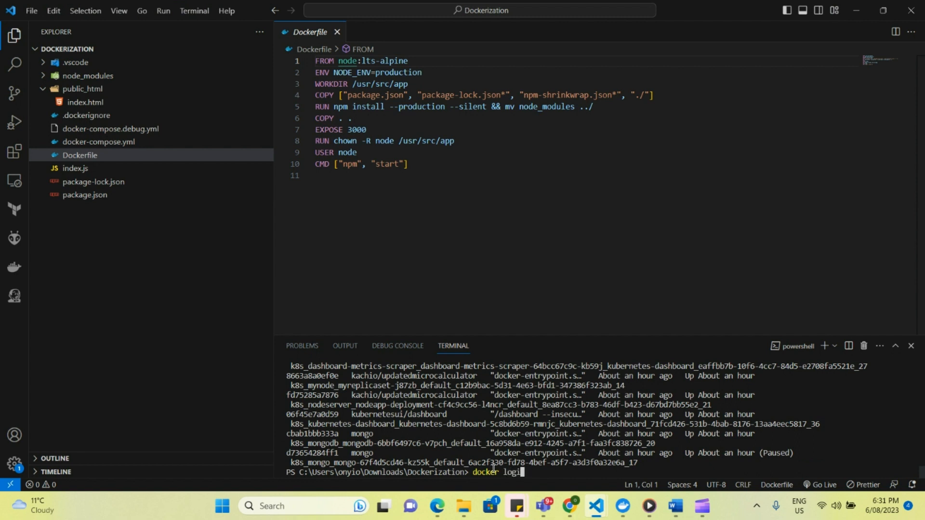
pyautogui.write('n')
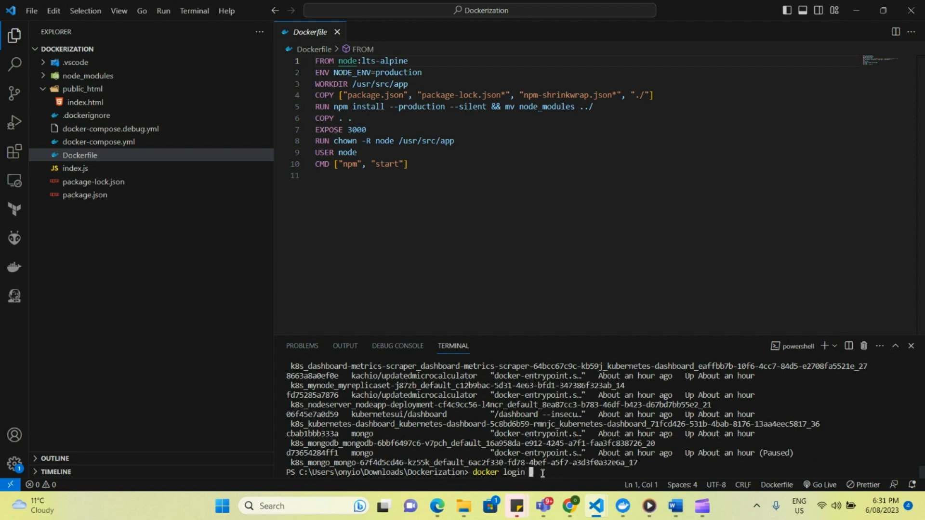
pyautogui.write('hcstonregistry.azurecr.io')
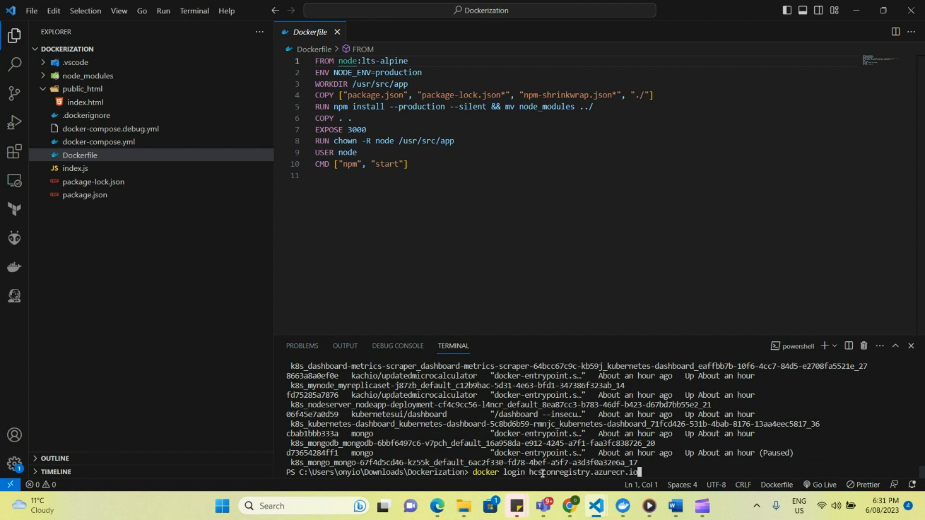
pyautogui.write('--username')
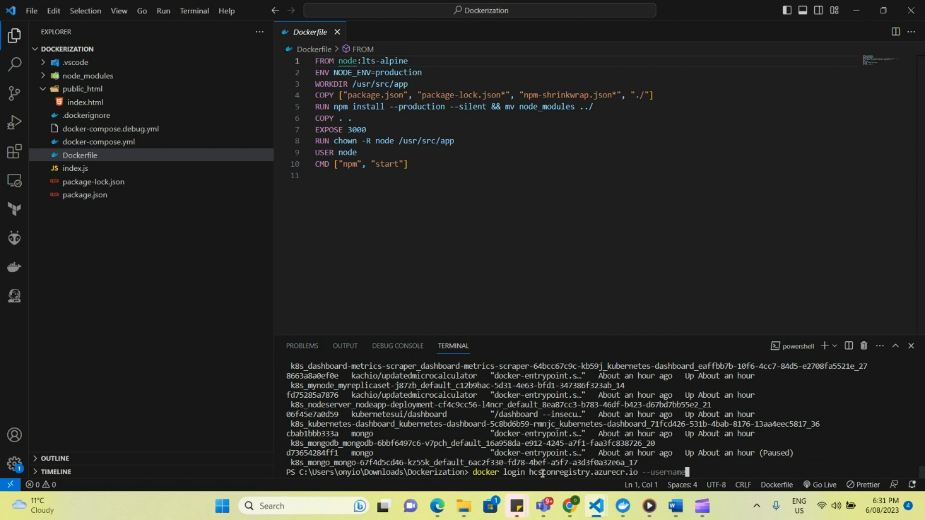
pyautogui.moveTo(437, 507)
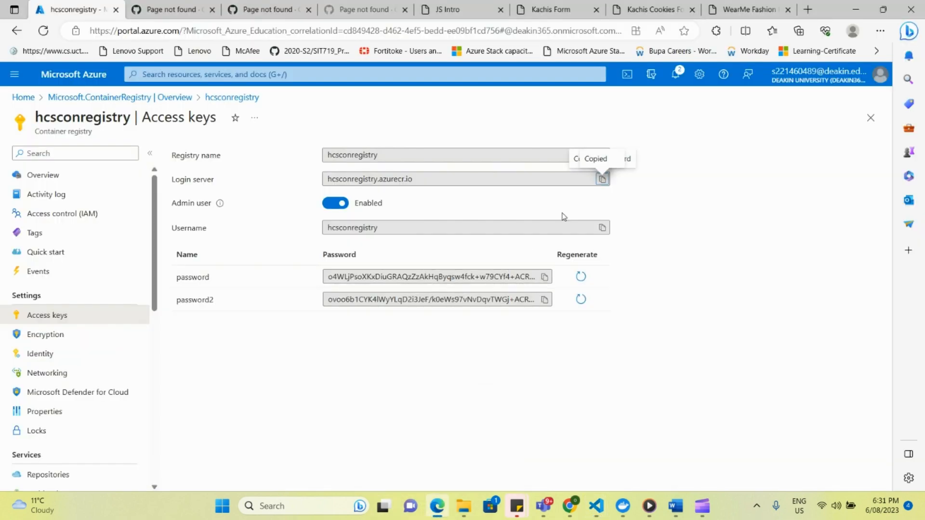
pyautogui.click(602, 228)
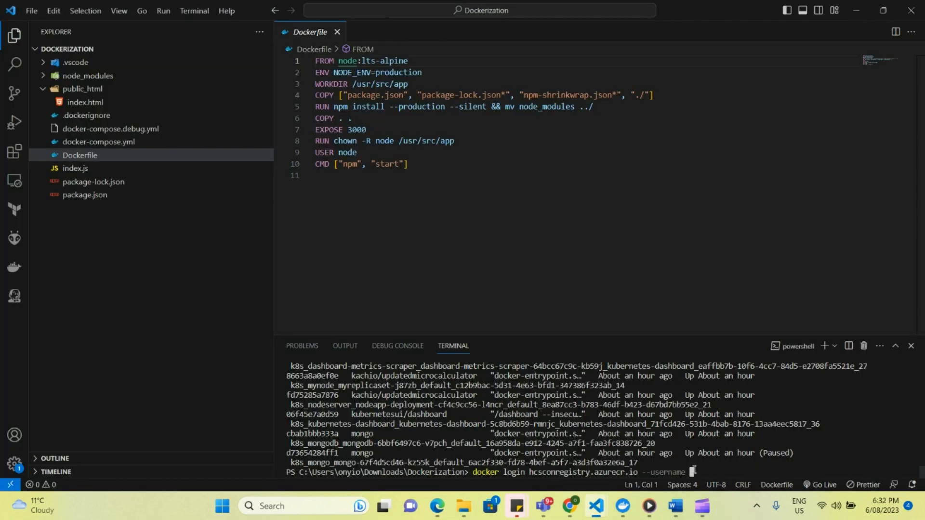
pyautogui.write('hcsconregistry')
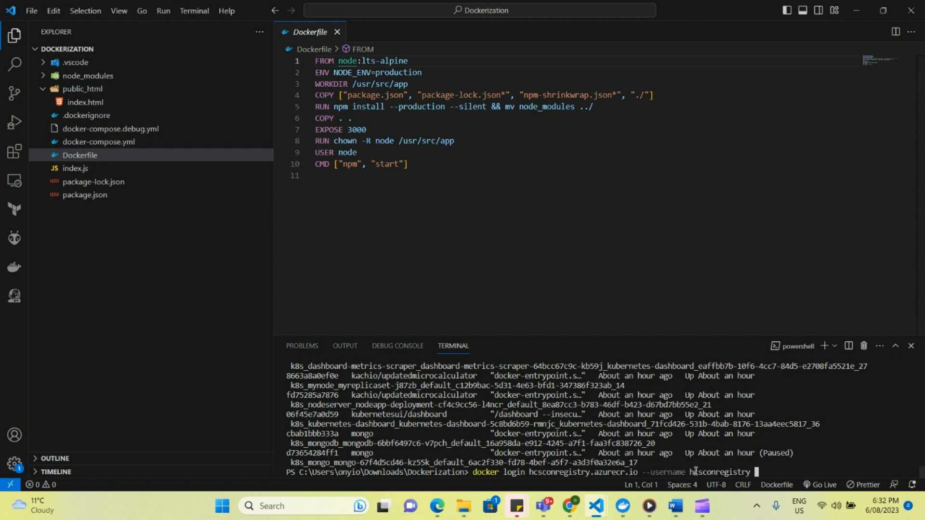
pyautogui.write('--p')
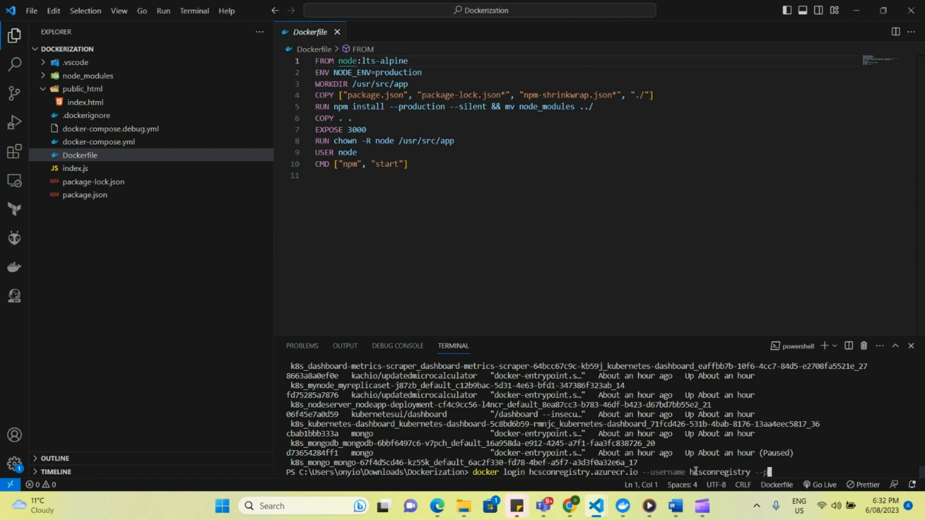
pyautogui.write('--password')
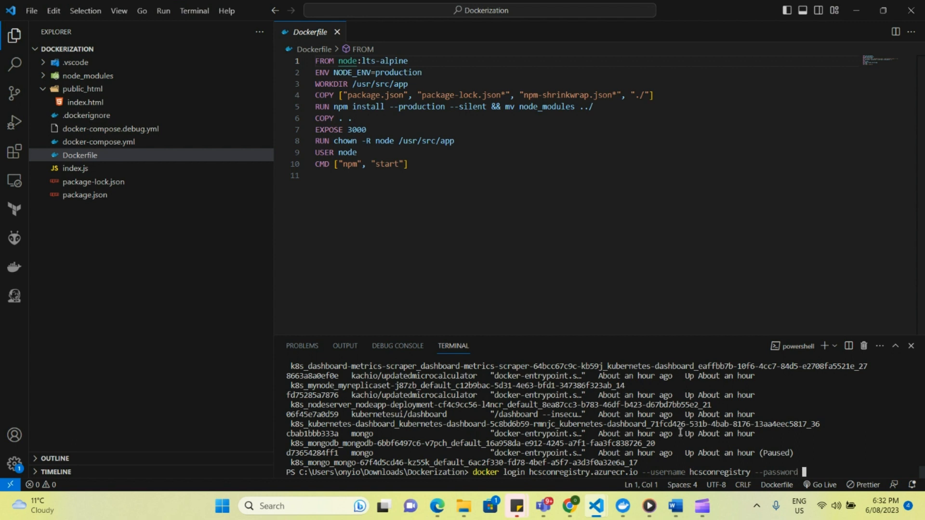
pyautogui.moveTo(436, 506)
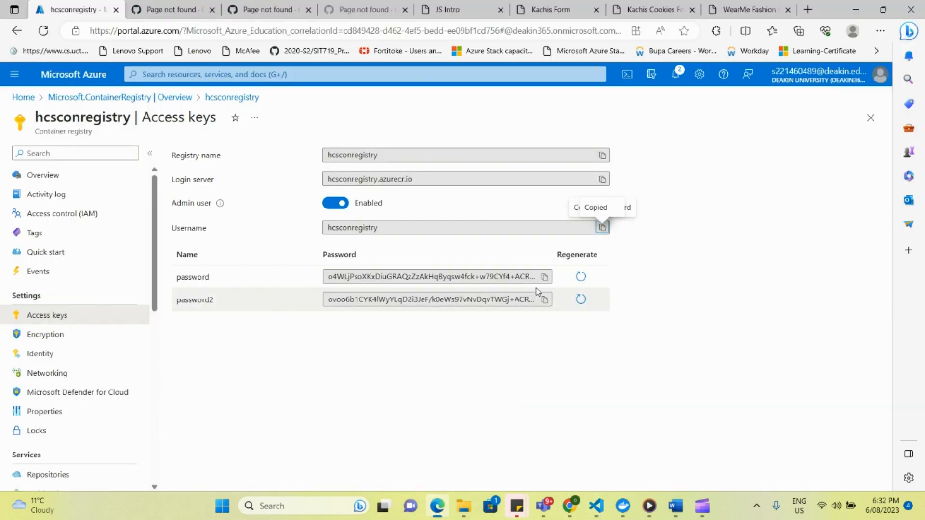
pyautogui.click(544, 276)
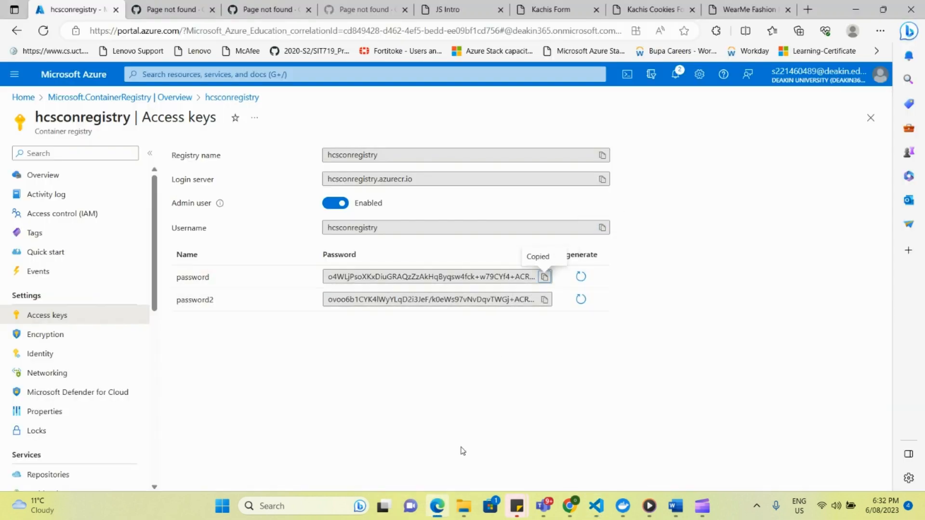
pyautogui.click(596, 506)
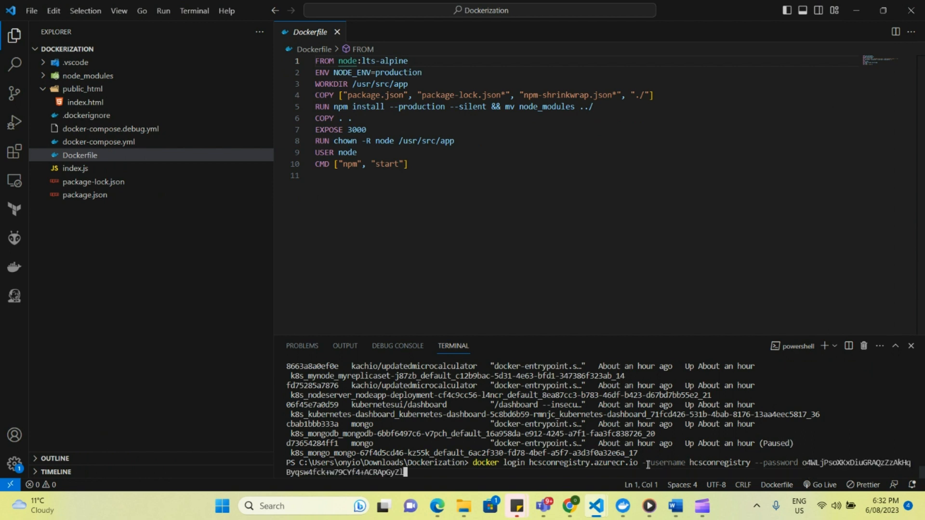
pyautogui.press('Return')
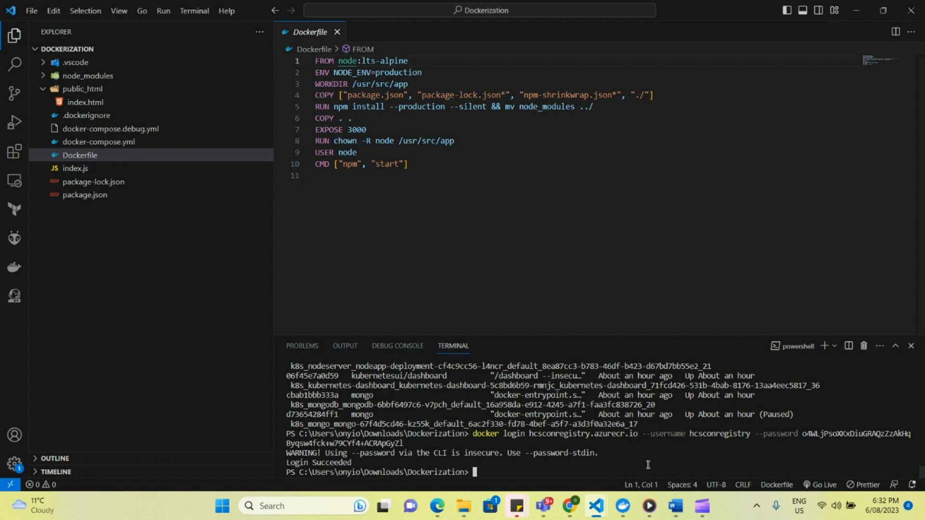
pyautogui.moveTo(542, 459)
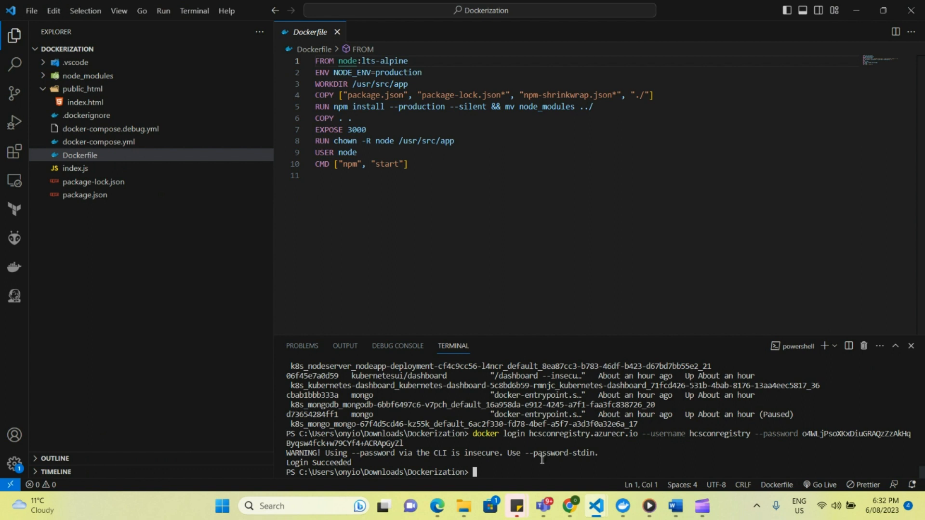
pyautogui.moveTo(488, 482)
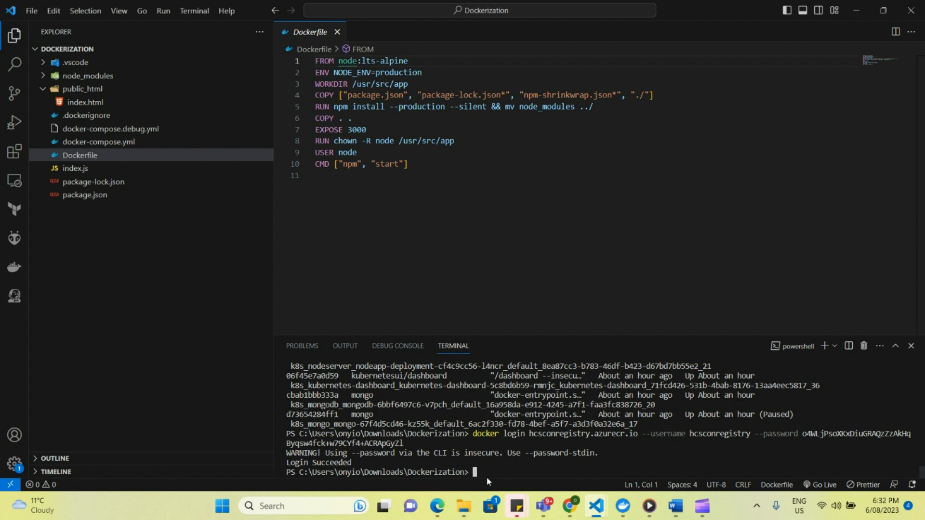
# Start the docker tag cookies-form command, checking the registry login server in the portal
pyautogui.write('doc')
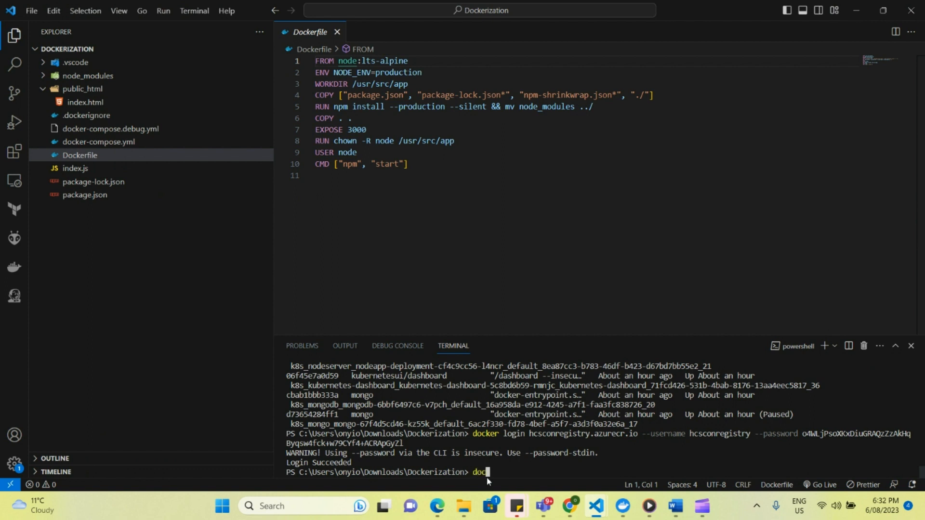
pyautogui.write('ker tag')
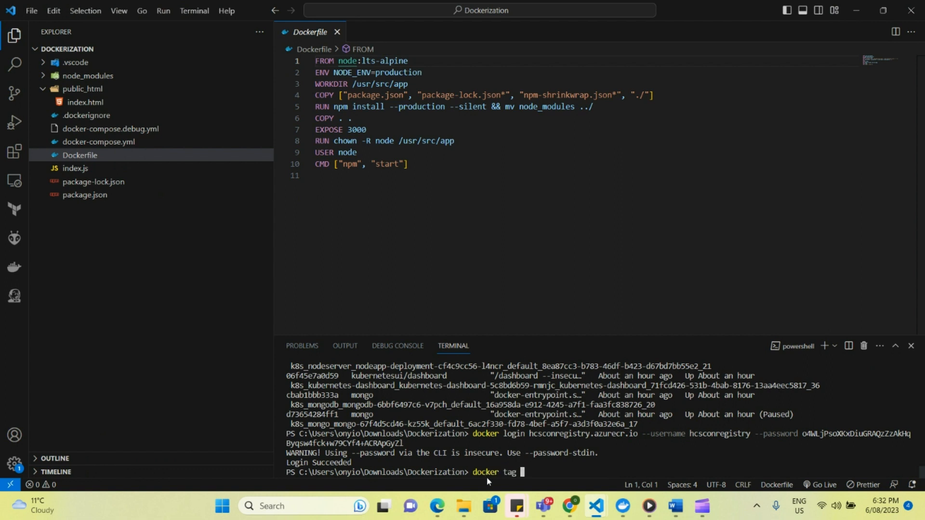
pyautogui.write('cookies')
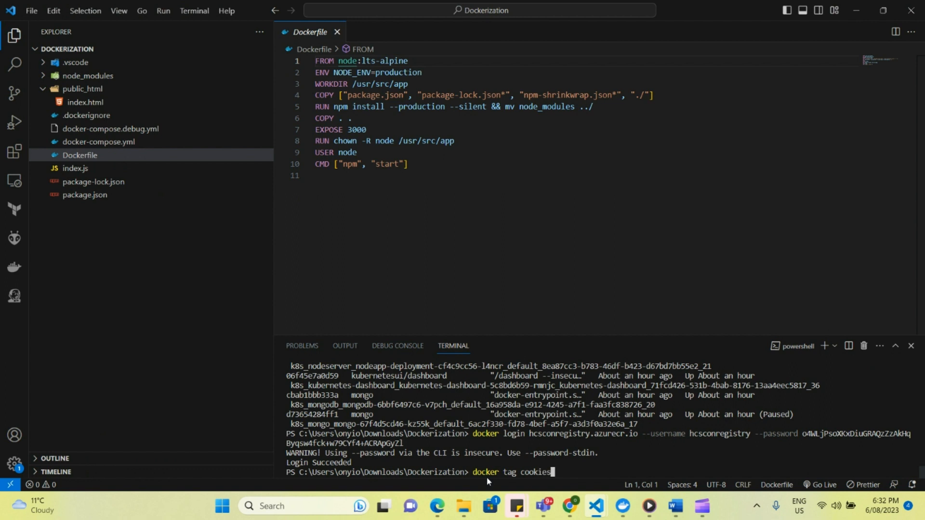
pyautogui.write('-form')
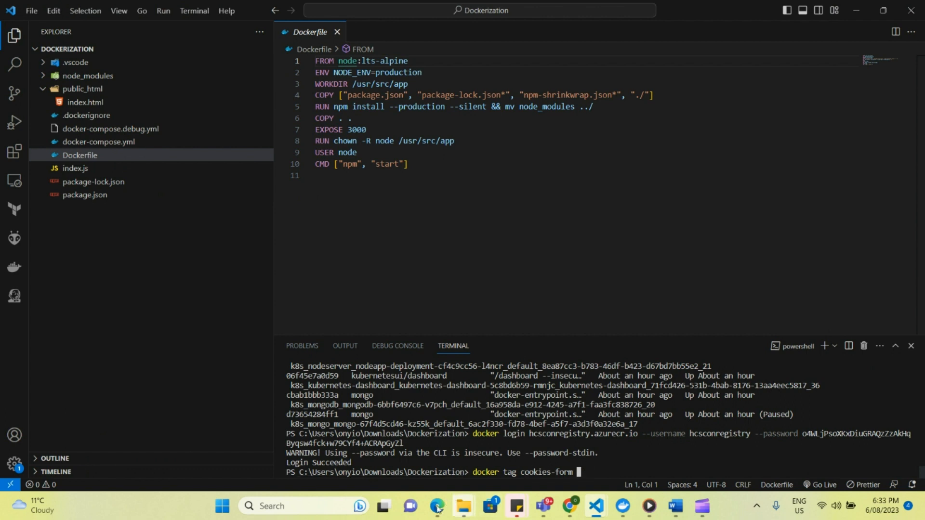
pyautogui.click(436, 506)
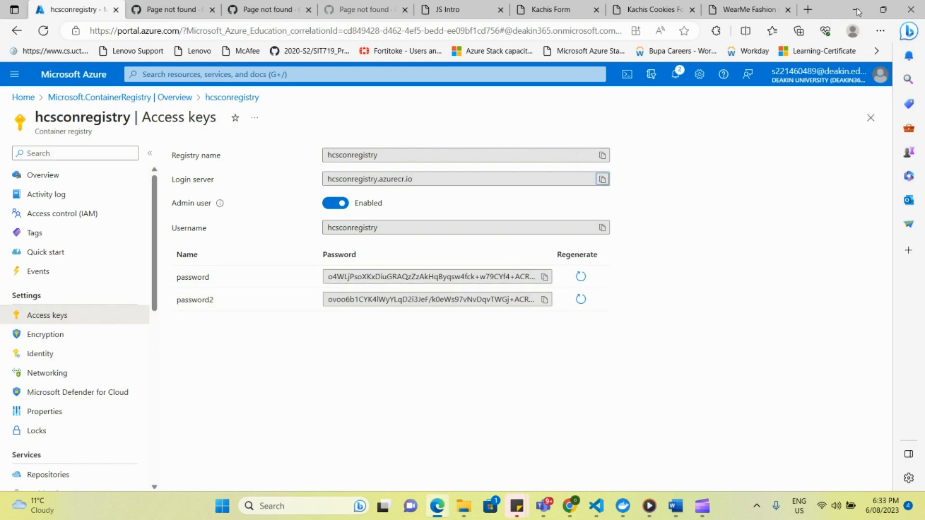
pyautogui.click(595, 506)
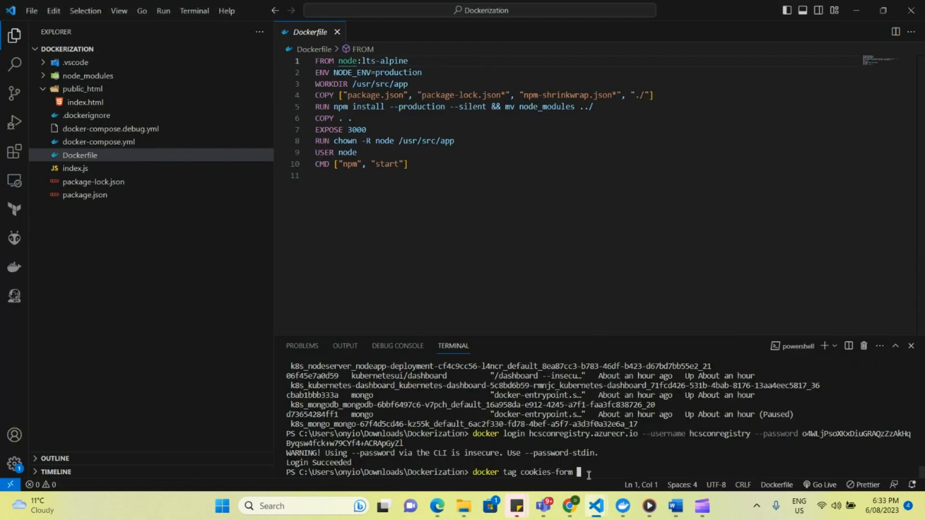
# Finish the target hcsconregistry.azurecr.io/cookies-form:v2, fixing a typo, and run the tag
pyautogui.write('hcsconregistry.azurecr.io')
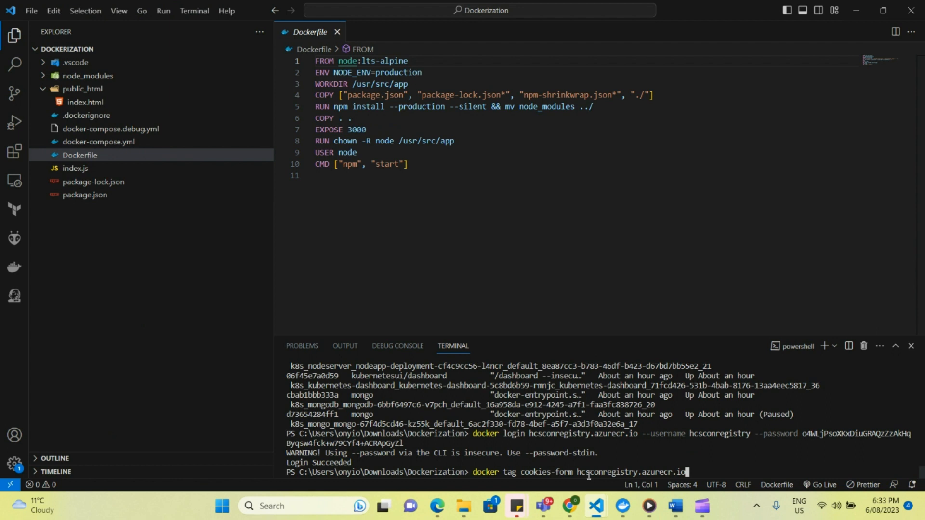
pyautogui.write('/c')
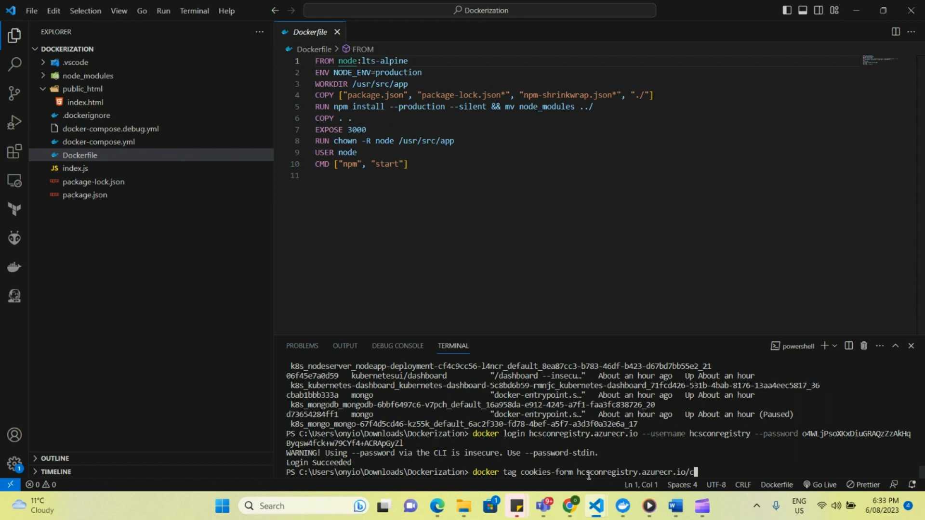
pyautogui.write('ookie')
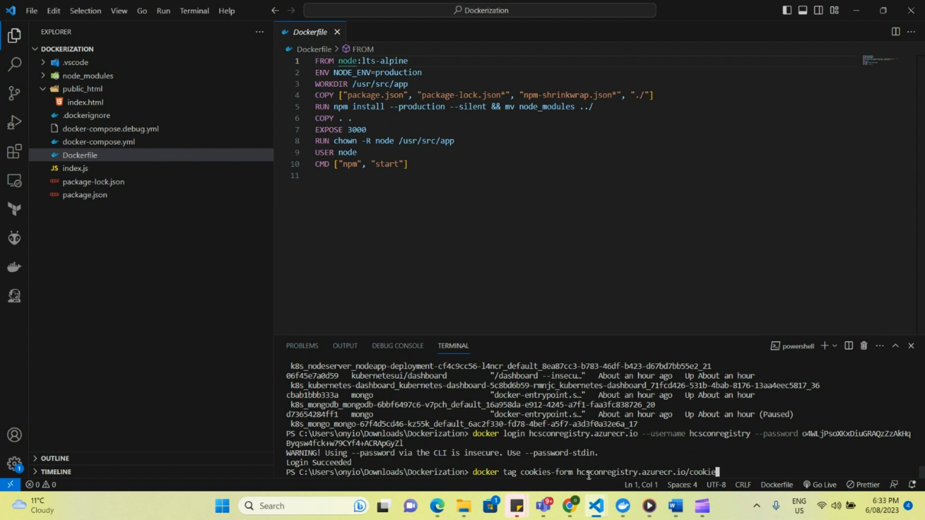
pyautogui.write('fo')
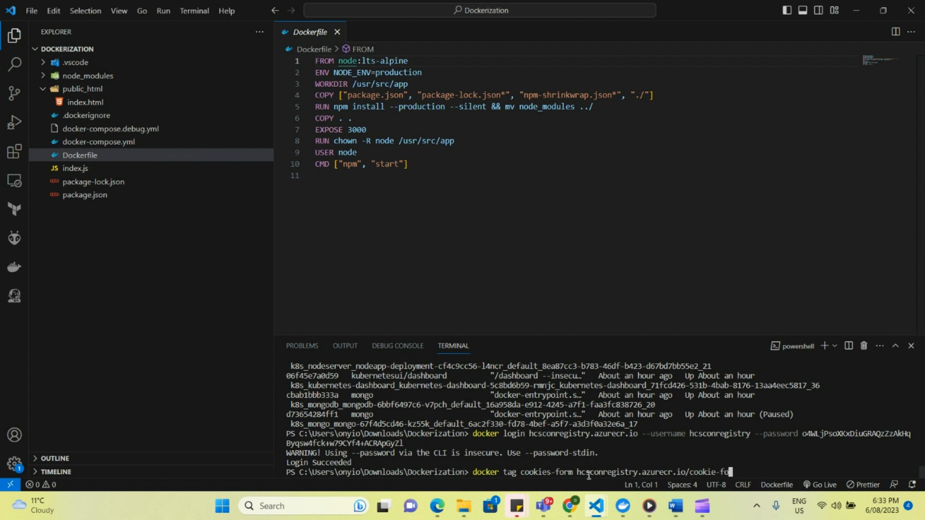
pyautogui.write('rm')
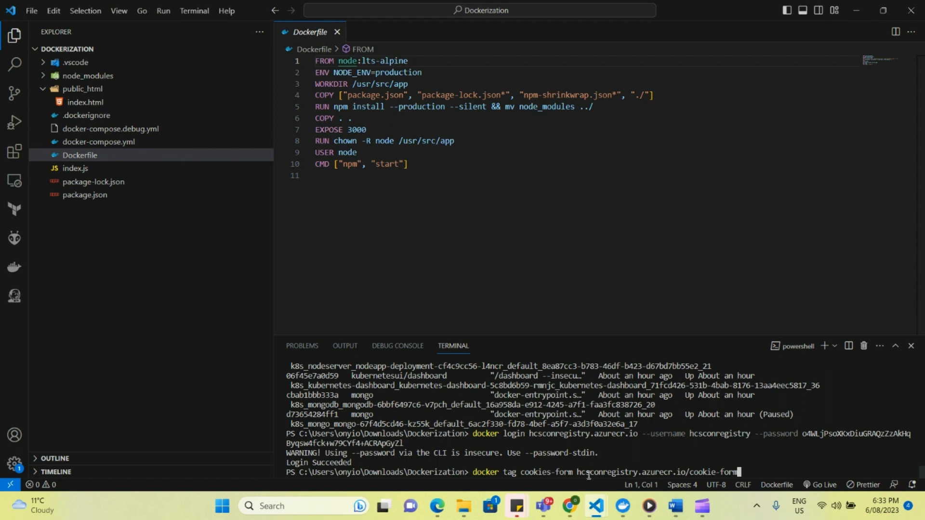
pyautogui.press('Backspace')
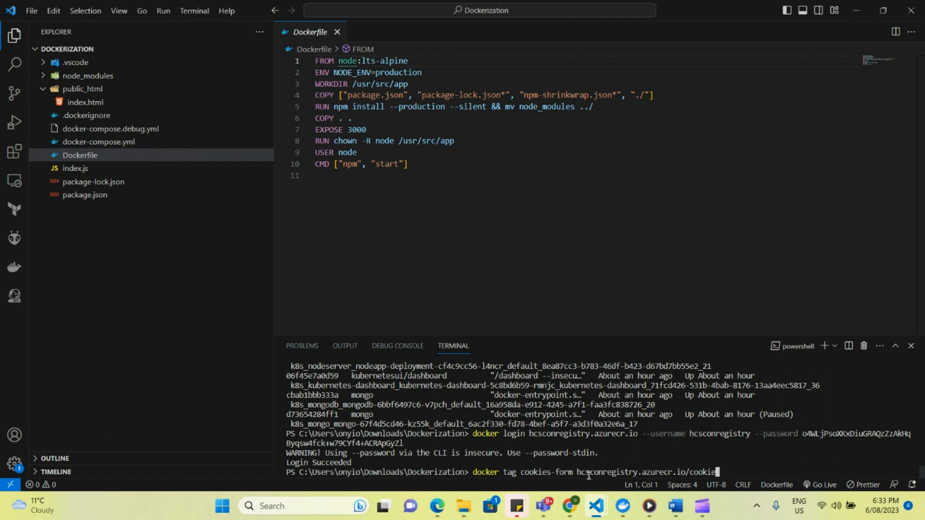
pyautogui.write('-form')
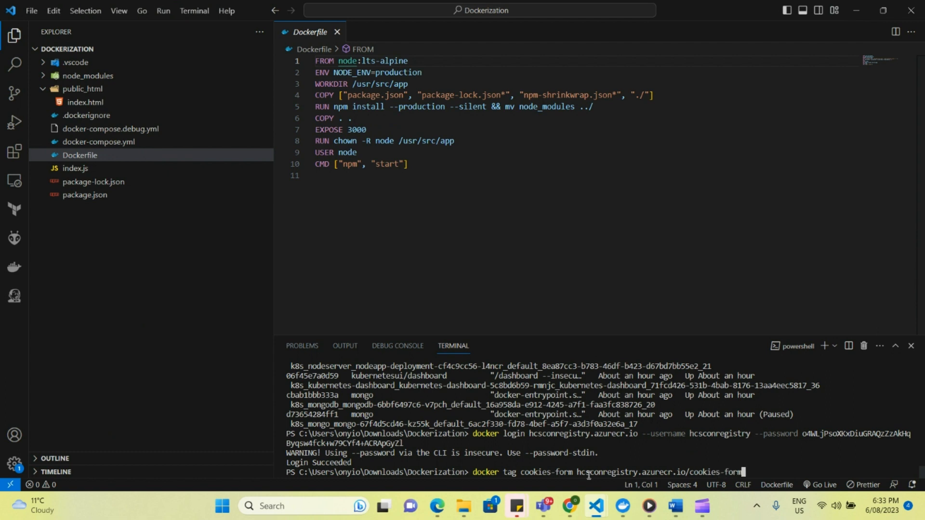
pyautogui.write(':v2')
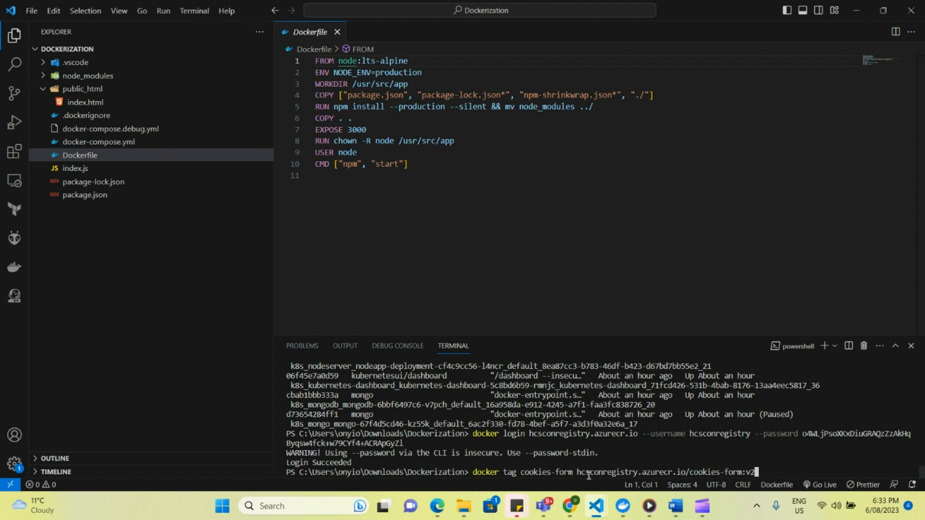
pyautogui.press('Return')
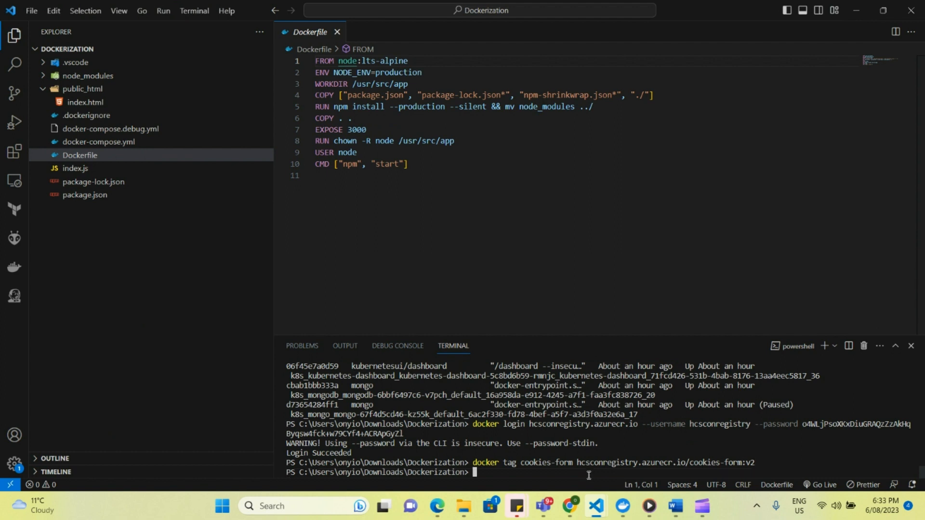
pyautogui.moveTo(884, 366)
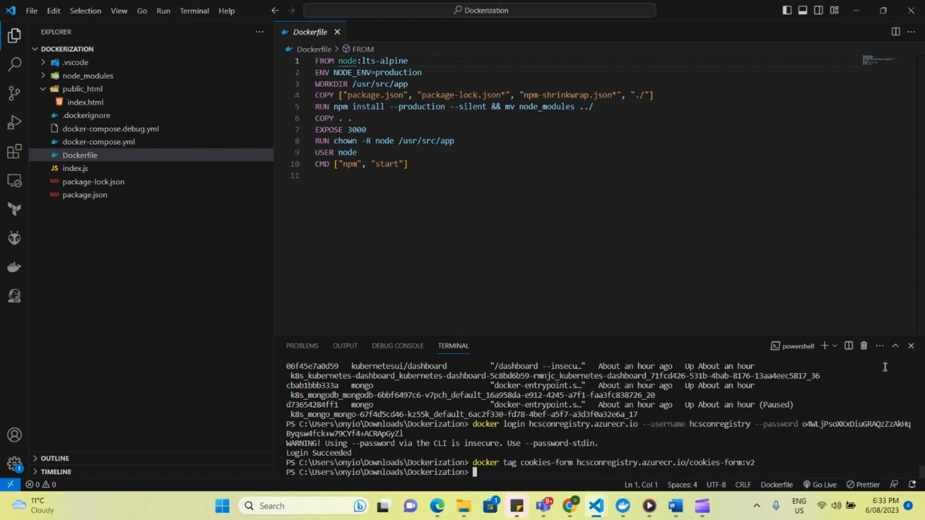
pyautogui.moveTo(506, 485)
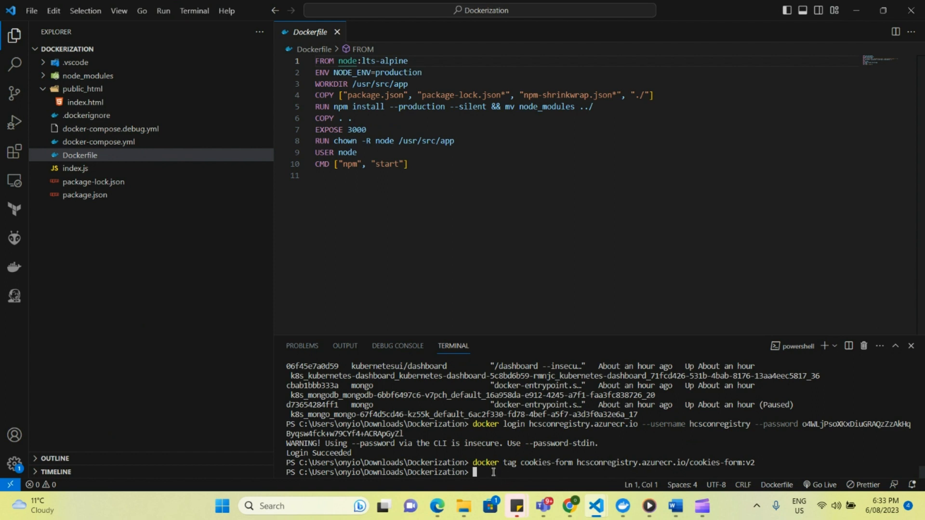
# Run docker push hcsconregistry.azurecr.io/cookies-form:v2 in the terminal
pyautogui.write('docker pus')
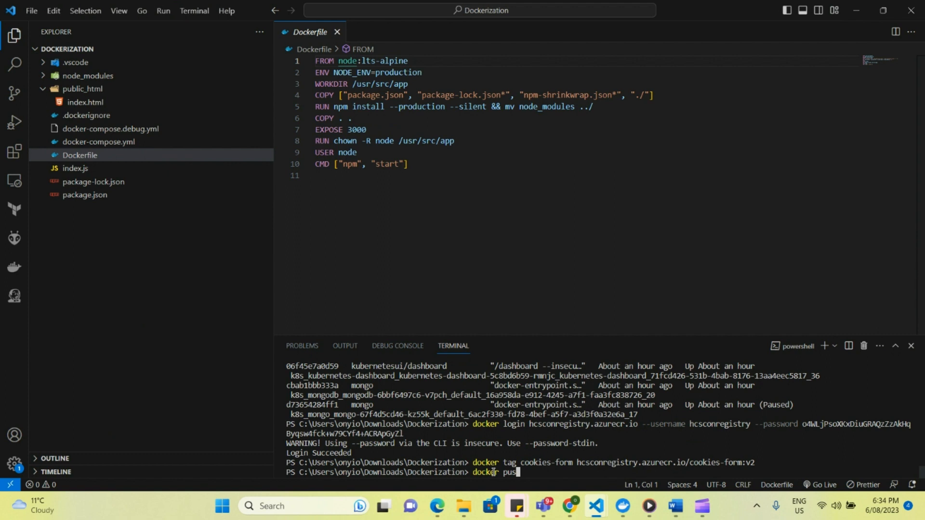
pyautogui.write('h')
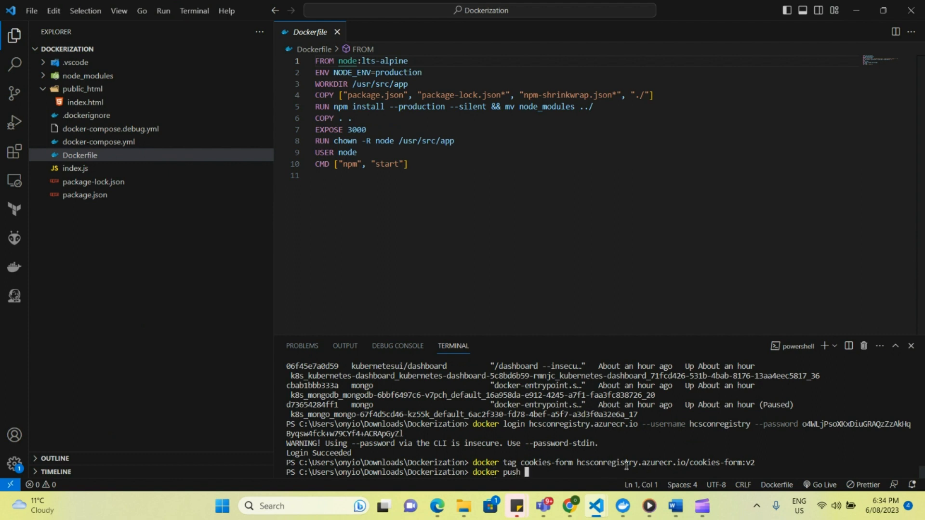
pyautogui.write('hcsconregistry.azurecr.io/cookies-form:v2')
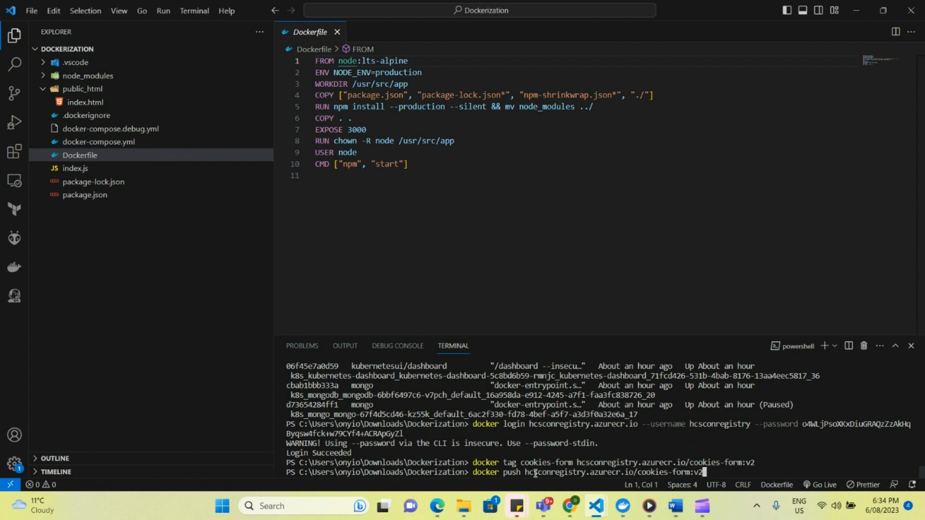
pyautogui.press('Return')
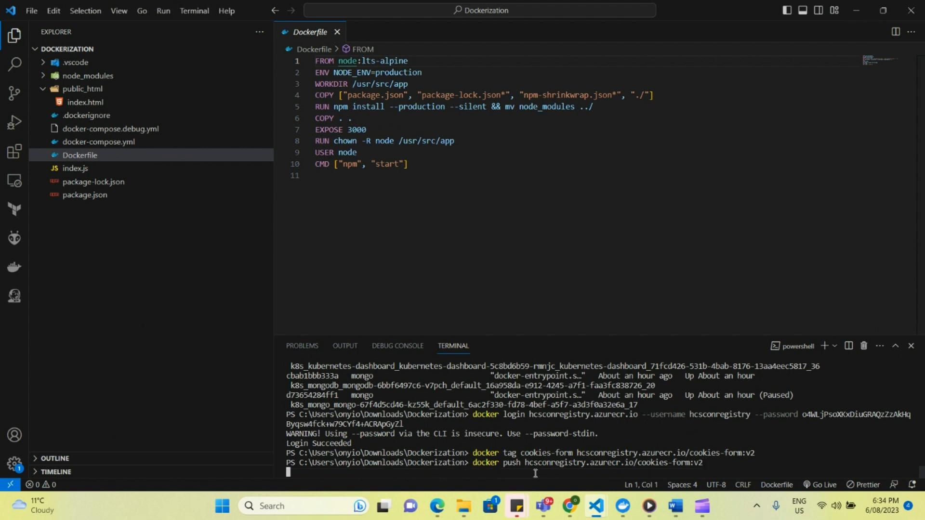
# Let the cookies-form:v2 push finish until all layers are pushed and the digest prints
pyautogui.press('Return')
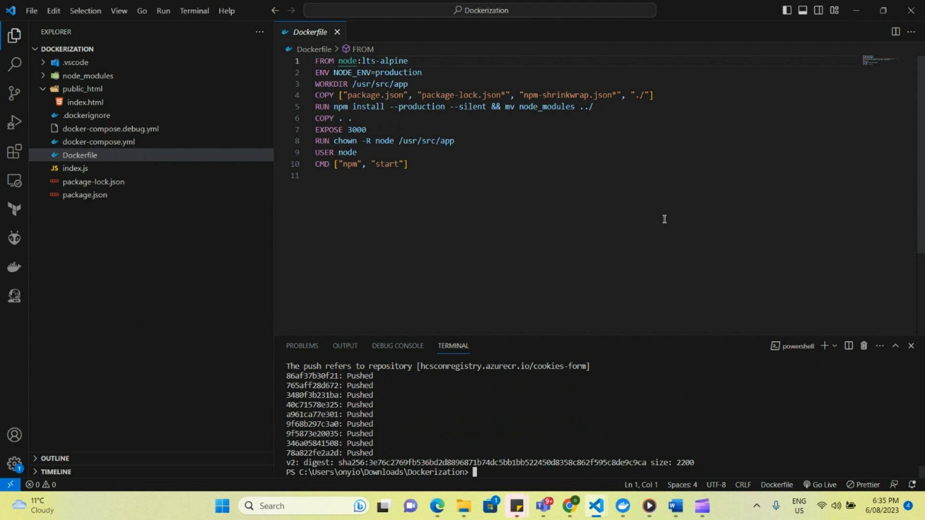
pyautogui.moveTo(264, 210)
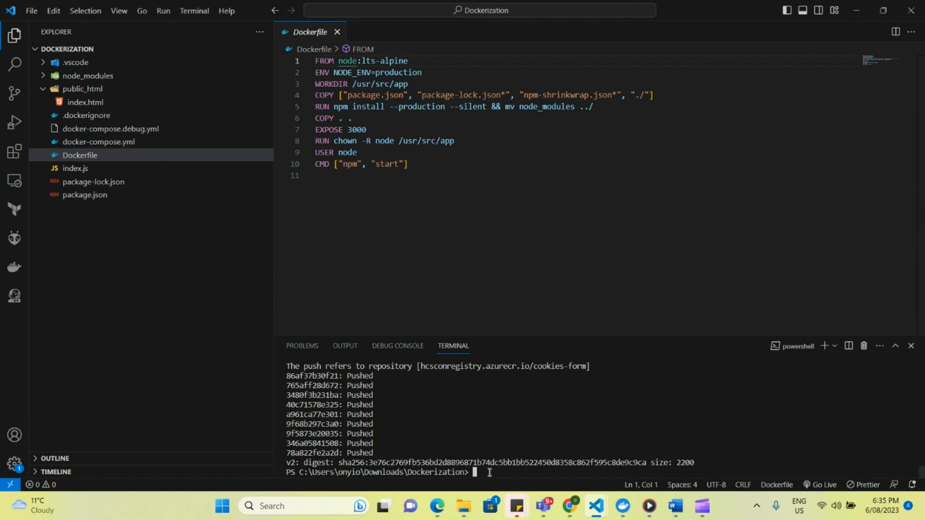
pyautogui.write('doc')
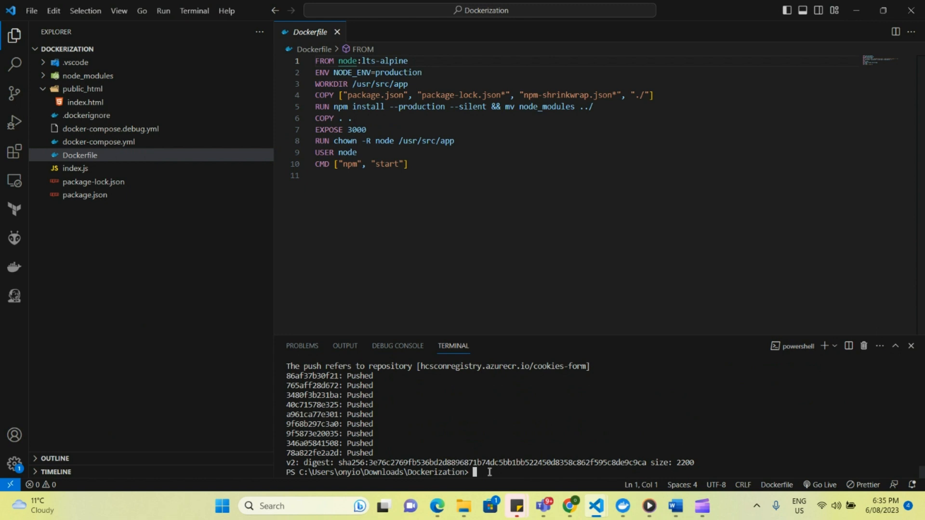
# List running containers and copy the cookies-form container ID 8ce30393ee65
pyautogui.write('docker container list')
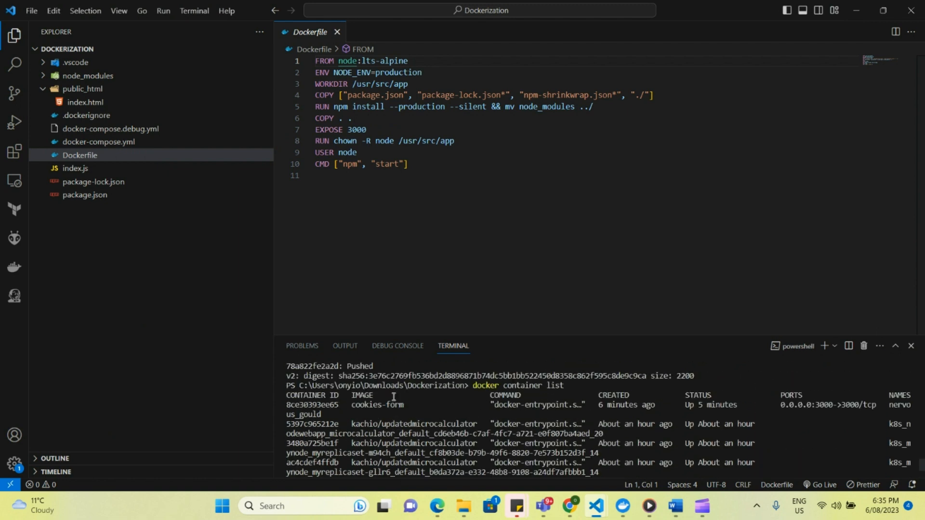
pyautogui.moveTo(341, 404)
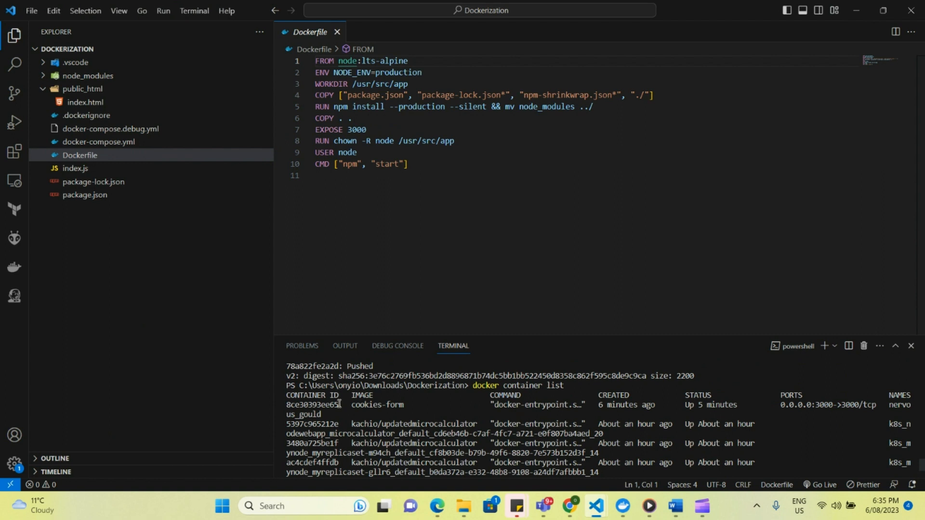
pyautogui.doubleClick(311, 405)
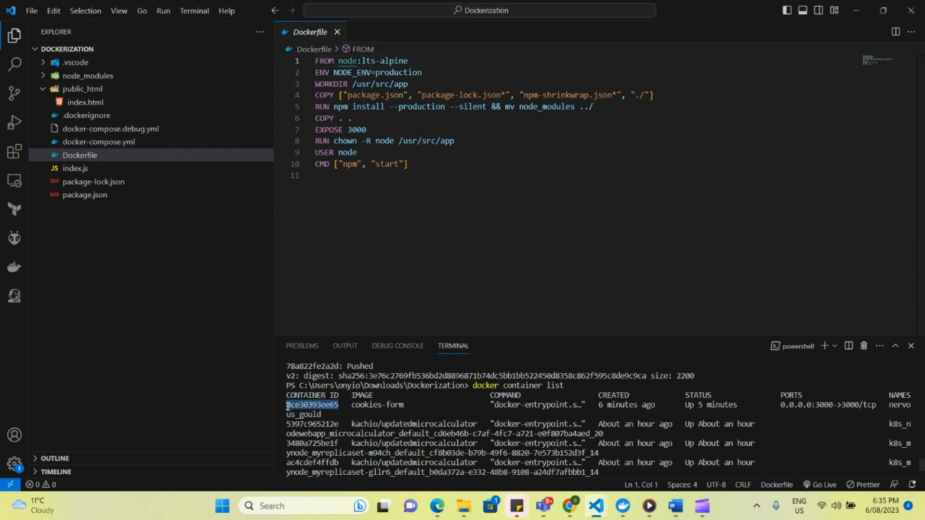
pyautogui.click(384, 418)
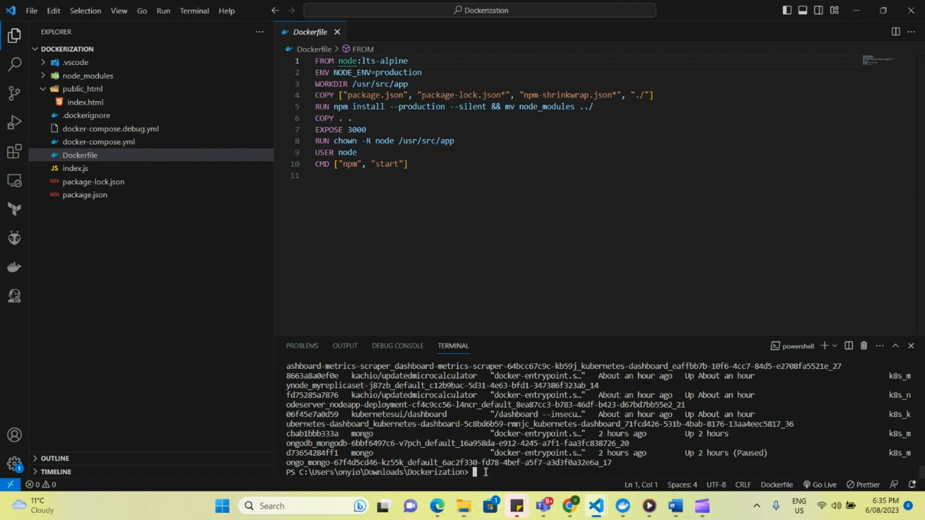
# Kill and then remove container 8ce30393ee65 with docker kill and docker rm
pyautogui.write('docker')
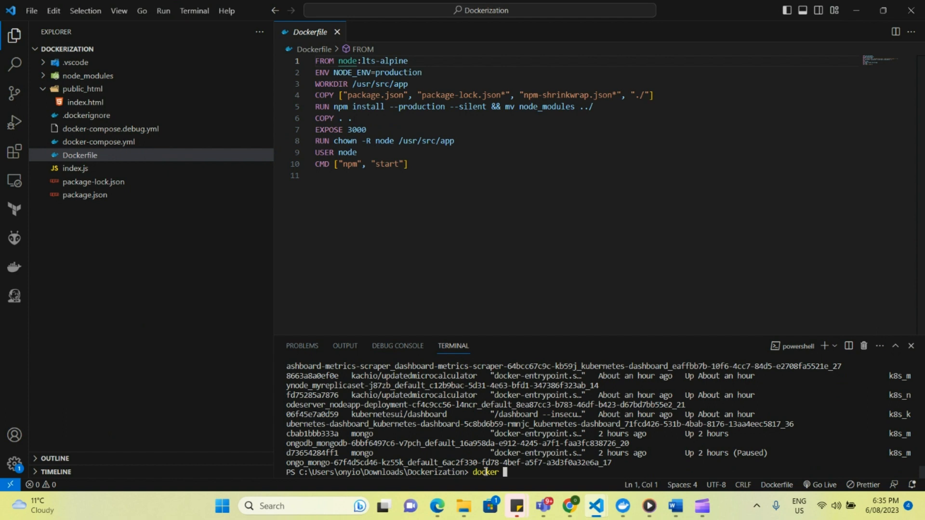
pyautogui.write('kill')
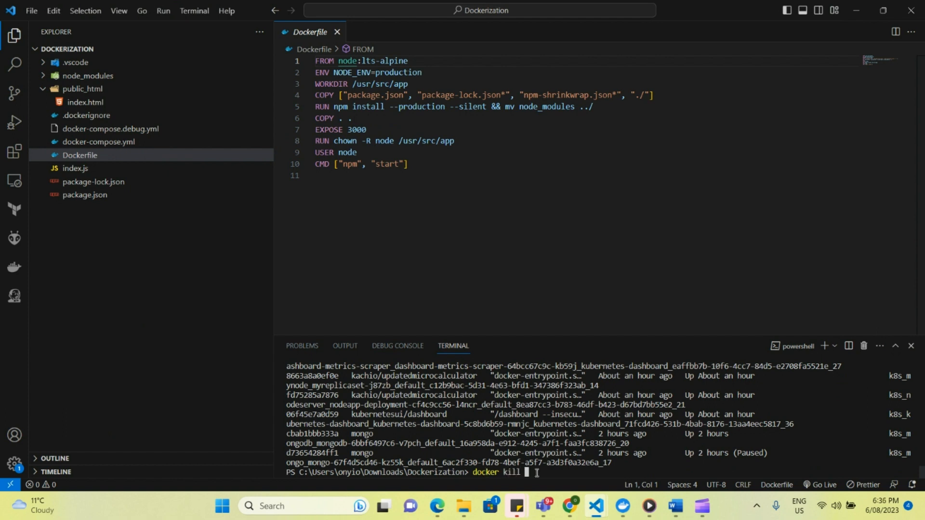
pyautogui.write('8ce30393ee65')
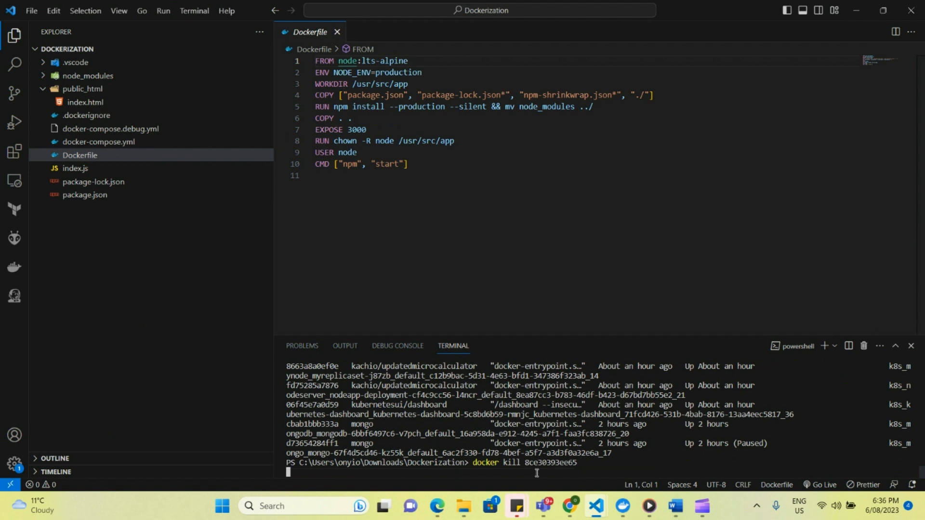
pyautogui.press('Return')
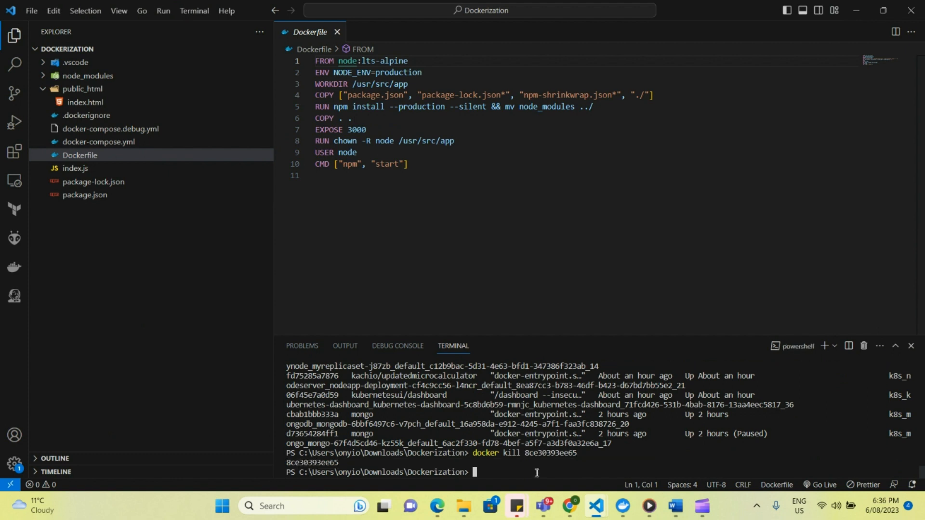
pyautogui.write('docker')
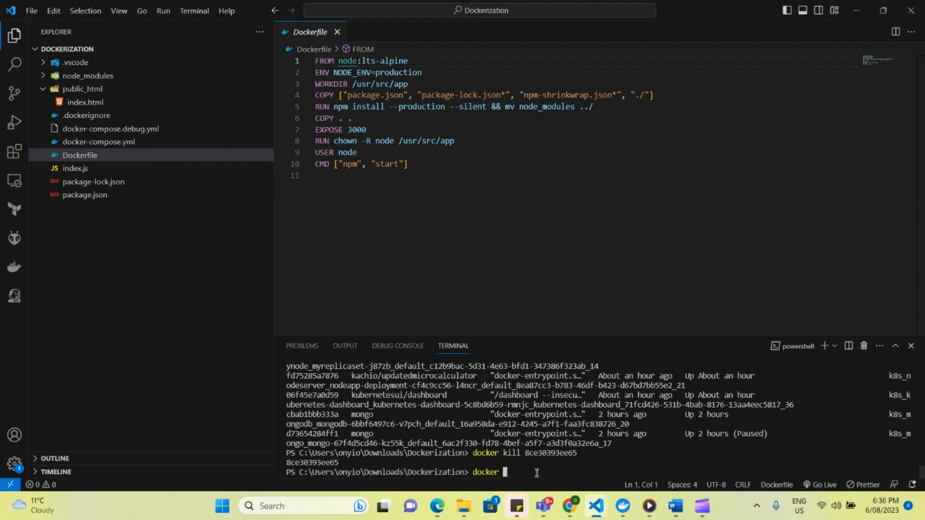
pyautogui.write('rm')
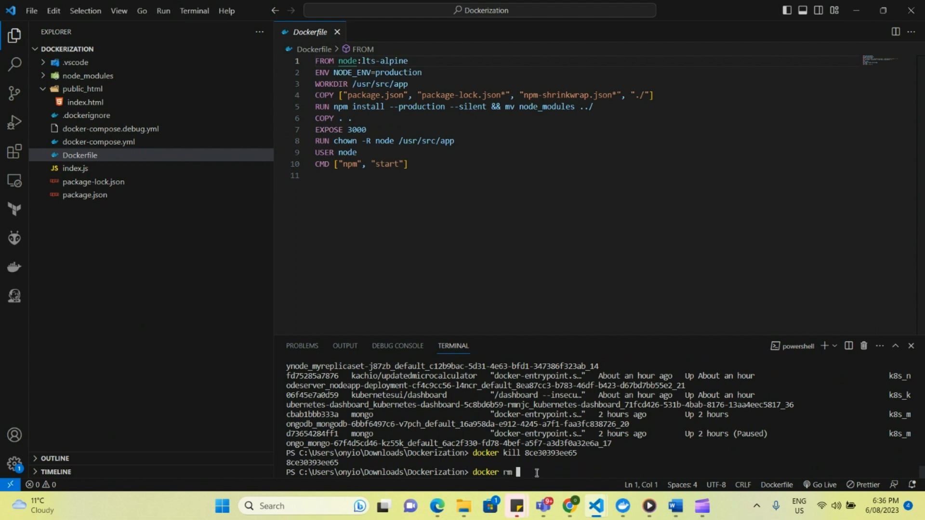
pyautogui.press('Return')
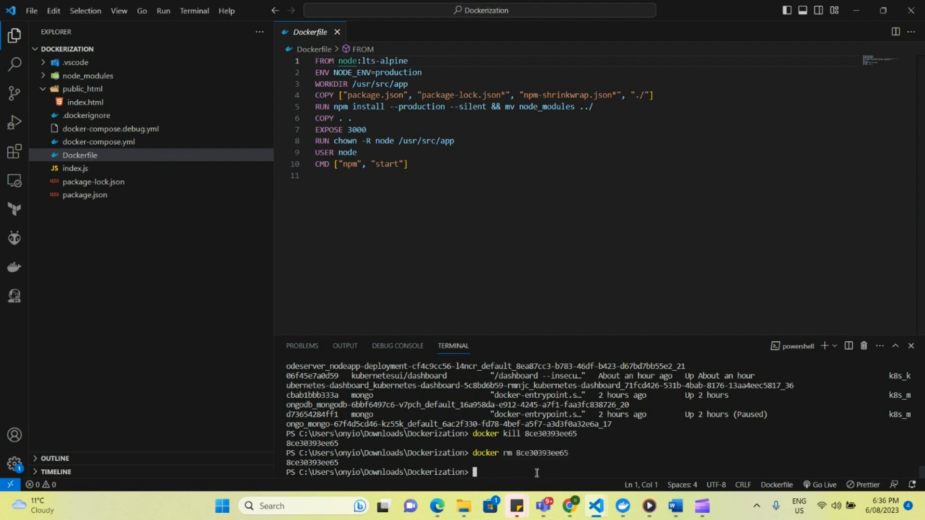
# Run docker image list and select the cookies-form image ID 8c62d34309b9
pyautogui.write('docker image list')
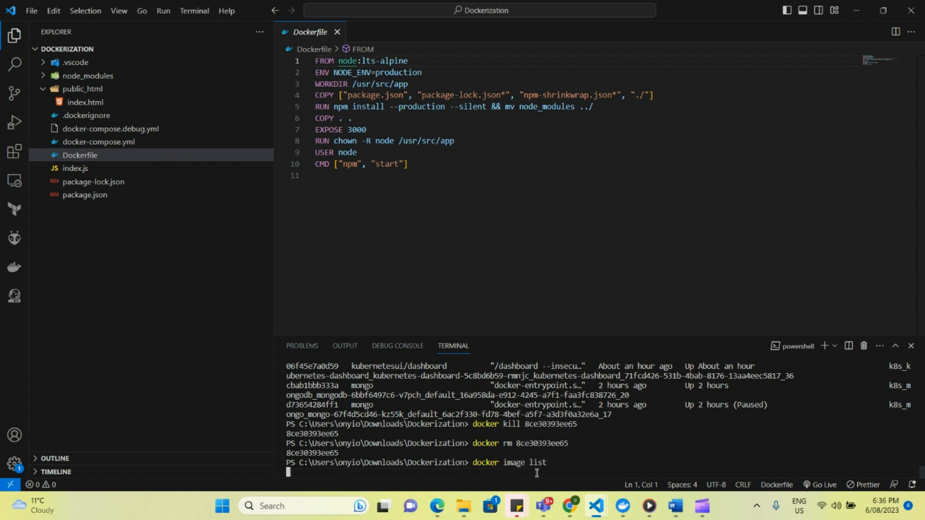
pyautogui.press('Return')
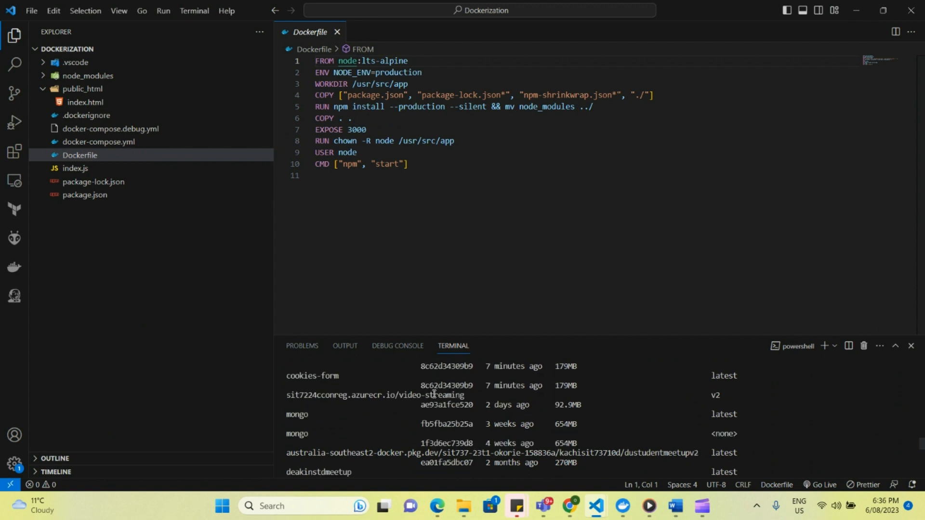
pyautogui.scroll(3)
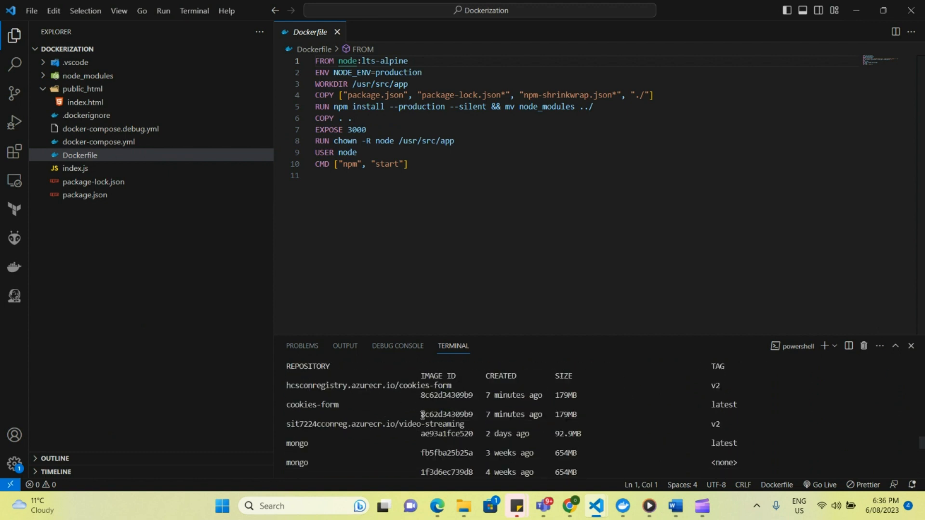
pyautogui.doubleClick(447, 414)
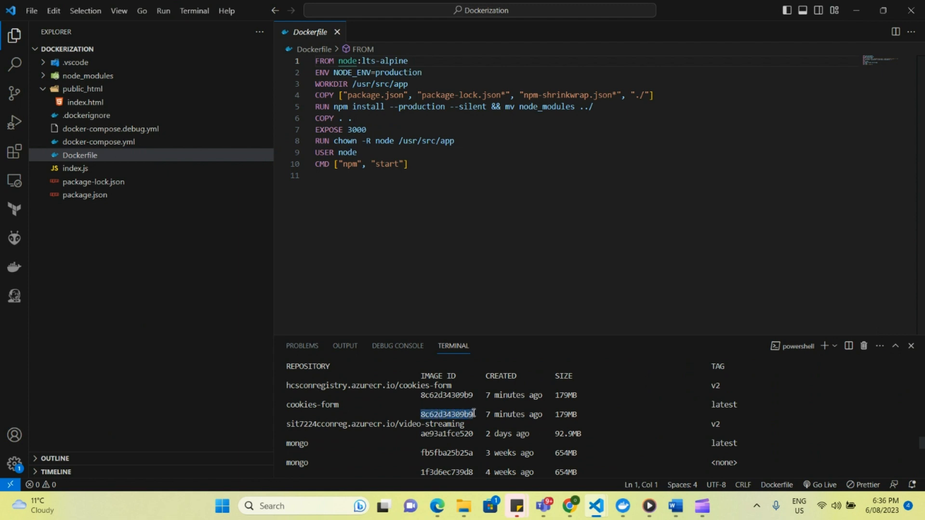
pyautogui.scroll(-3)
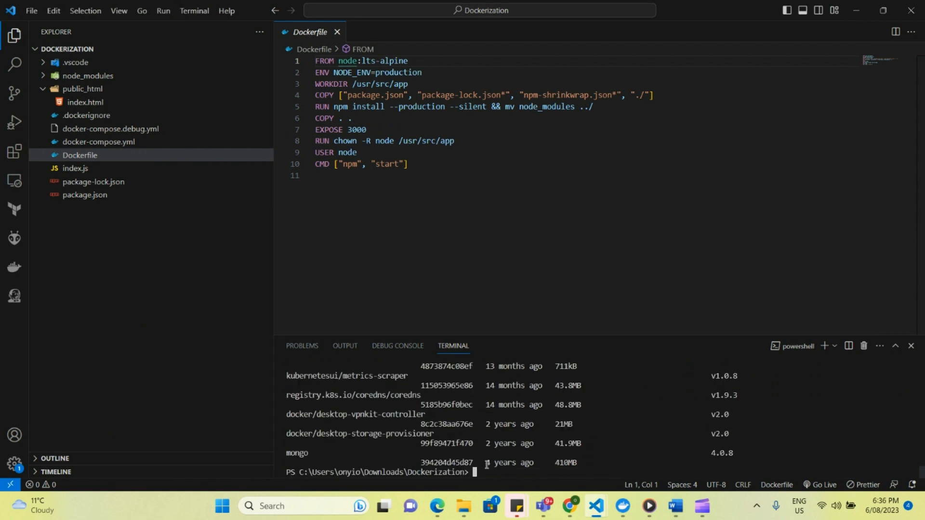
# Delete image 8c62d34309b9, retrying with --force after the plain rmi fails
pyautogui.write('docker rmi')
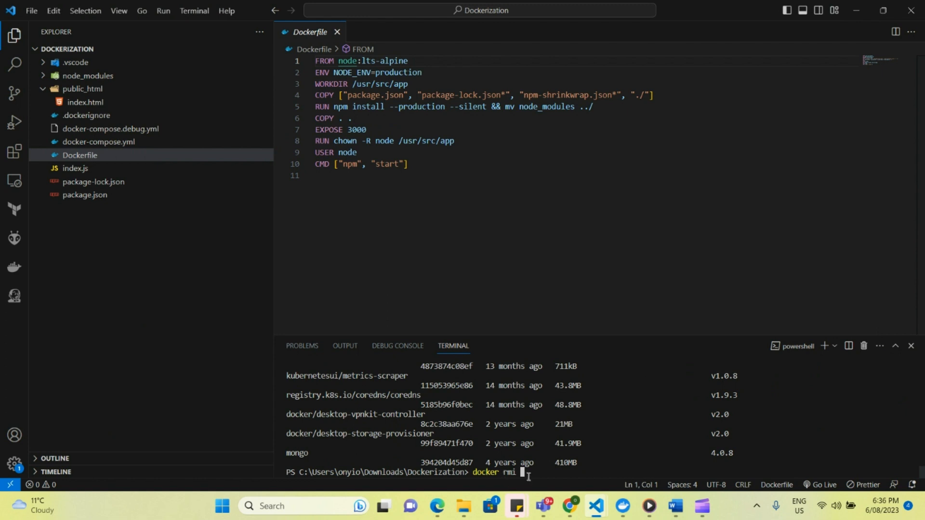
pyautogui.press('Return')
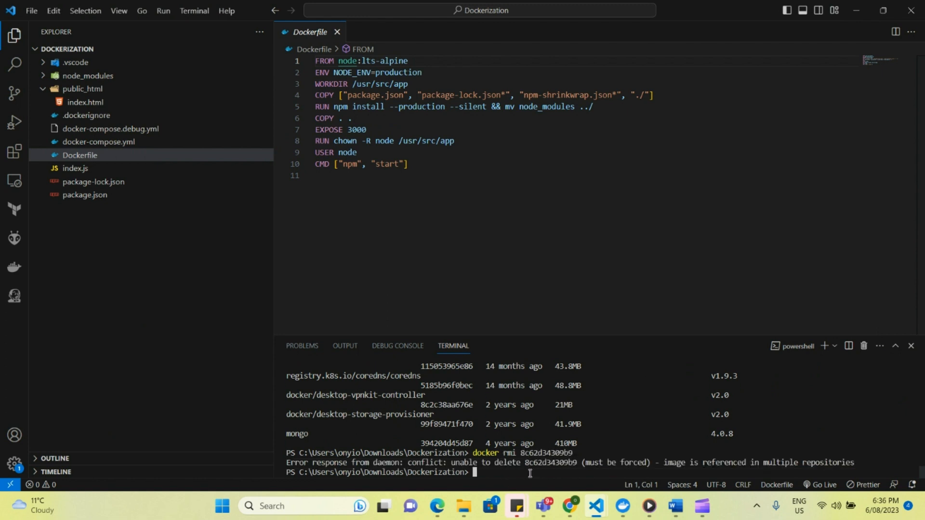
pyautogui.moveTo(565, 453)
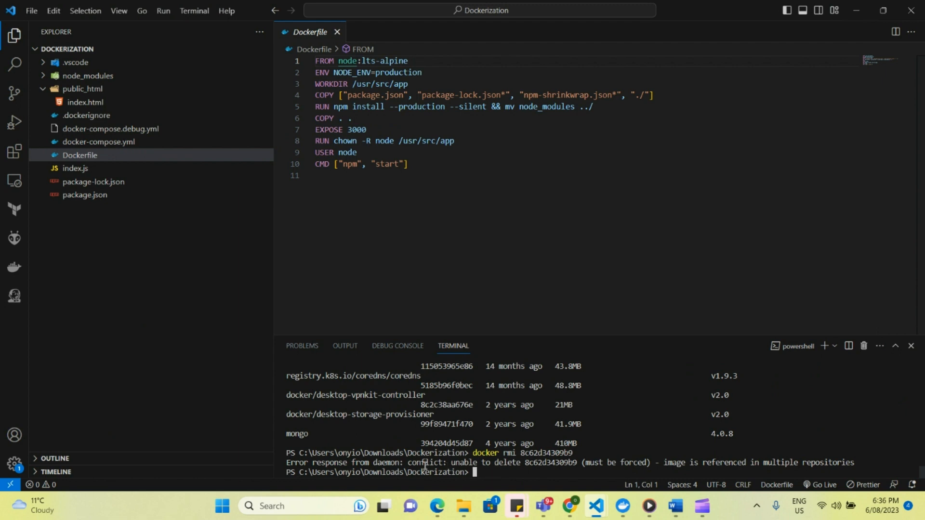
pyautogui.moveTo(563, 466)
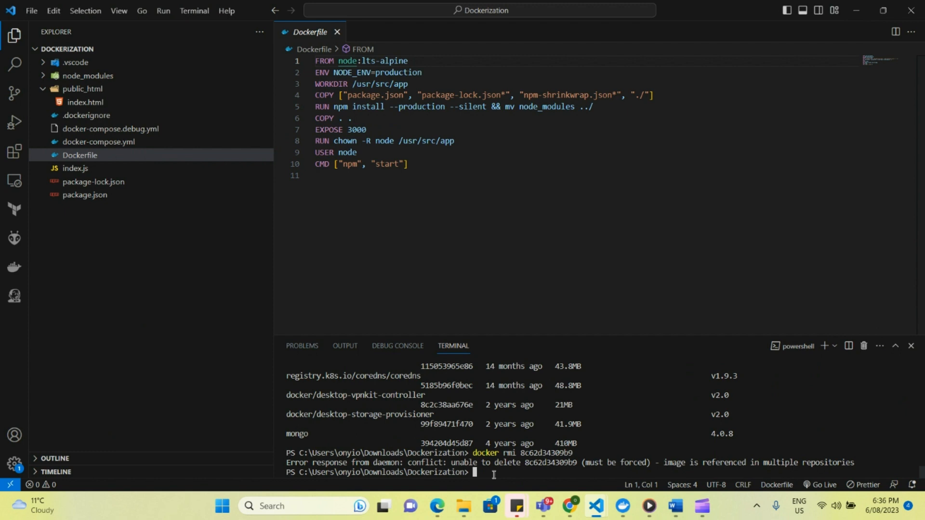
pyautogui.write('docker rmi 8c62d34309b9')
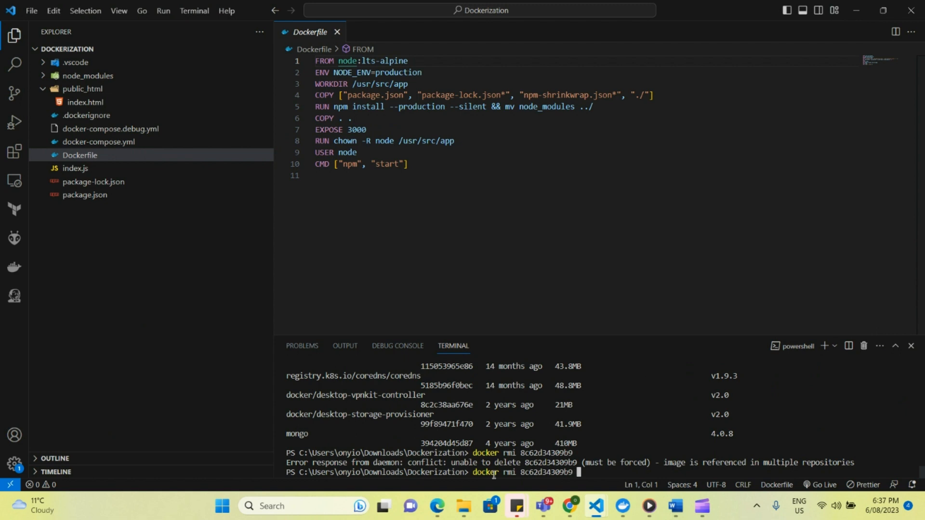
pyautogui.write('--force')
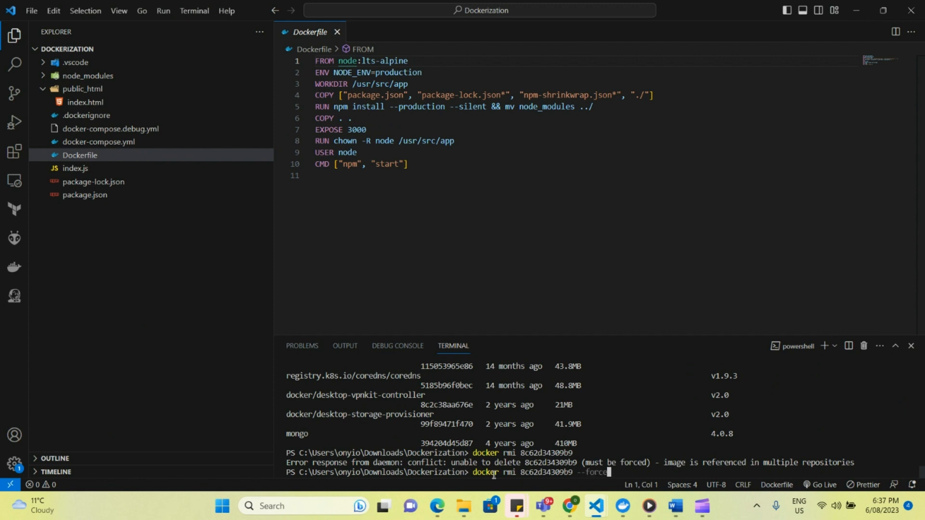
pyautogui.press('Return')
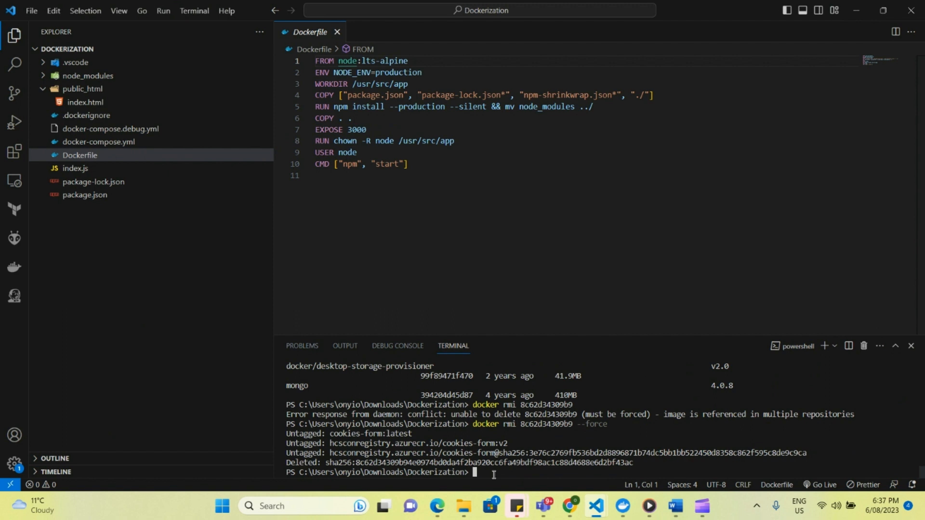
# Copy login server hcsconregistry.azurecr.io from the registry's Access keys page, then return to VS Code
pyautogui.click(437, 507)
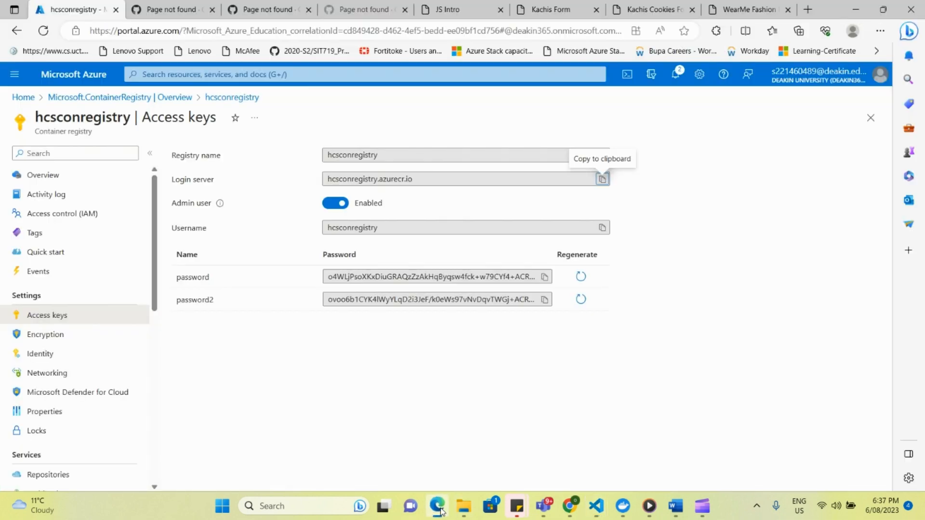
pyautogui.moveTo(109, 306)
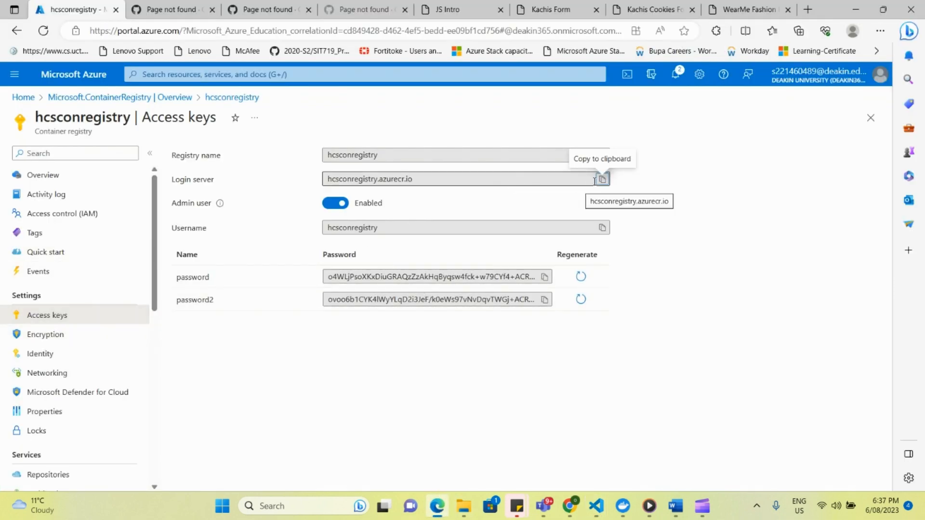
pyautogui.click(602, 179)
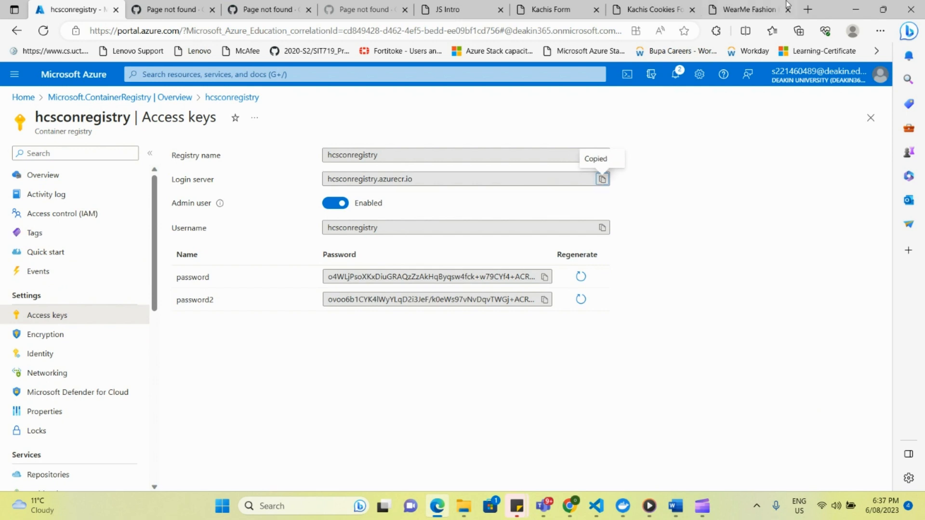
pyautogui.click(595, 505)
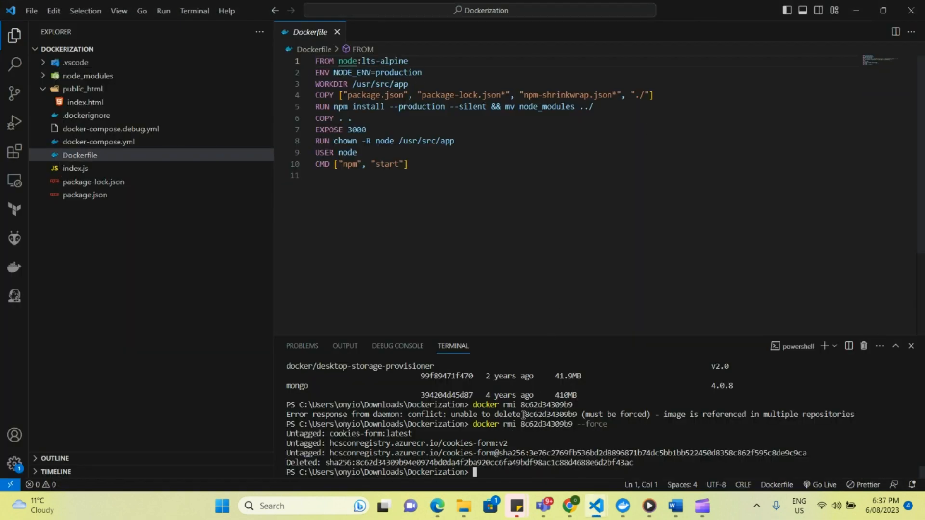
# Run docker run -d -p 3000:3000 hcsconregistry.azurecr.io/cookies-form:v2 in the terminal
pyautogui.write('do')
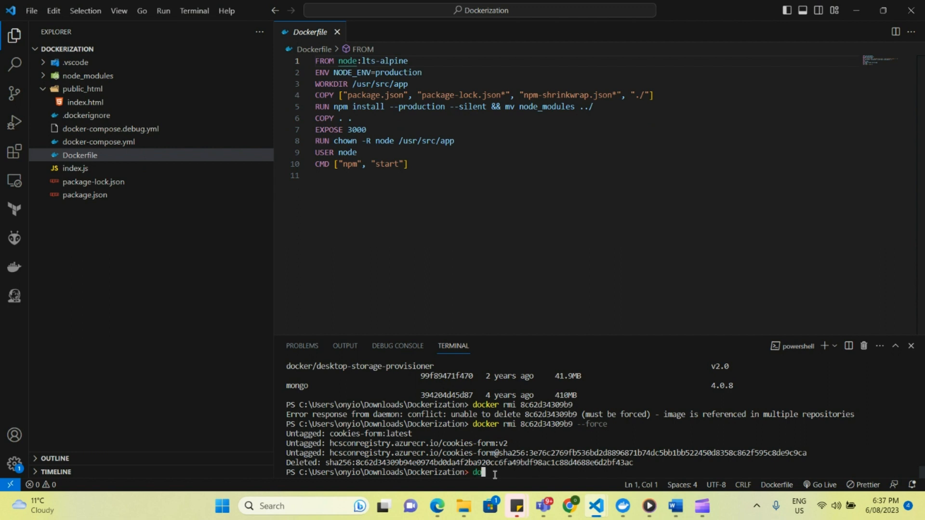
pyautogui.write('ocker r')
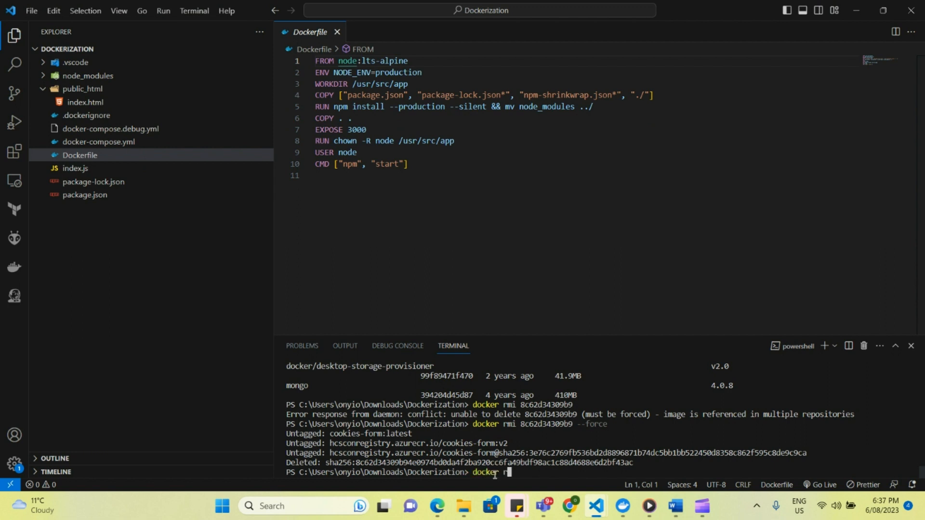
pyautogui.write('un')
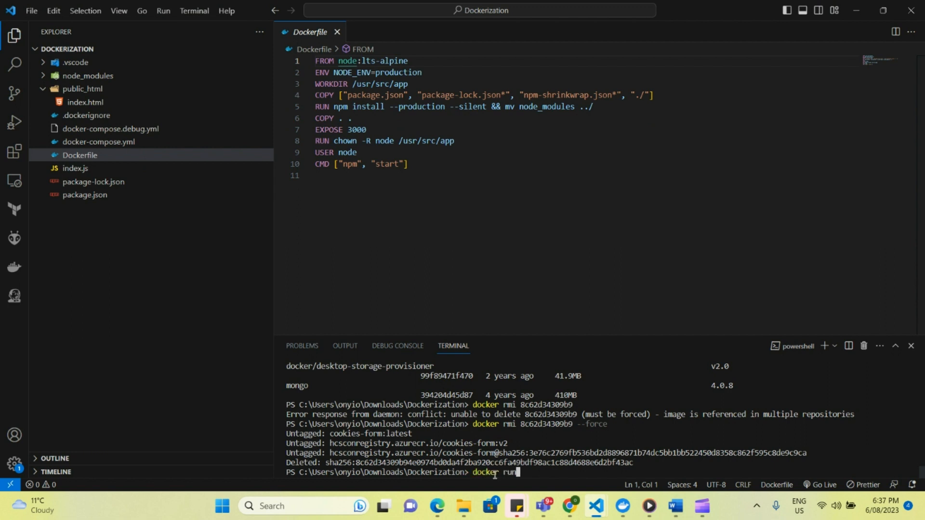
pyautogui.write('-d -')
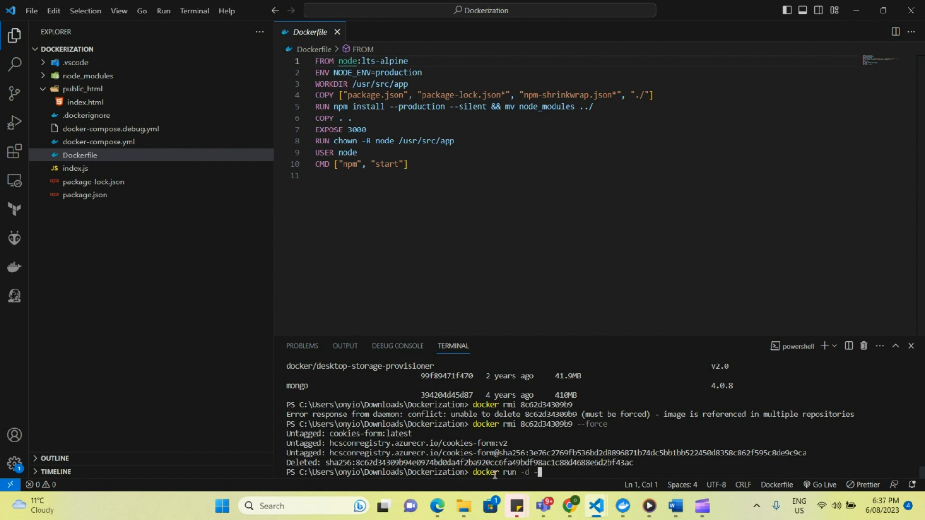
pyautogui.write('-p')
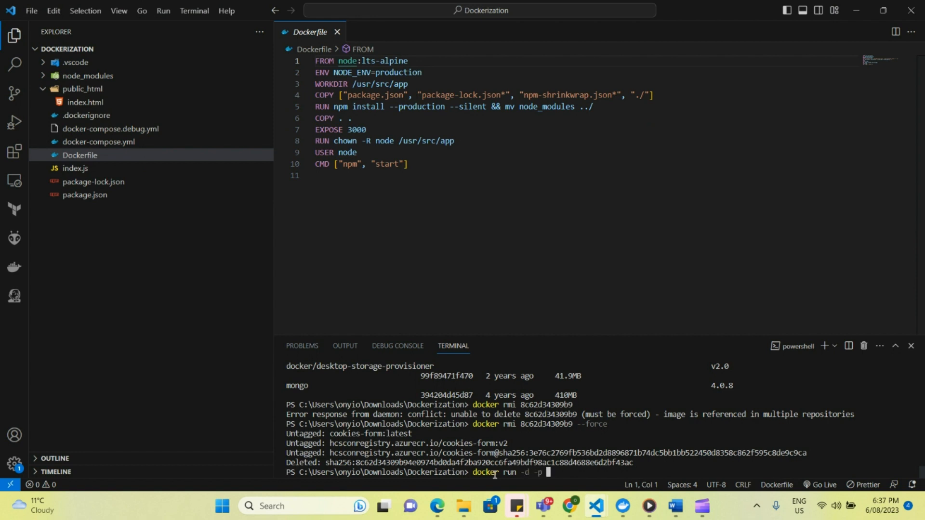
pyautogui.write('3000:')
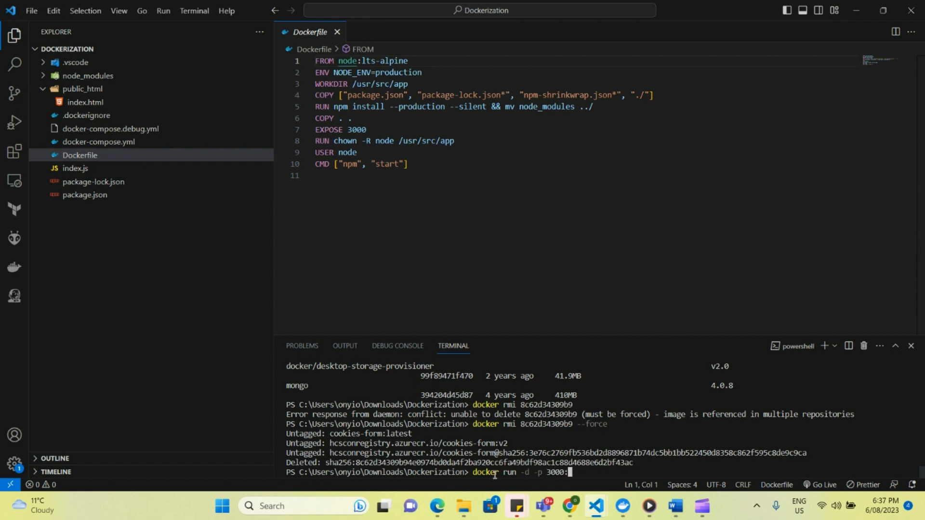
pyautogui.write('3000')
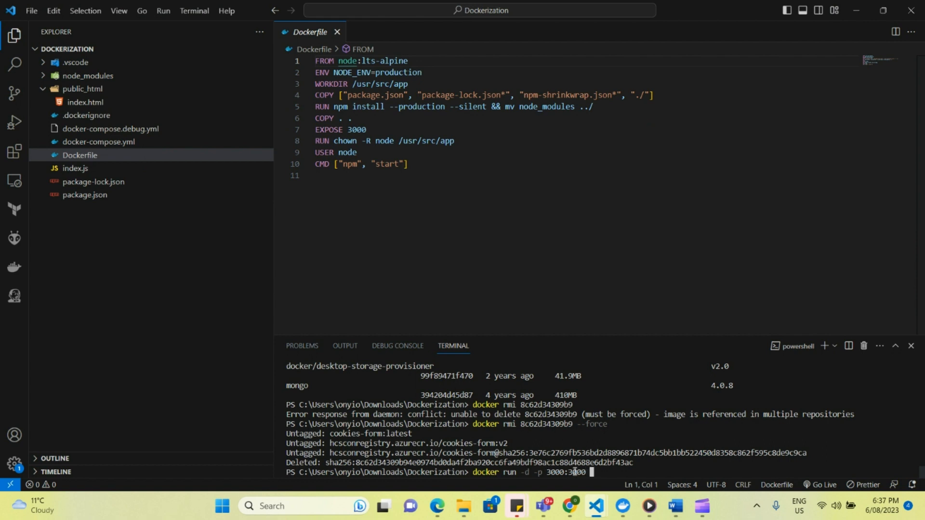
pyautogui.write('hcsconregistry.azurecr.io')
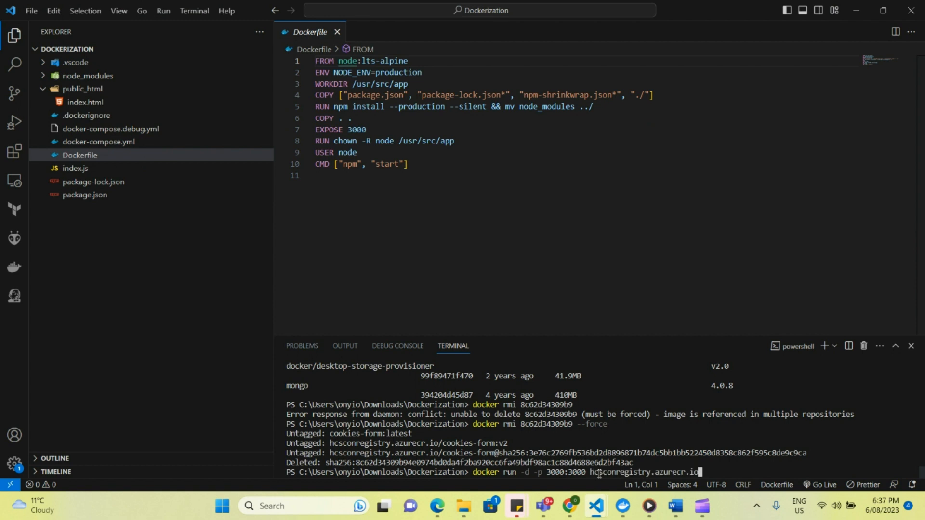
pyautogui.write('cookies')
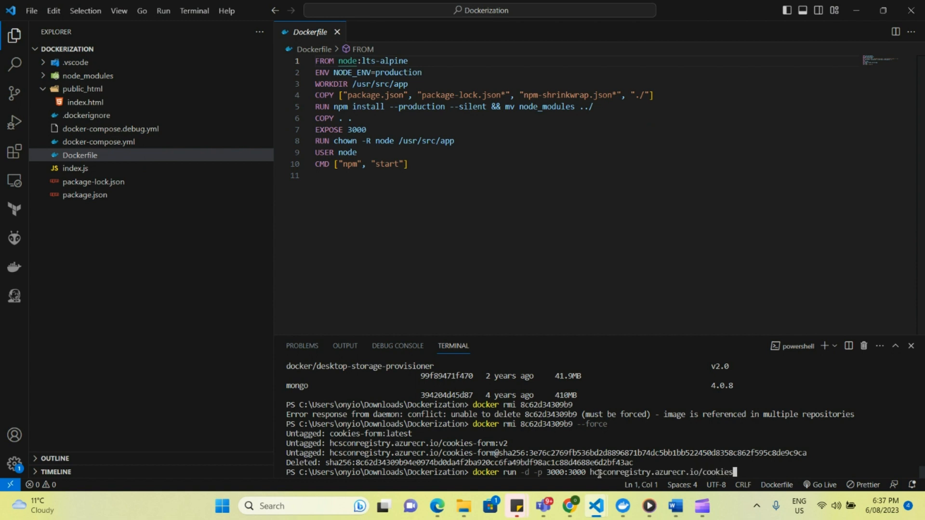
pyautogui.write('-form:v2')
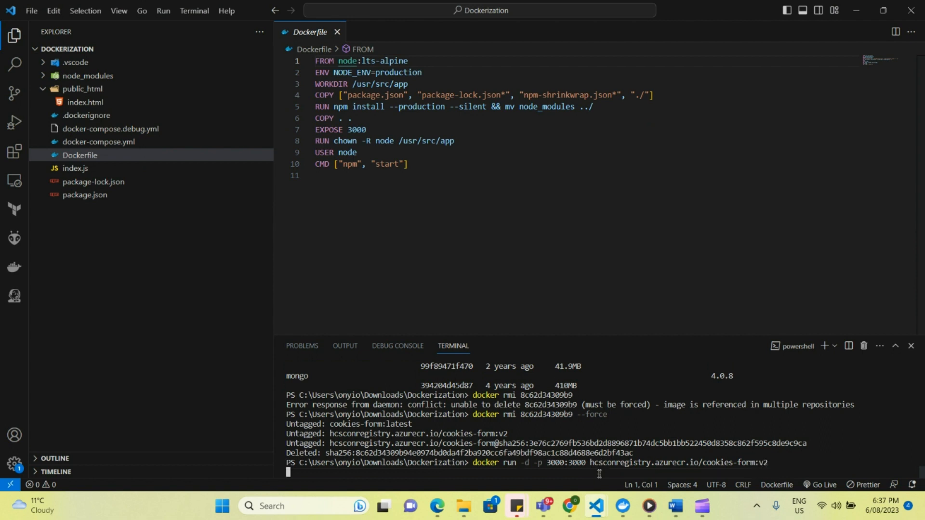
pyautogui.press('Return')
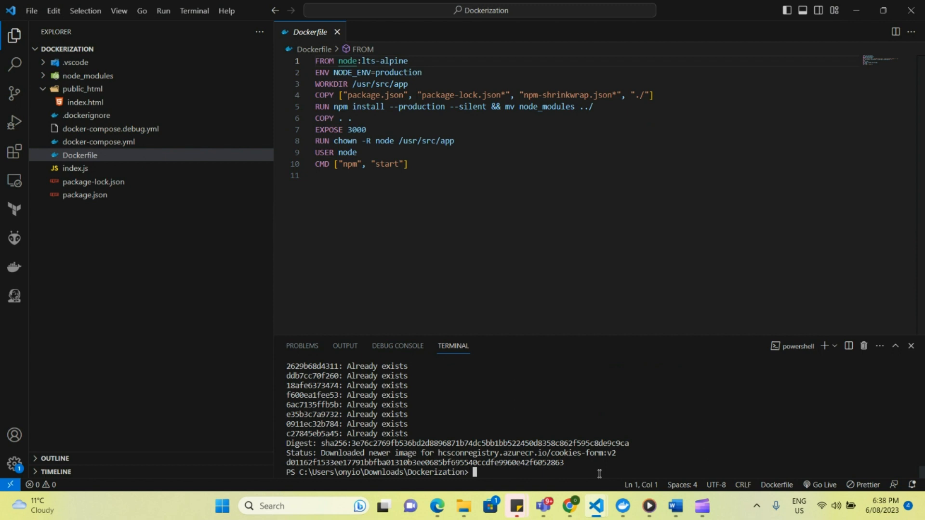
pyautogui.moveTo(570, 511)
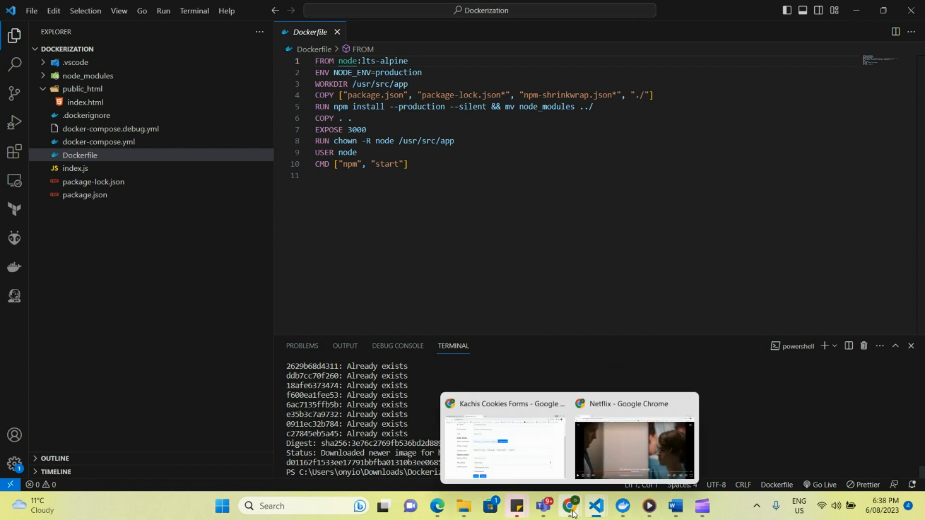
# Reload the Kachis Cookies Forms page at localhost:3000 in Chrome, then return to VS Code
pyautogui.click(503, 445)
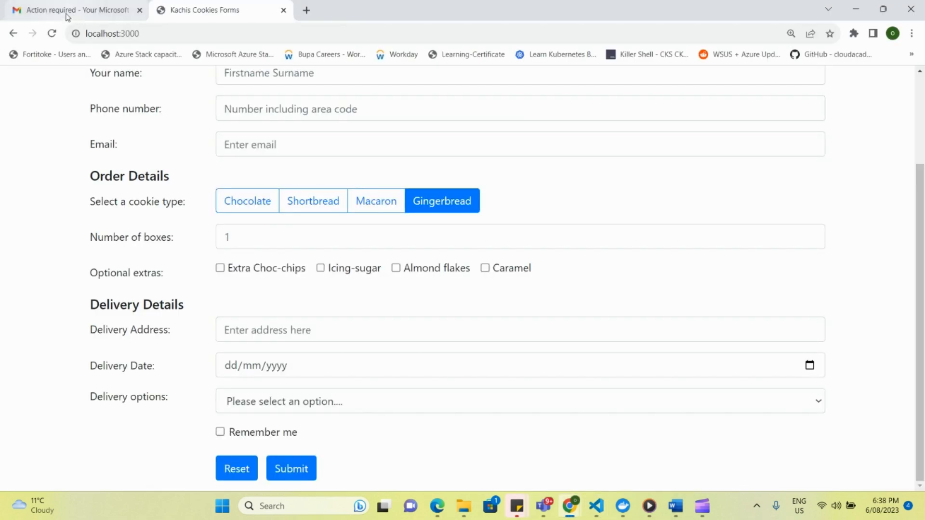
pyautogui.scroll(3)
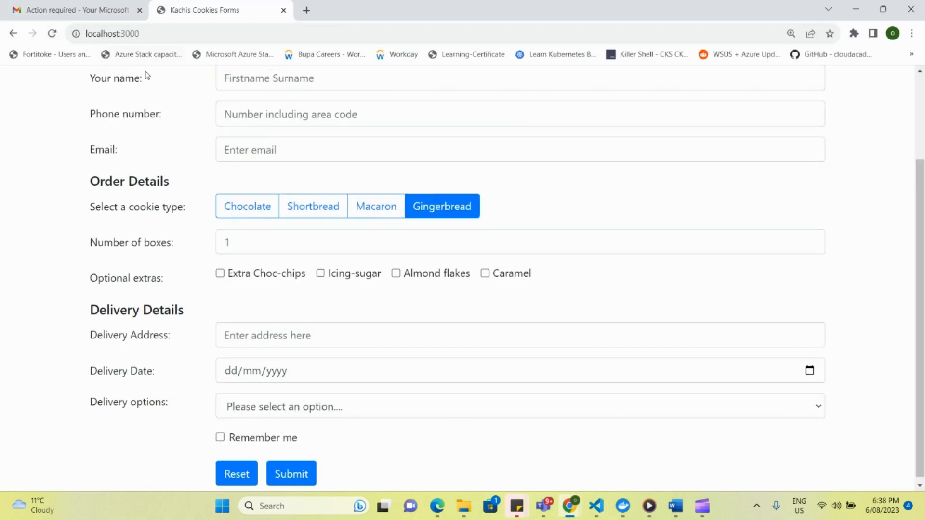
pyautogui.click(52, 33)
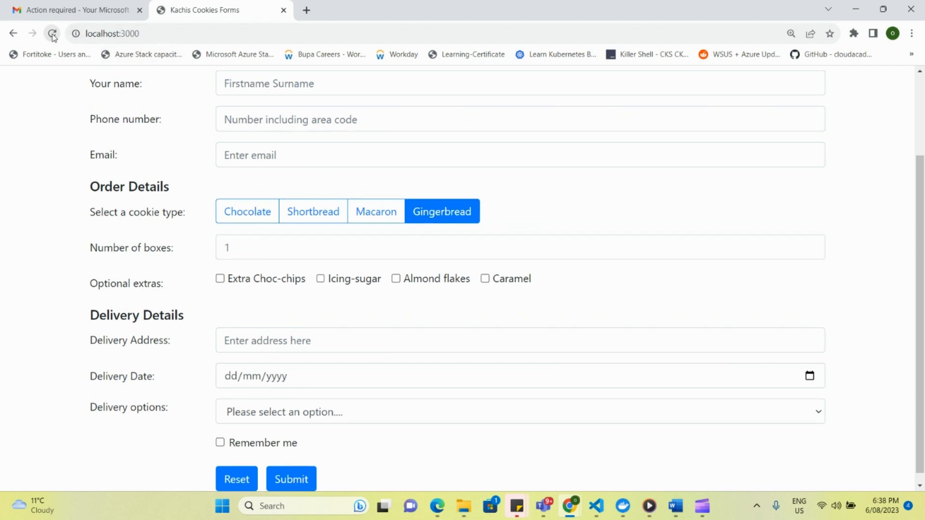
pyautogui.click(52, 34)
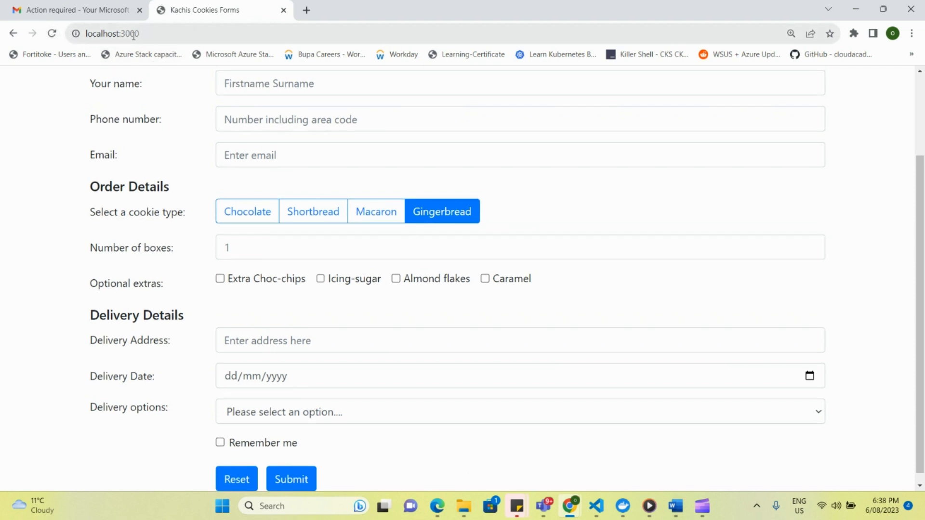
pyautogui.moveTo(328, 99)
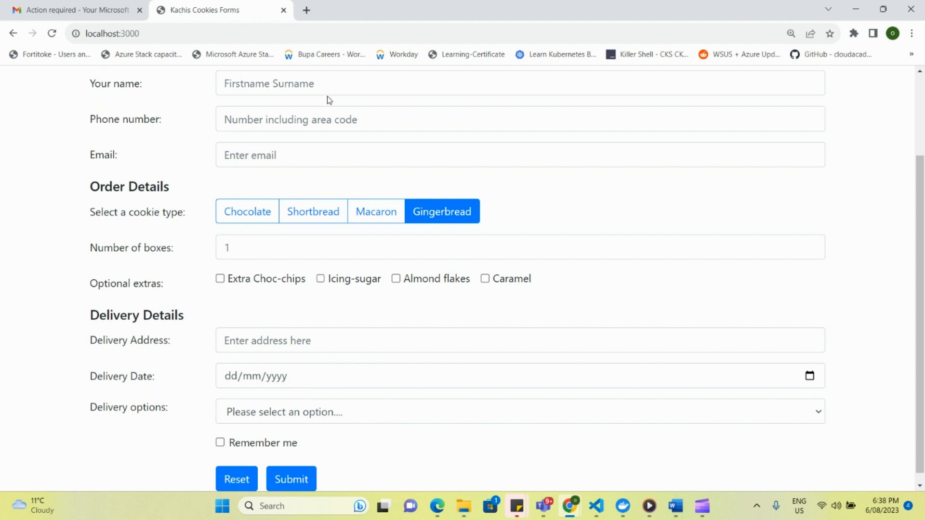
pyautogui.click(112, 34)
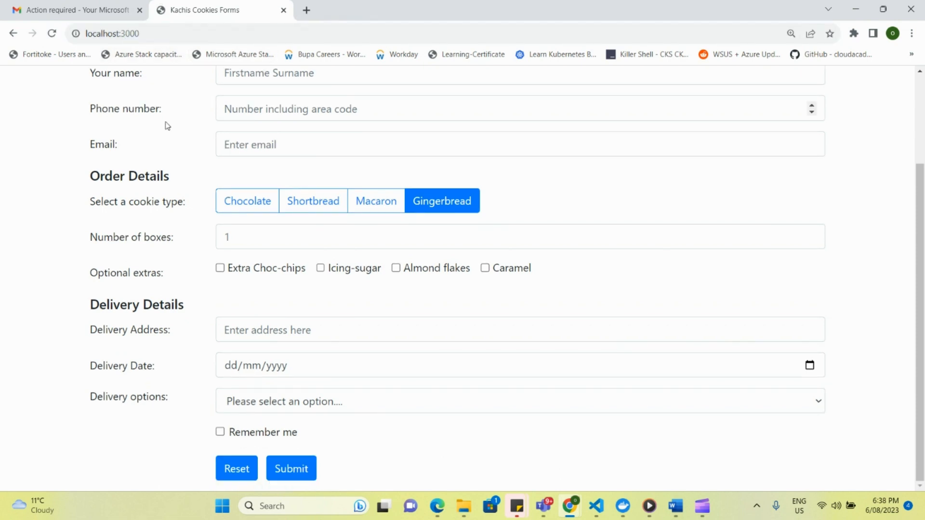
pyautogui.moveTo(373, 358)
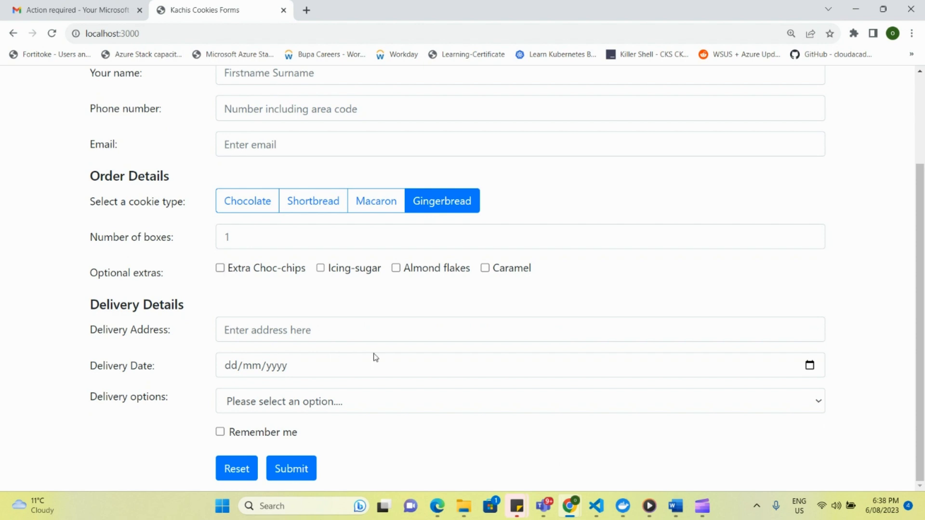
pyautogui.moveTo(640, 378)
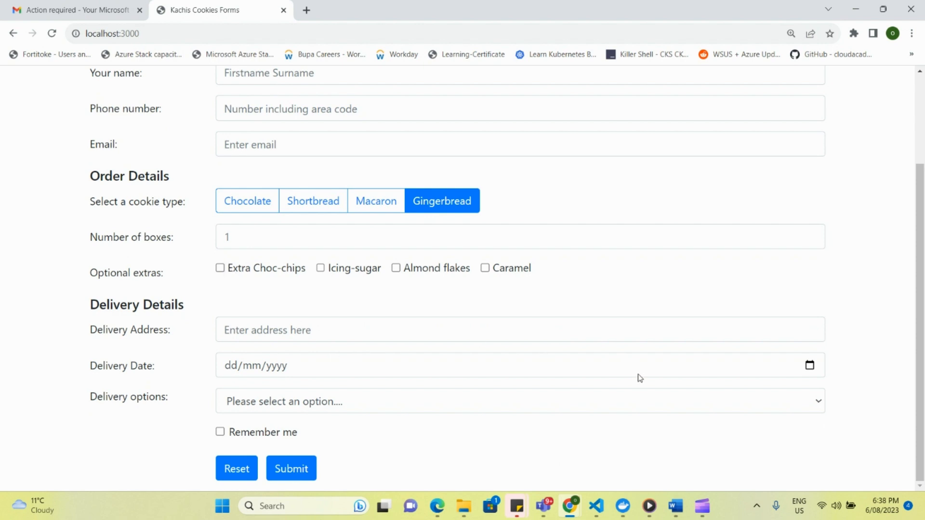
pyautogui.moveTo(595, 507)
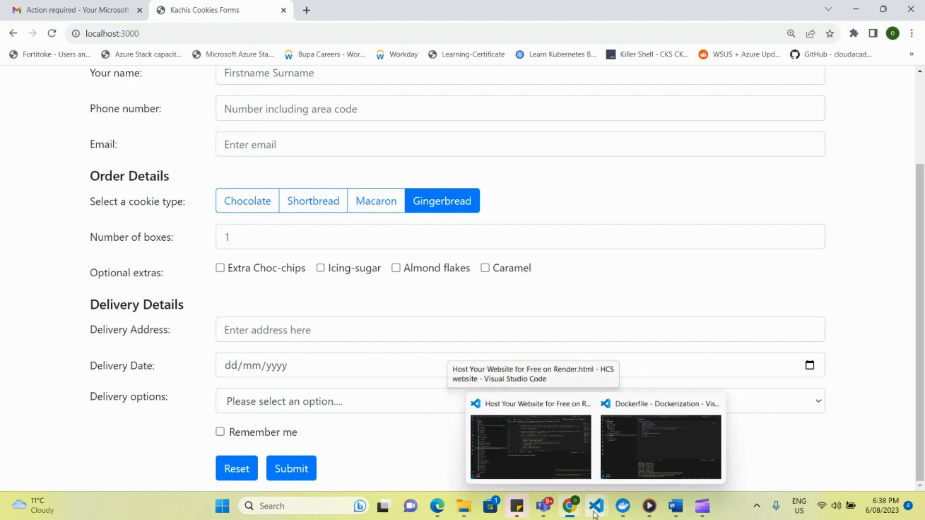
pyautogui.click(660, 447)
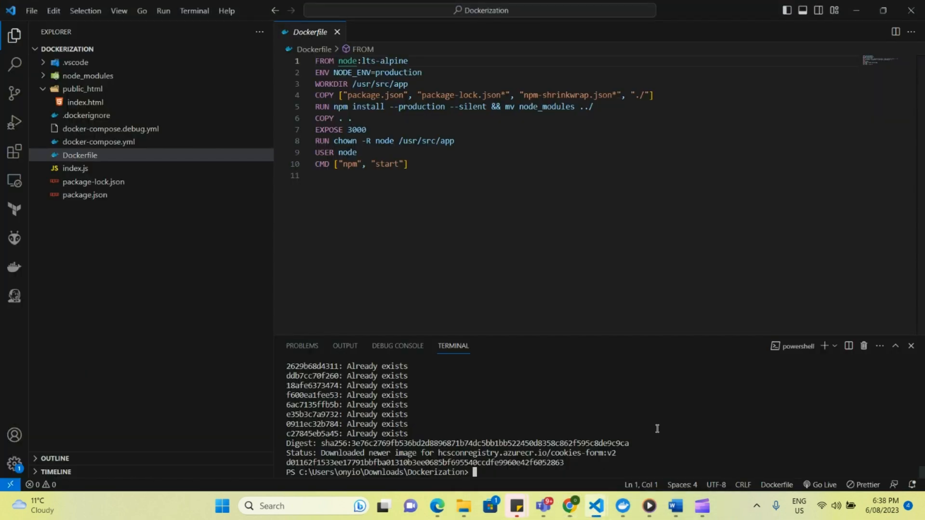